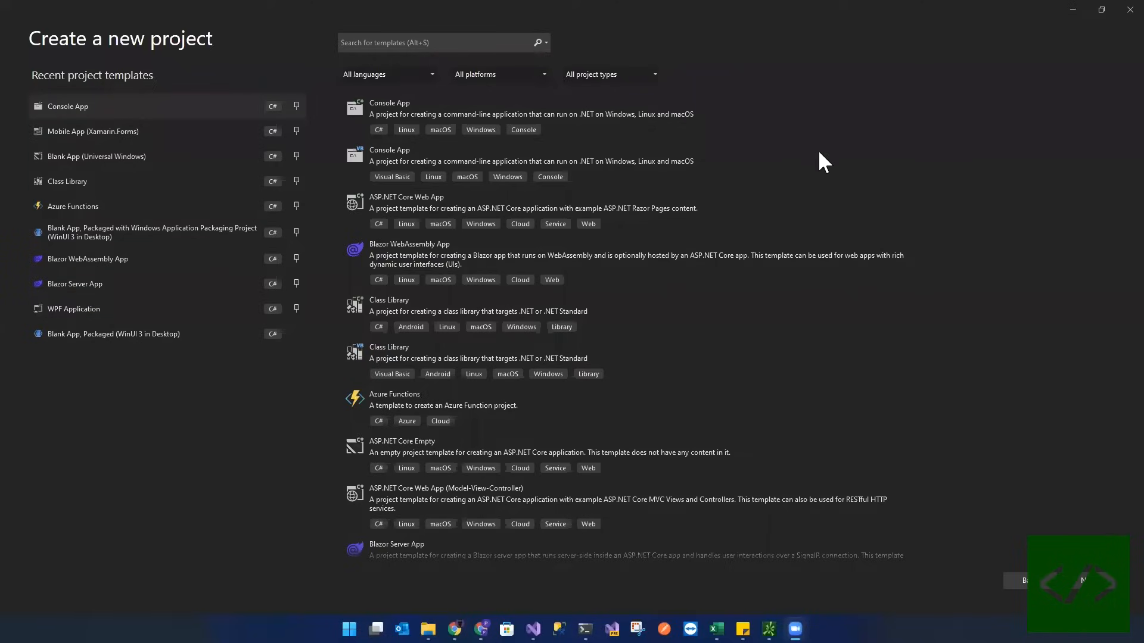
mouse_move(946, 262)
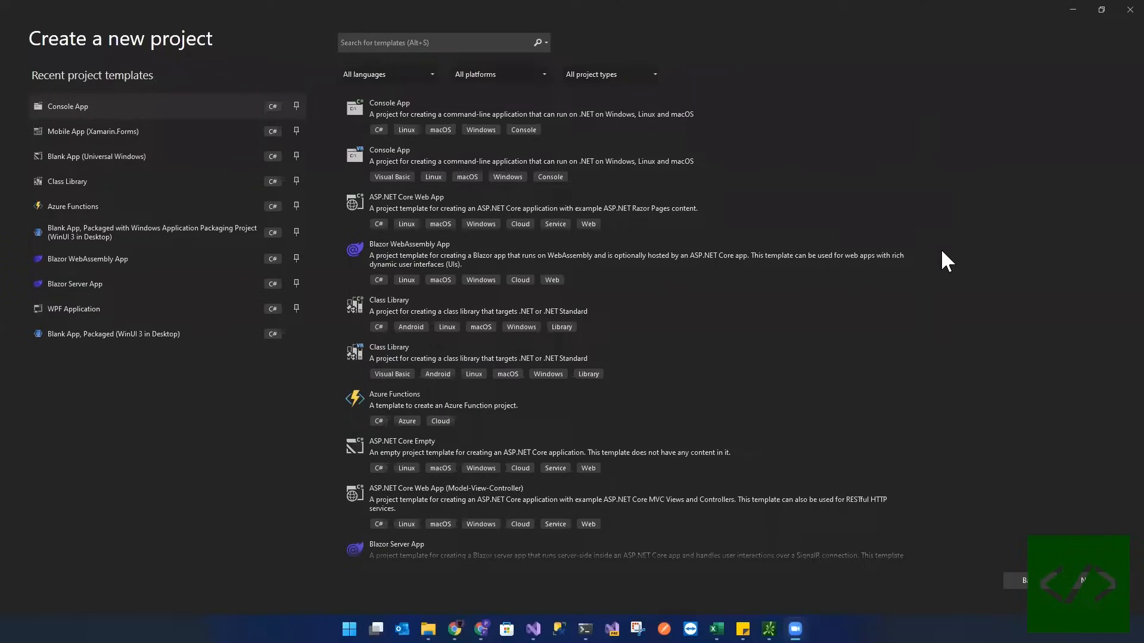
mouse_move(955, 252)
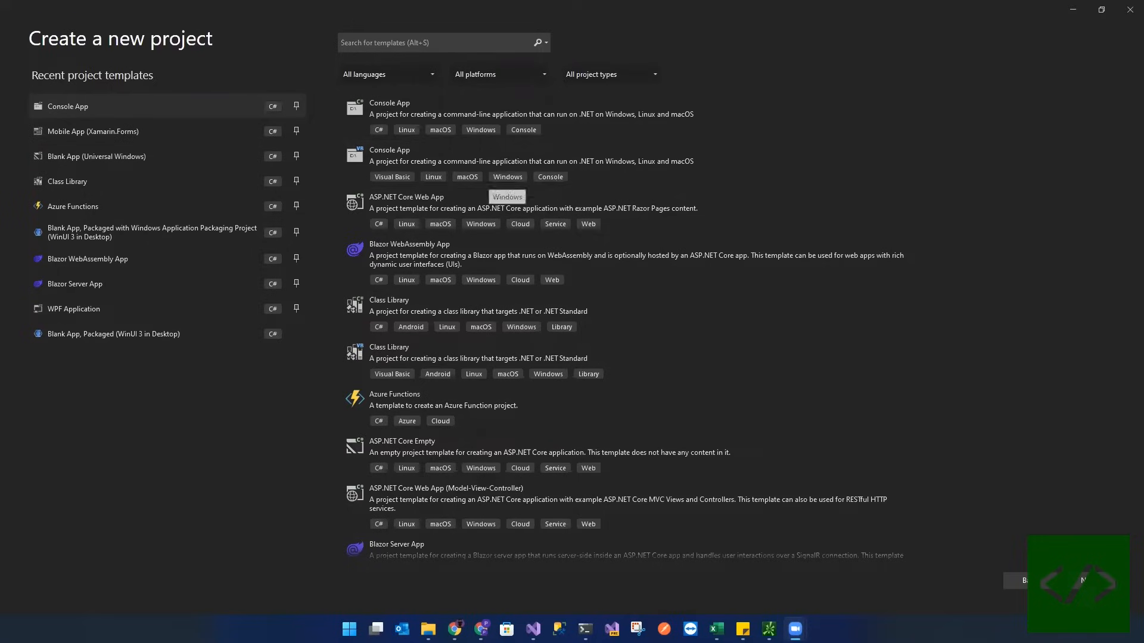
mouse_move(130, 137)
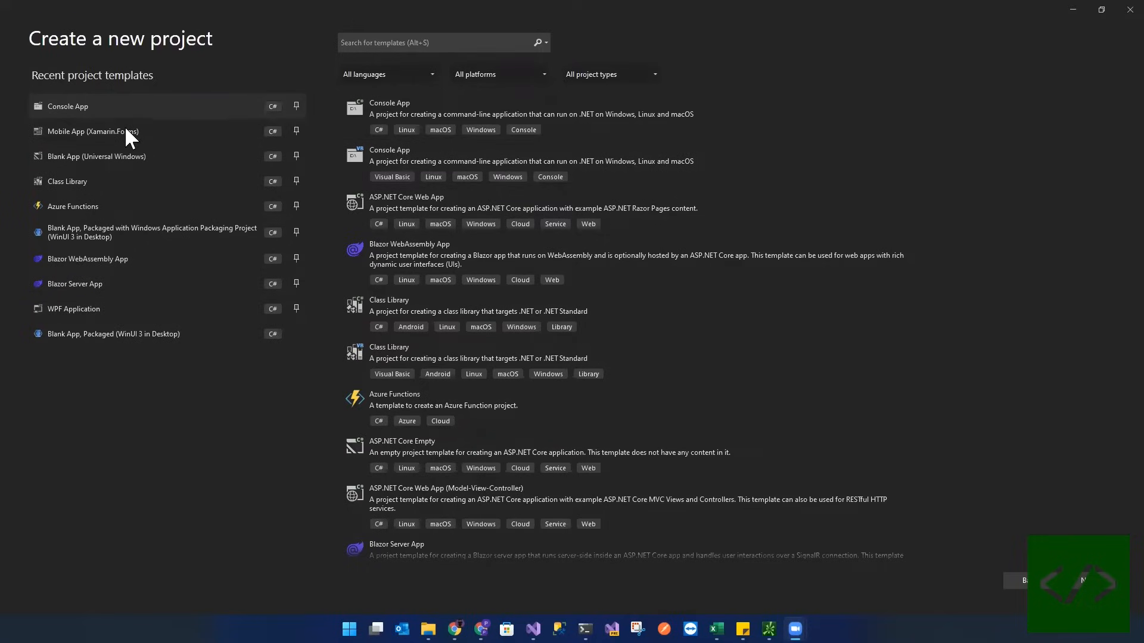
- Choose the Mobile App (Xamarin.Forms) template and continue to project configuration
left_click(93, 131)
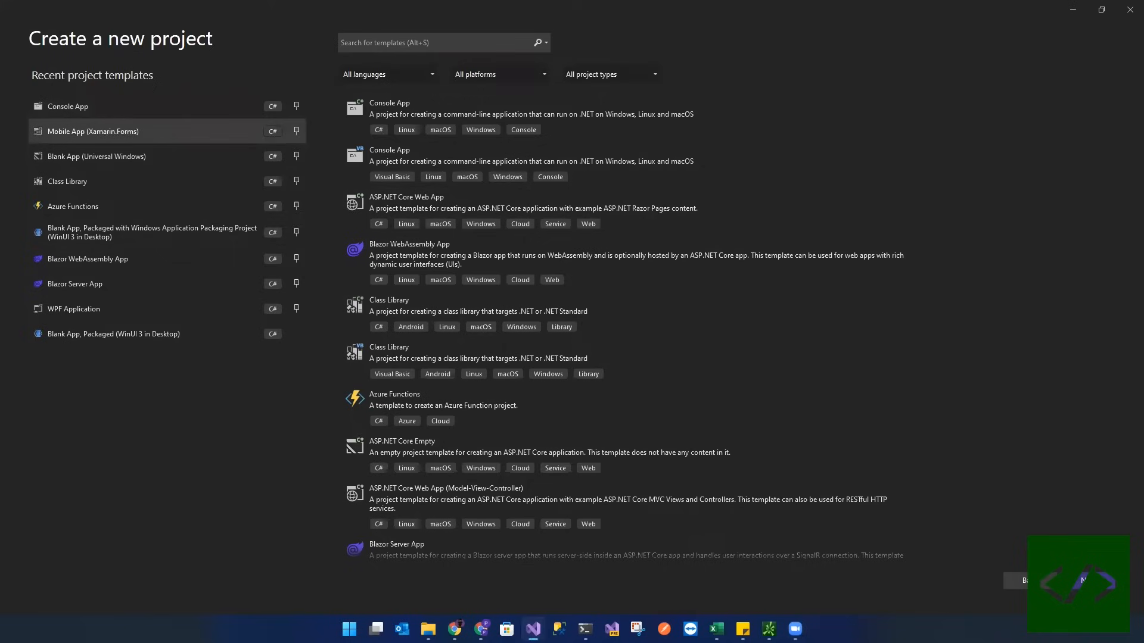
mouse_move(58, 148)
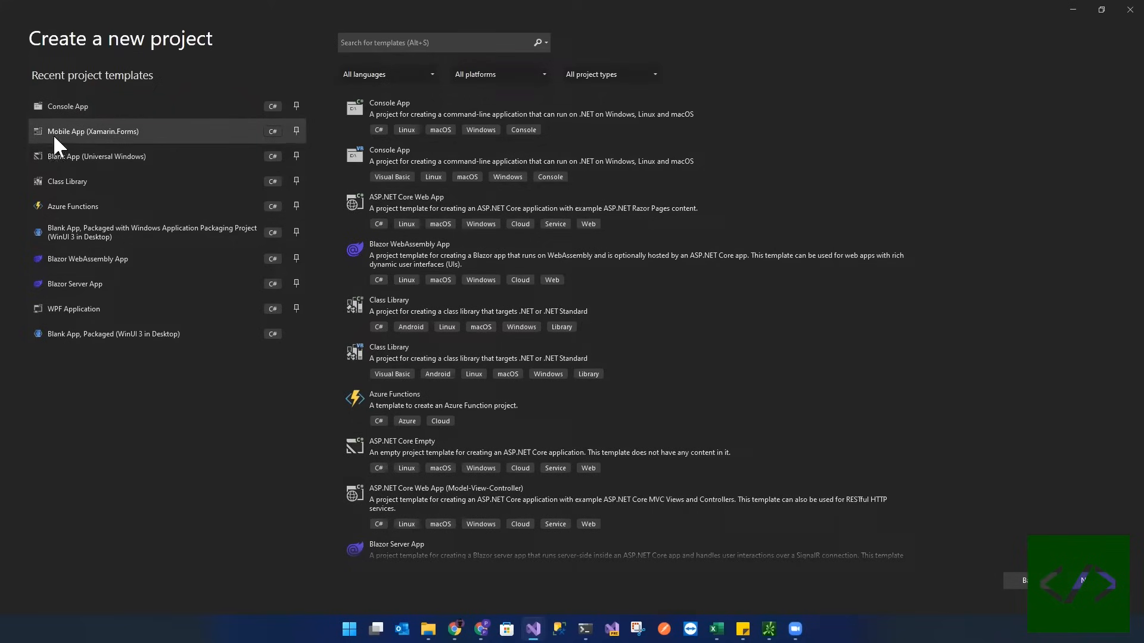
mouse_move(106, 145)
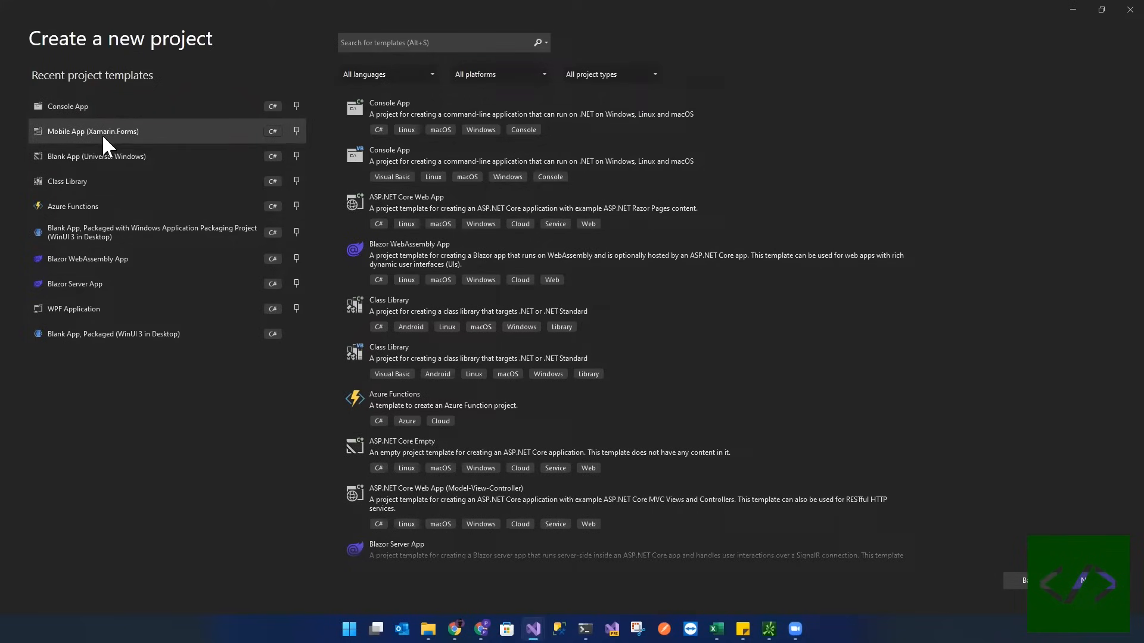
mouse_move(436, 72)
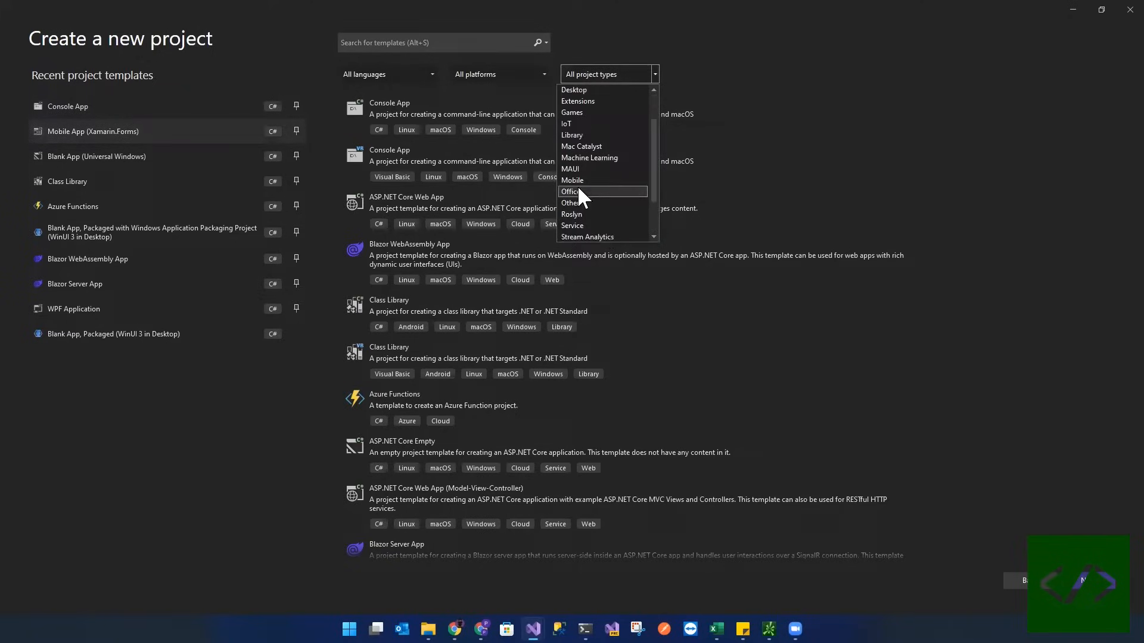
left_click(572, 180)
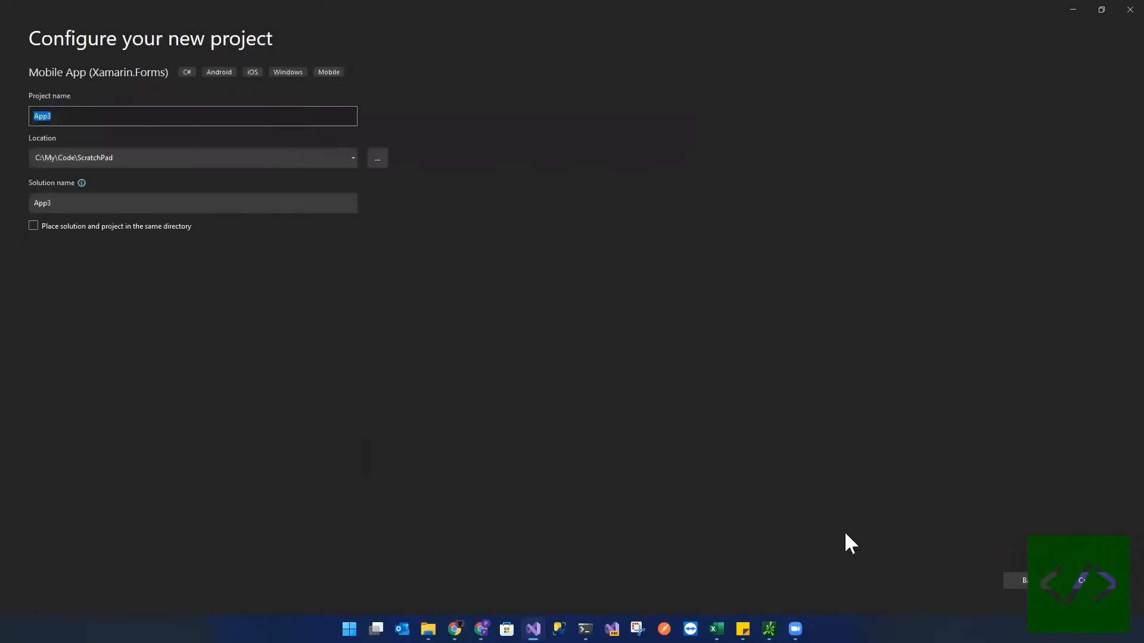
mouse_move(150, 197)
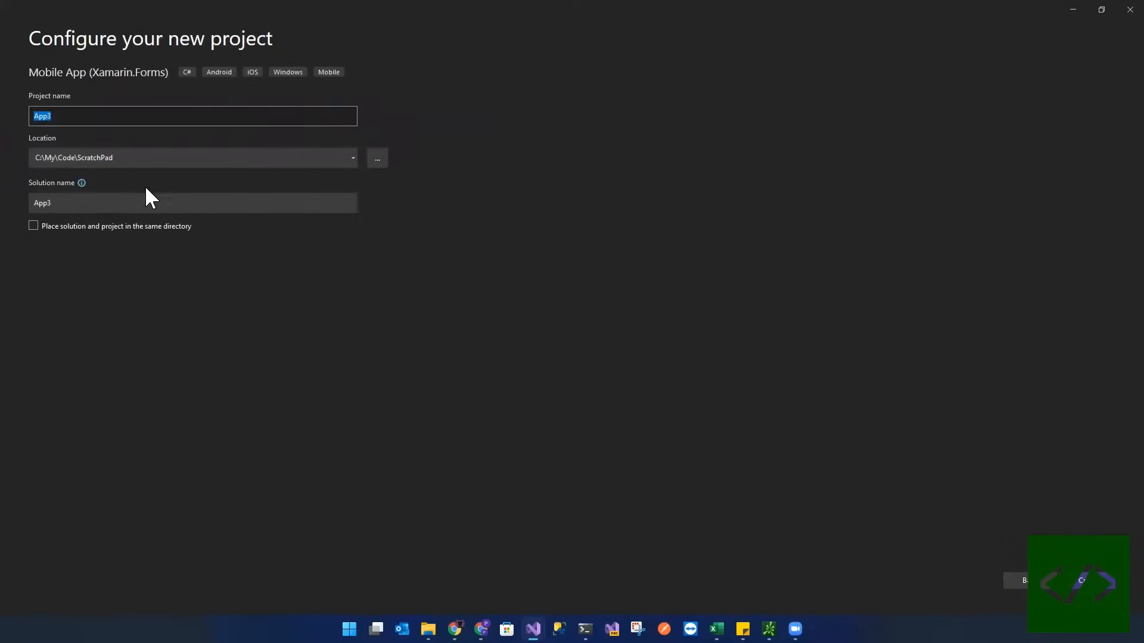
- Name the project CounterApp and create it from the Blank template for Android
type("C")
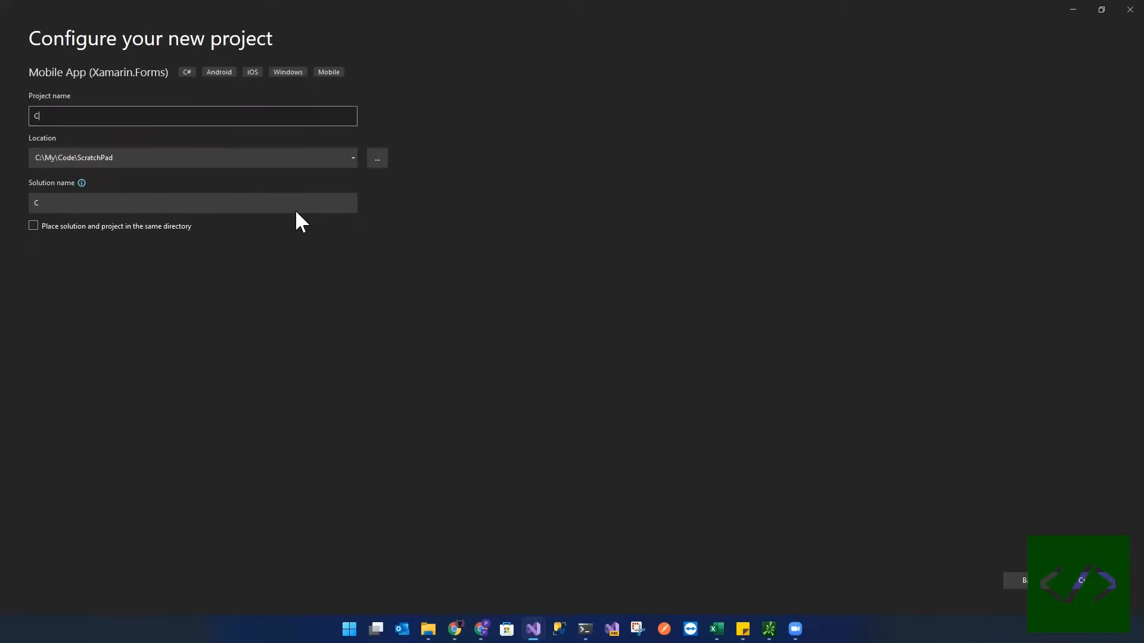
type("ounterApp")
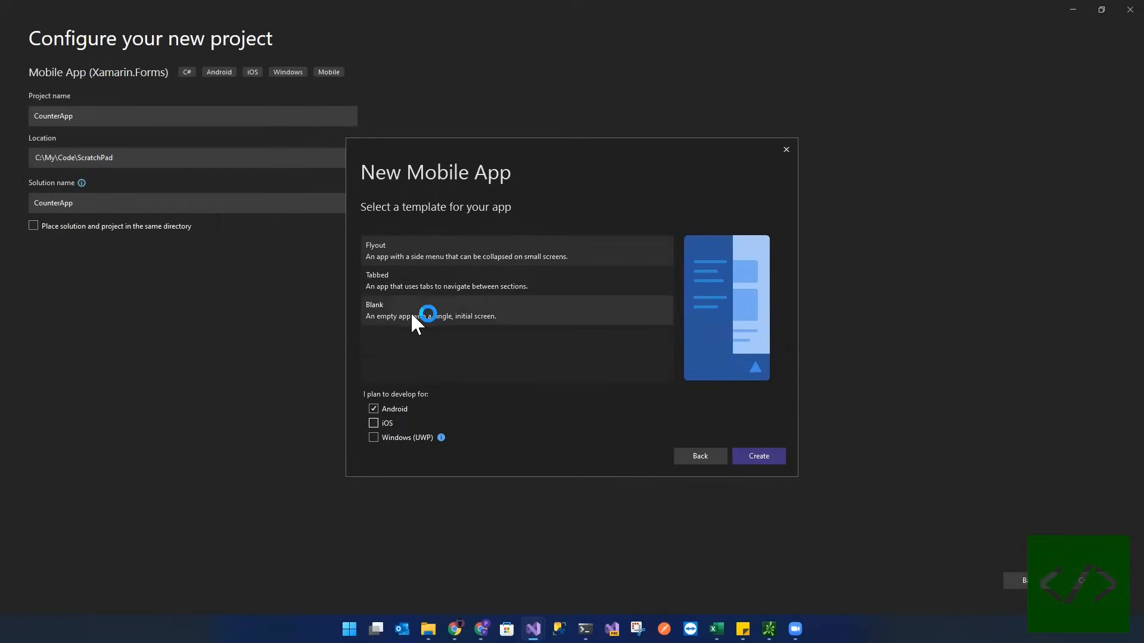
left_click(430, 310)
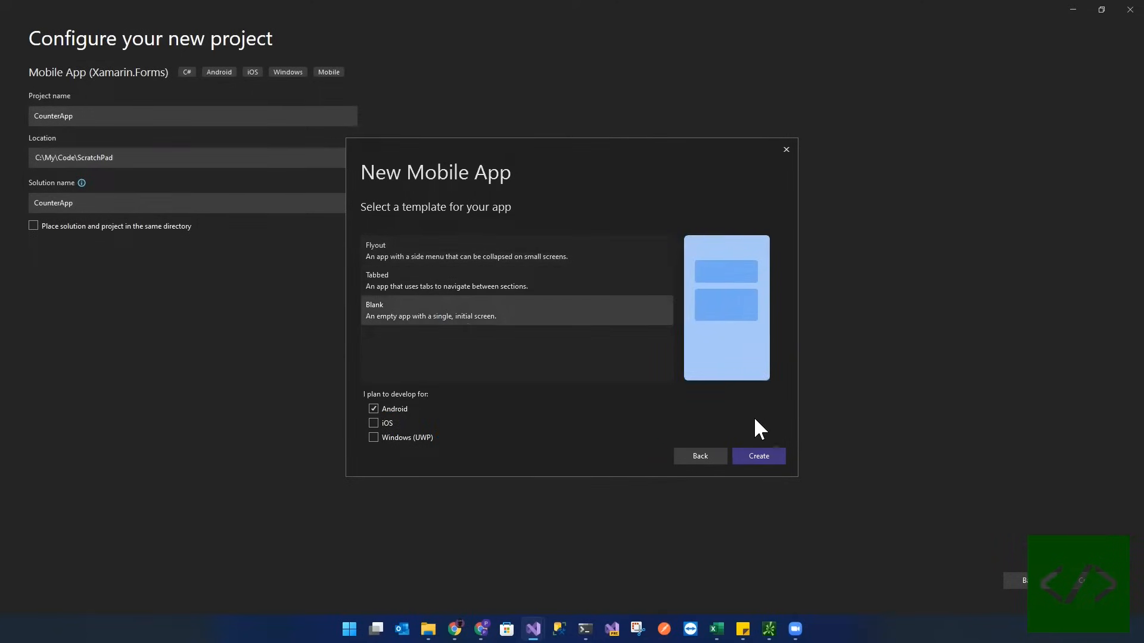
left_click(758, 456)
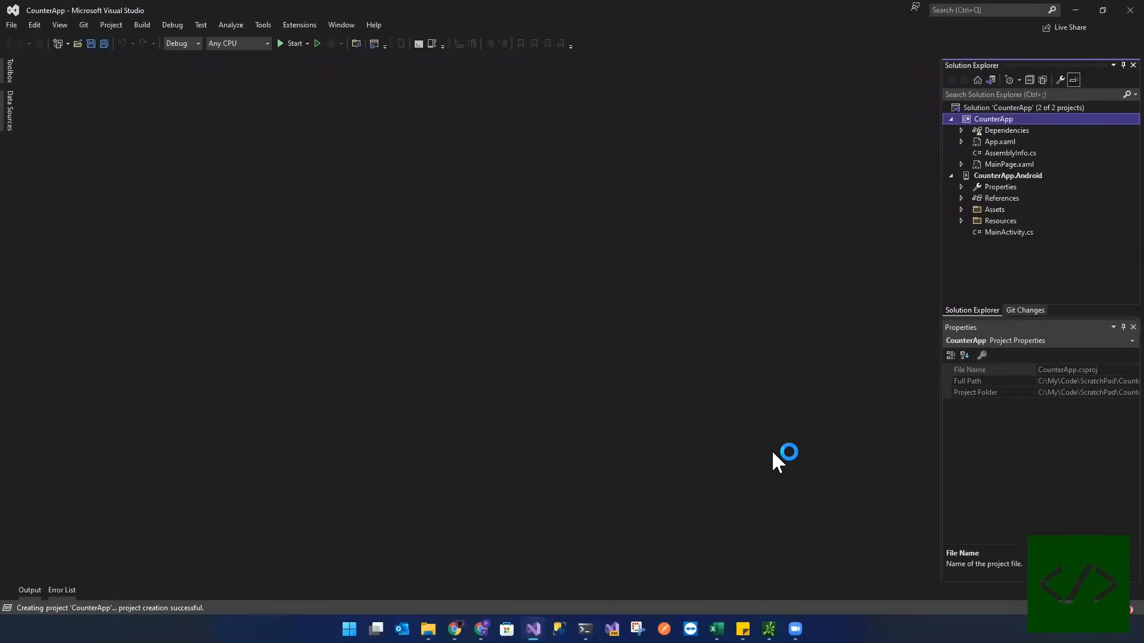
mouse_move(793, 403)
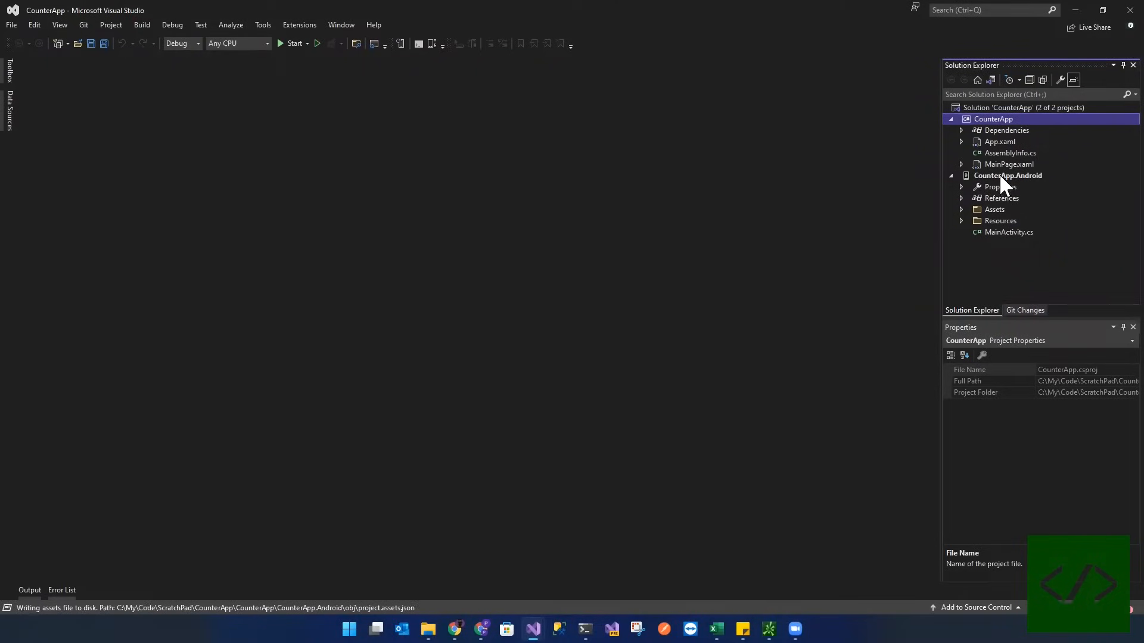
- Build the CounterApp.Android project from Solution Explorer
right_click(1007, 175)
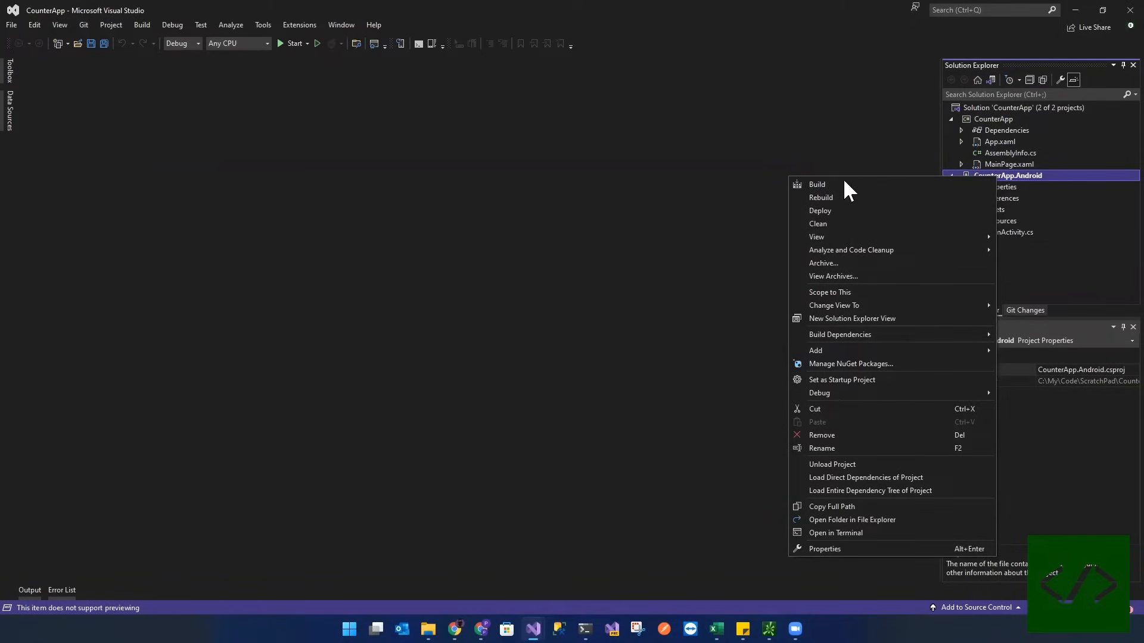
left_click(841, 379)
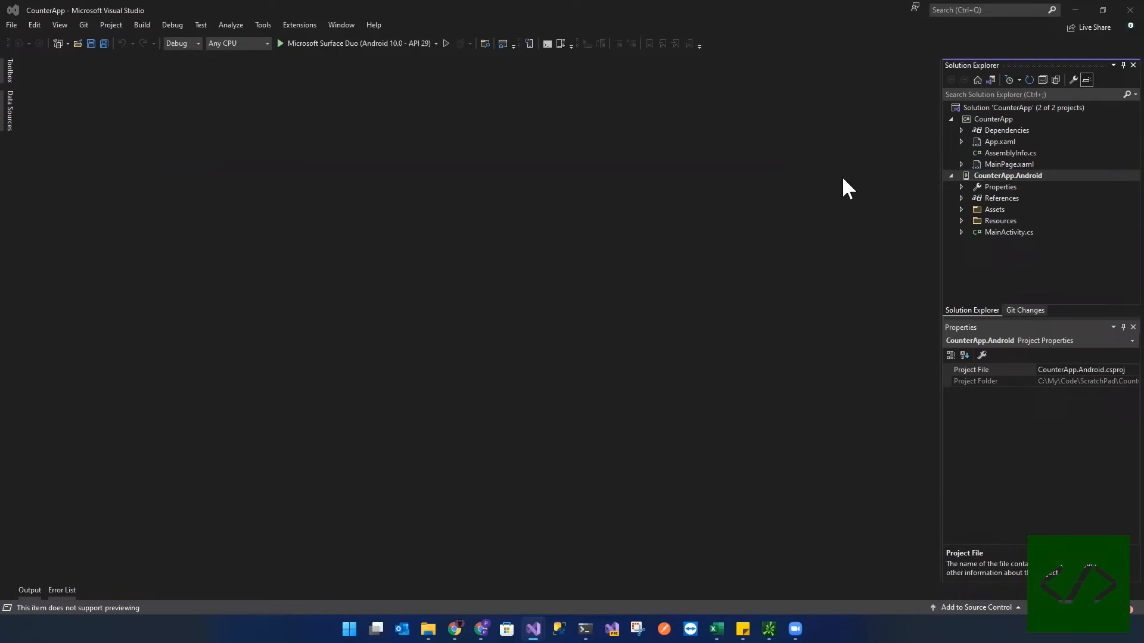
left_click(1008, 175)
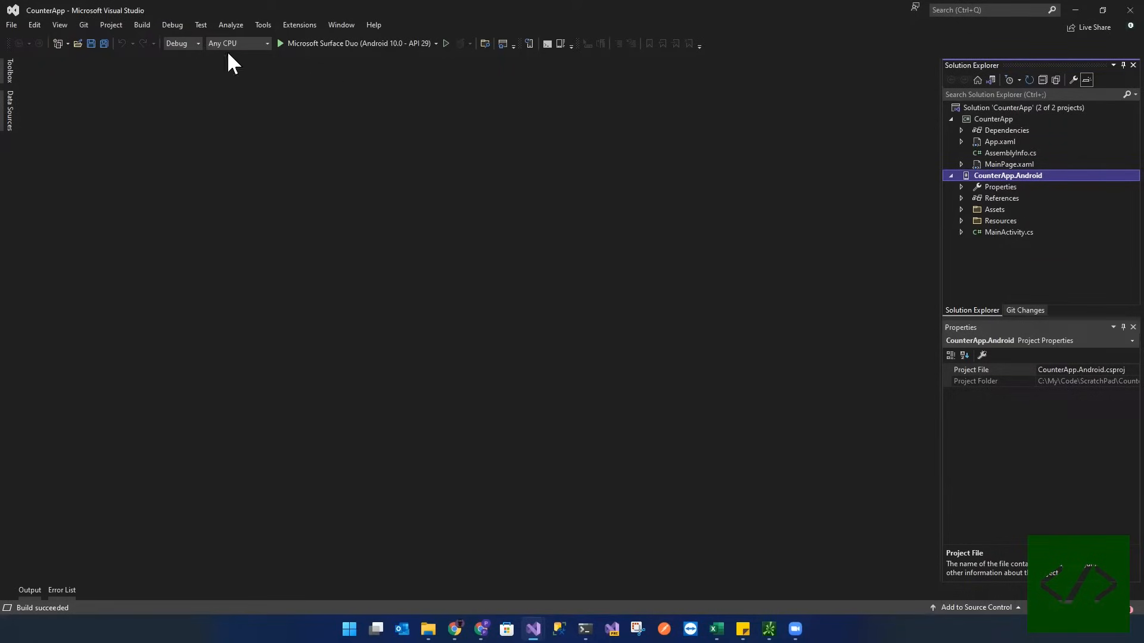
- Switch the solution configuration from Debug to Release and save all
left_click(195, 42)
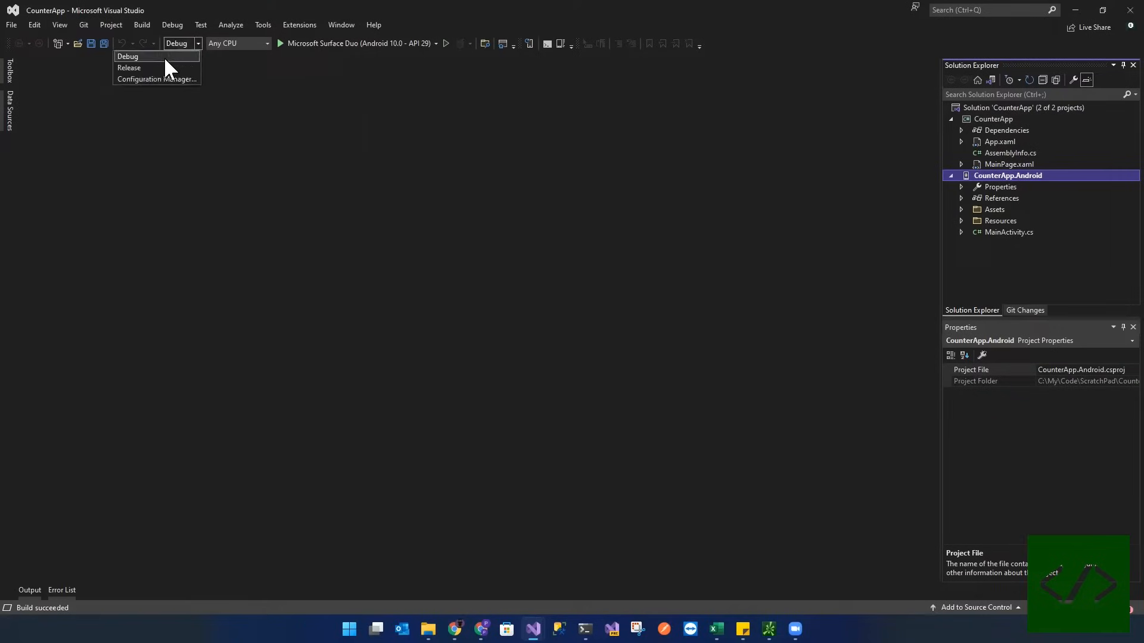
left_click(127, 56)
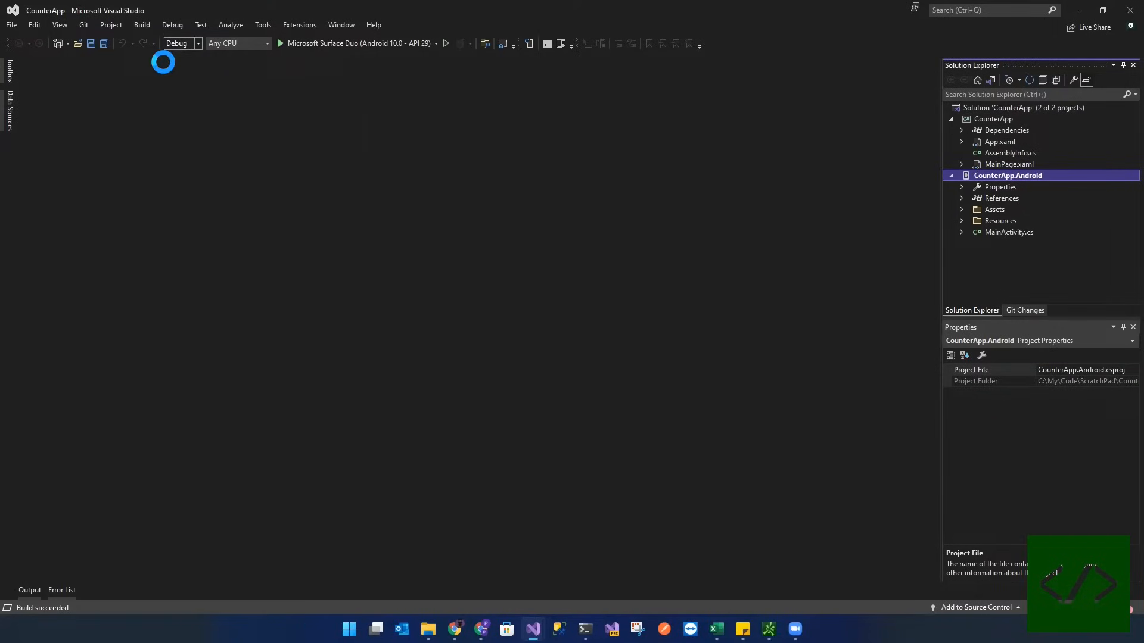
left_click(178, 42)
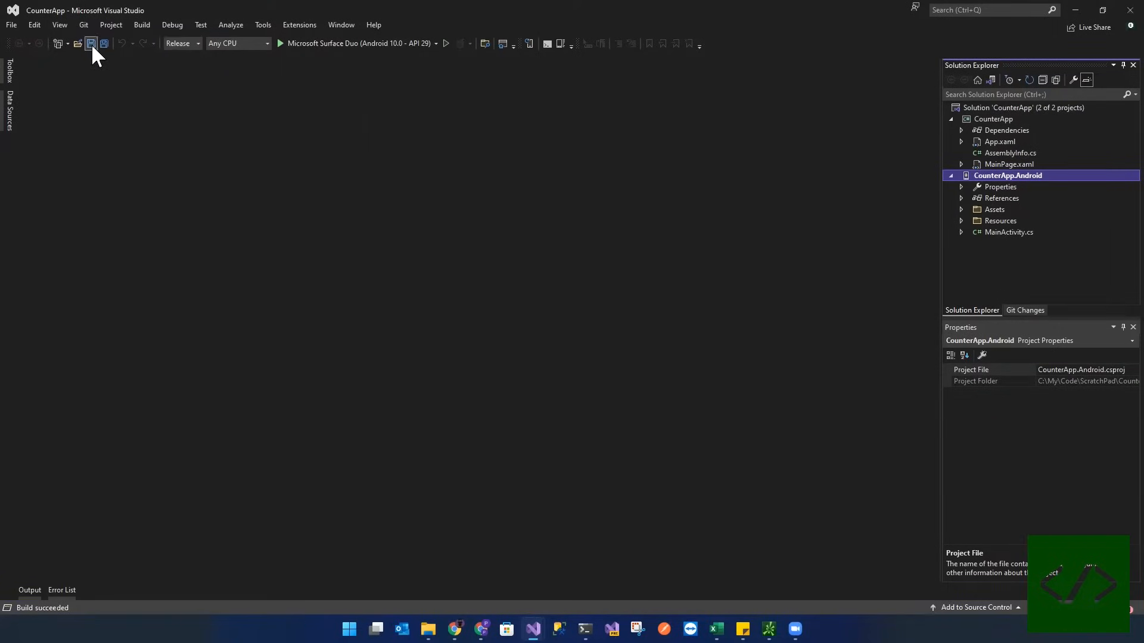
left_click(102, 44)
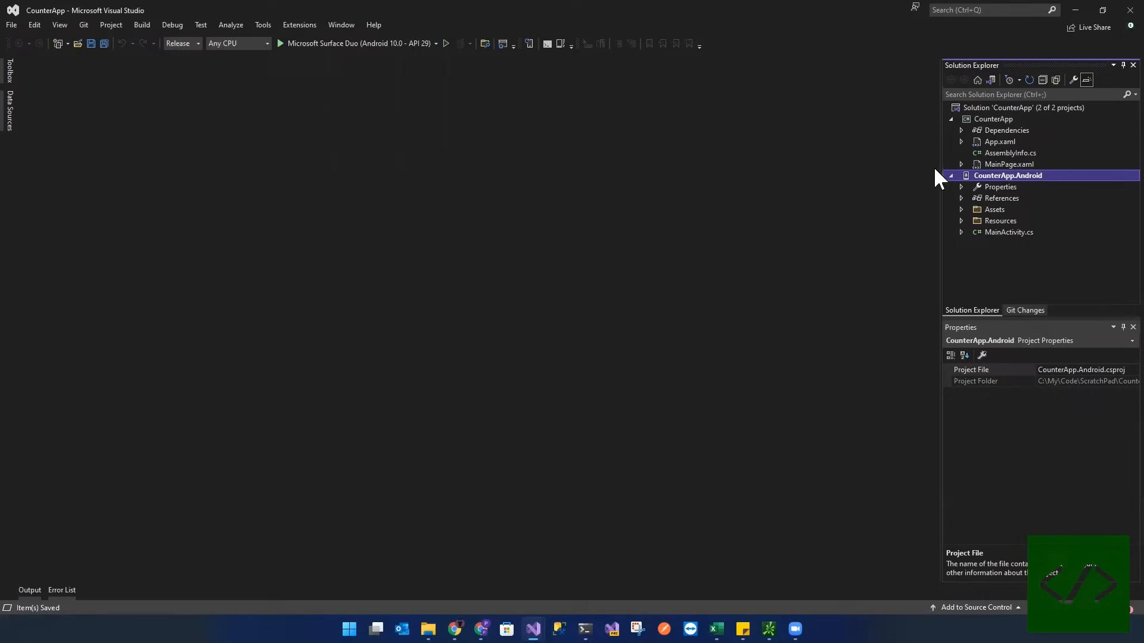
- In CounterApp.Android properties, change the manifest package name to com.phlexpay.counterapp
right_click(1008, 175)
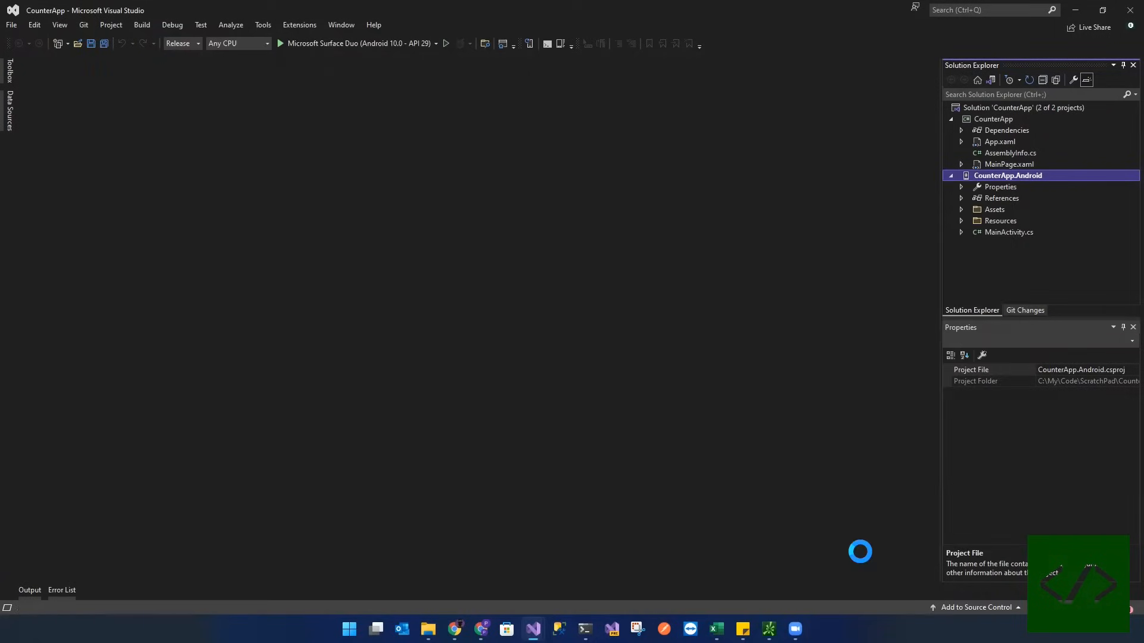
double_click(1009, 175)
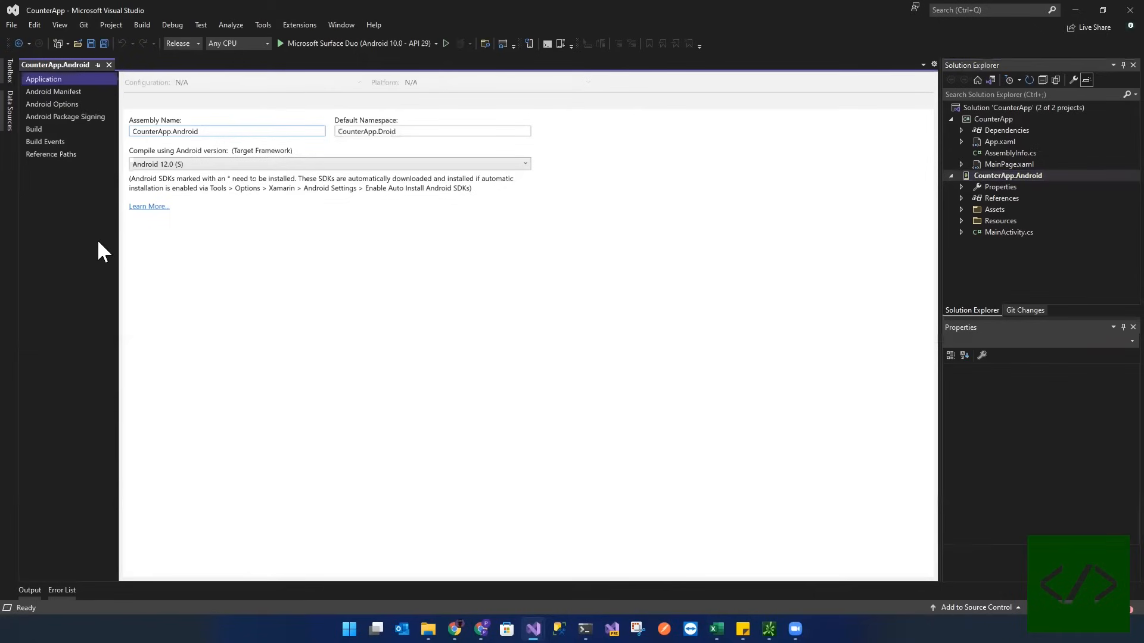
mouse_move(53, 92)
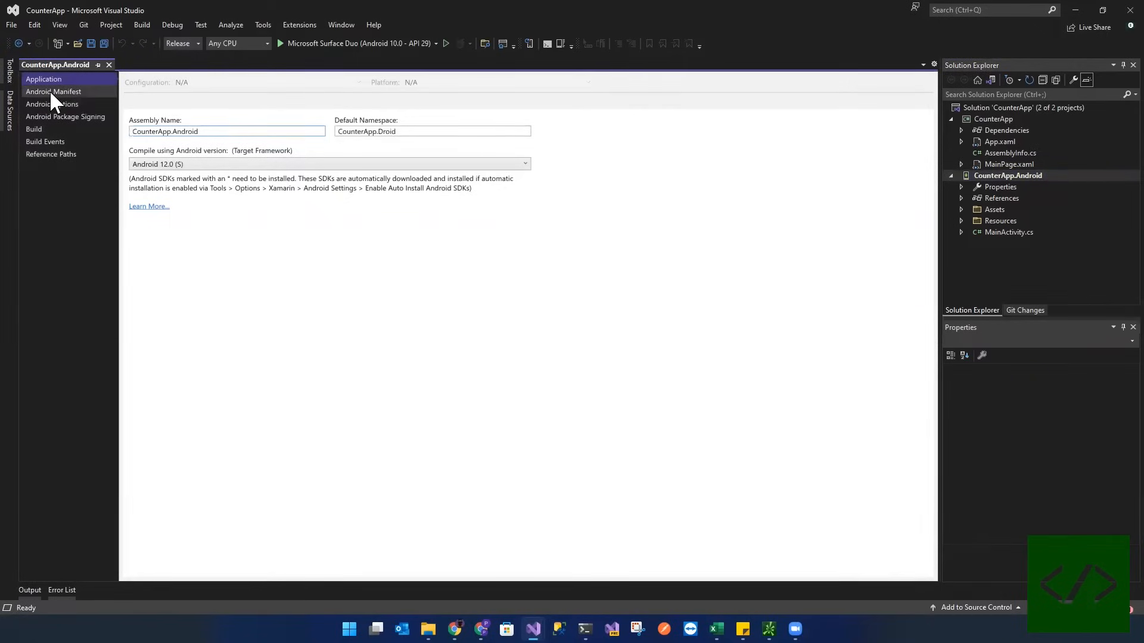
left_click(54, 92)
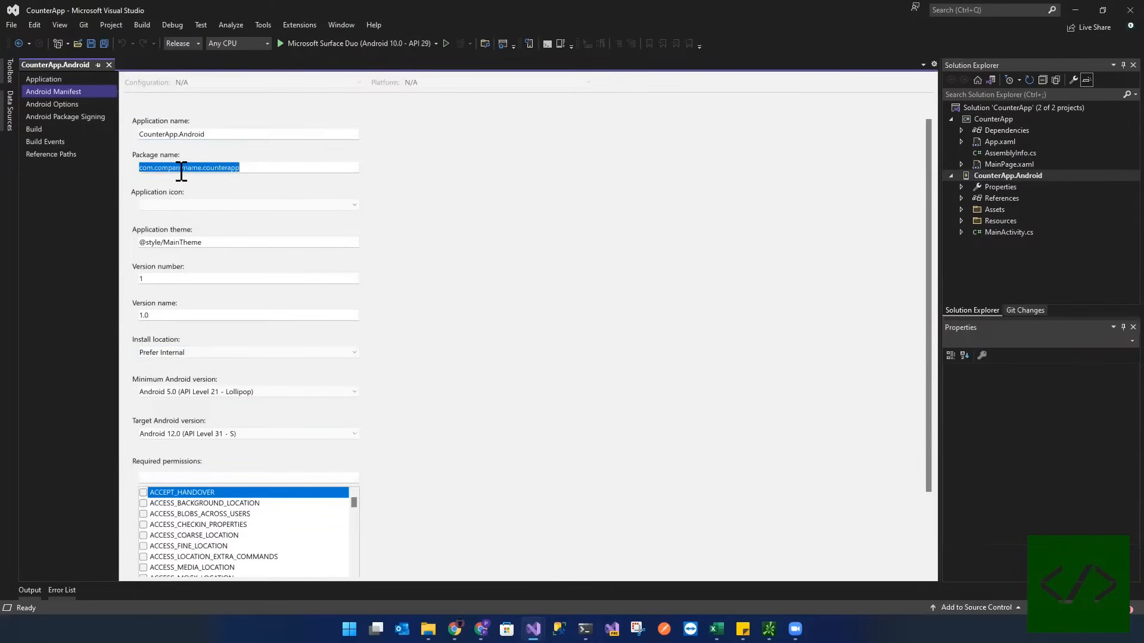
left_click(215, 167)
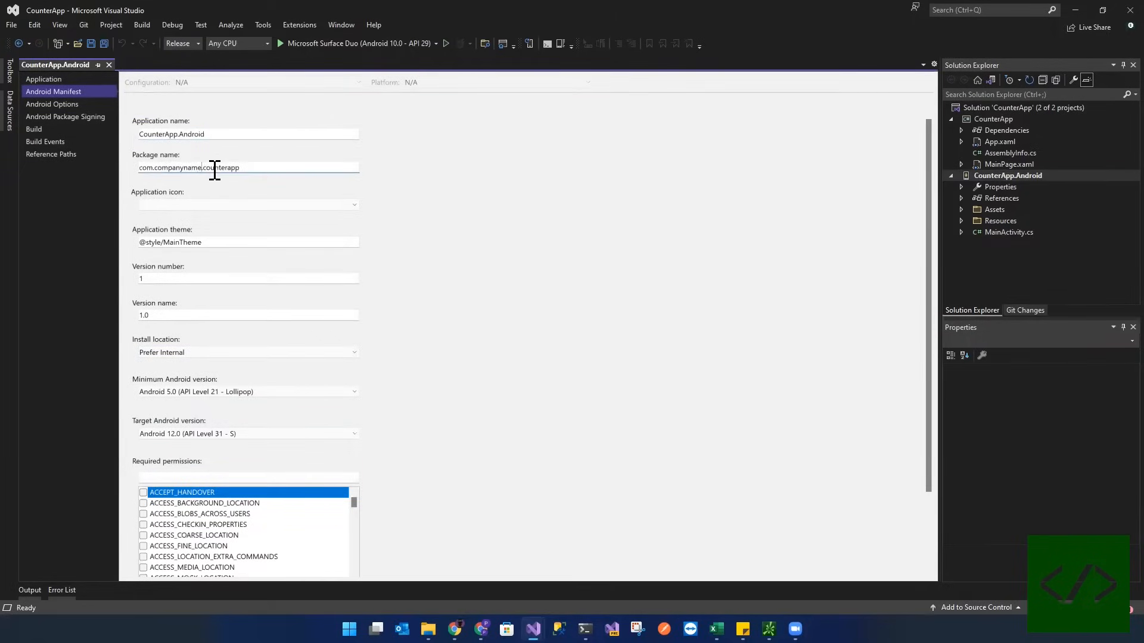
type("com.d.counterapp")
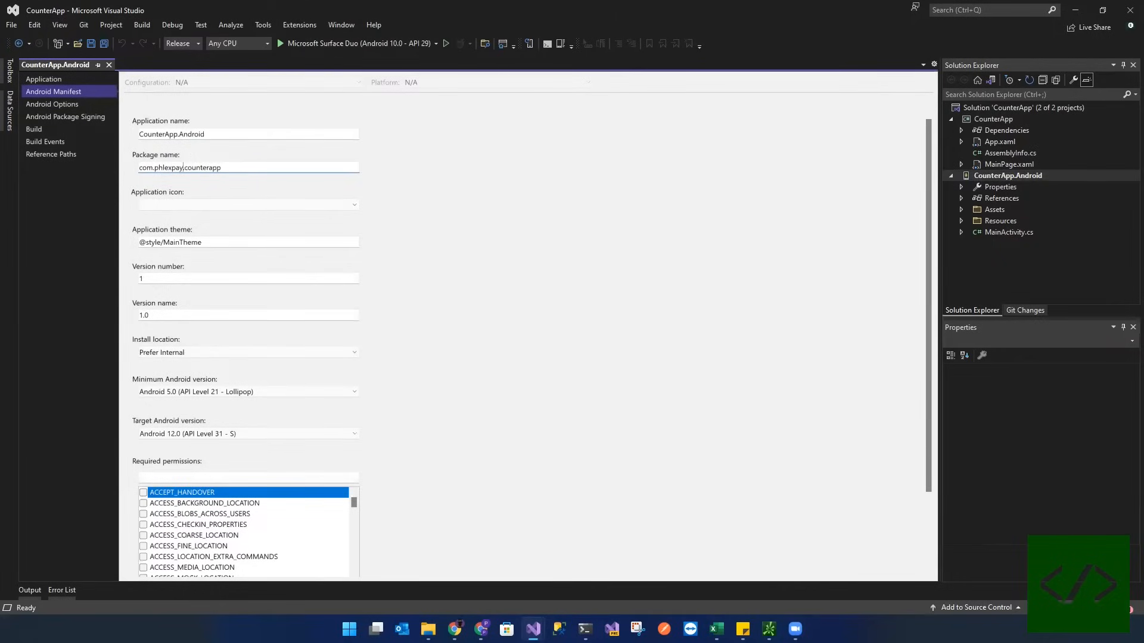
left_click(247, 135)
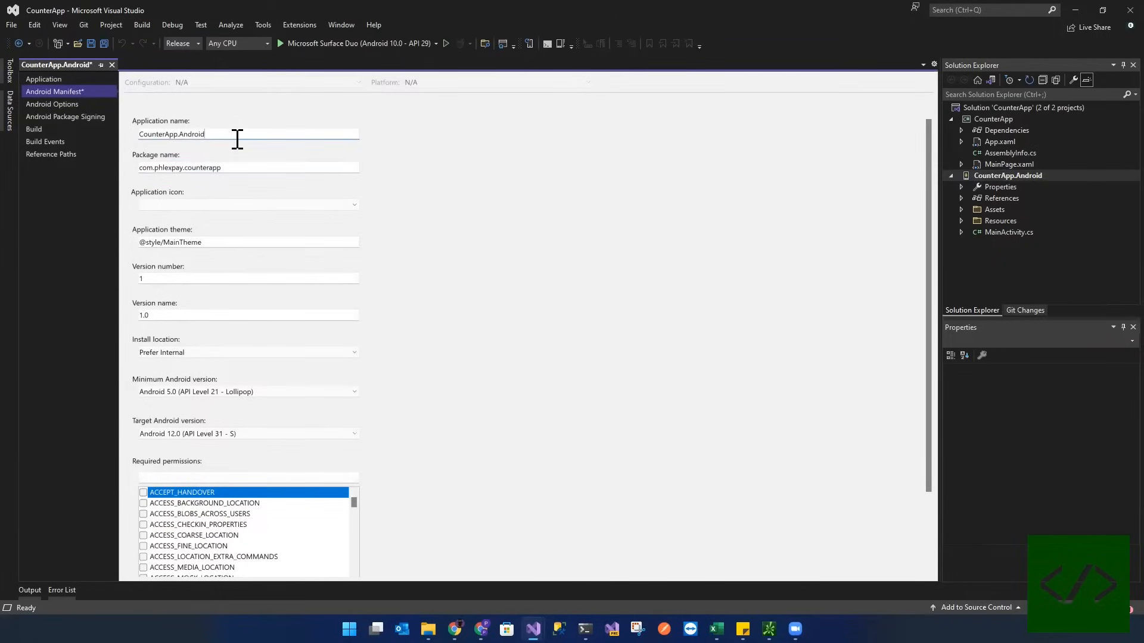
mouse_move(353, 383)
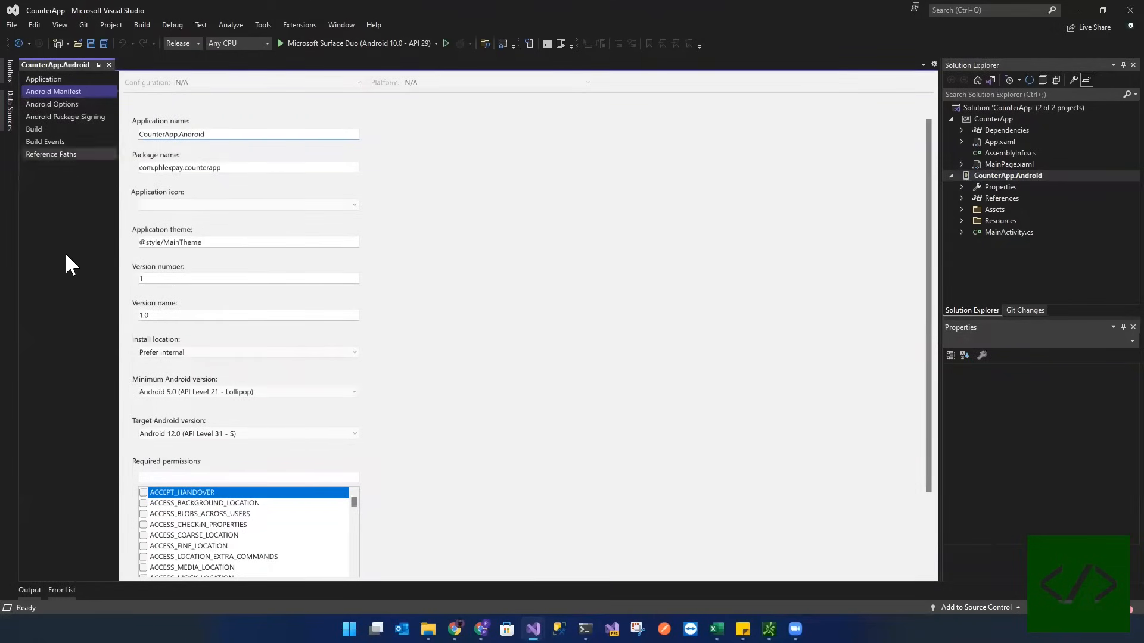
- In Android Options, uncheck 'Use Fast Deployment (debug mode only)' for Release
left_click(51, 104)
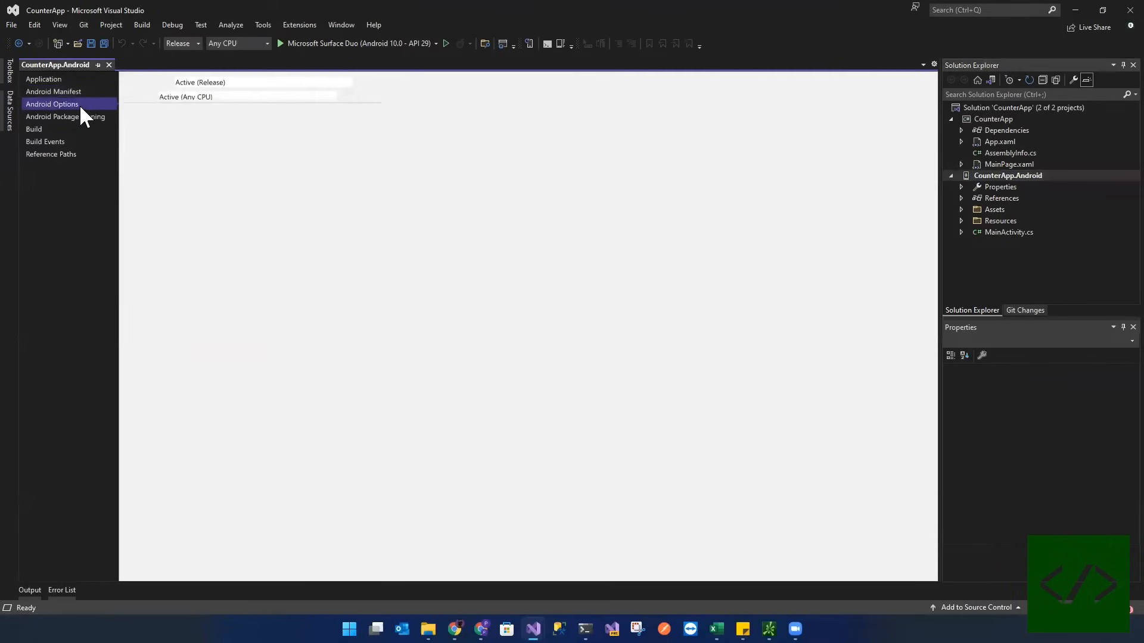
left_click(51, 104)
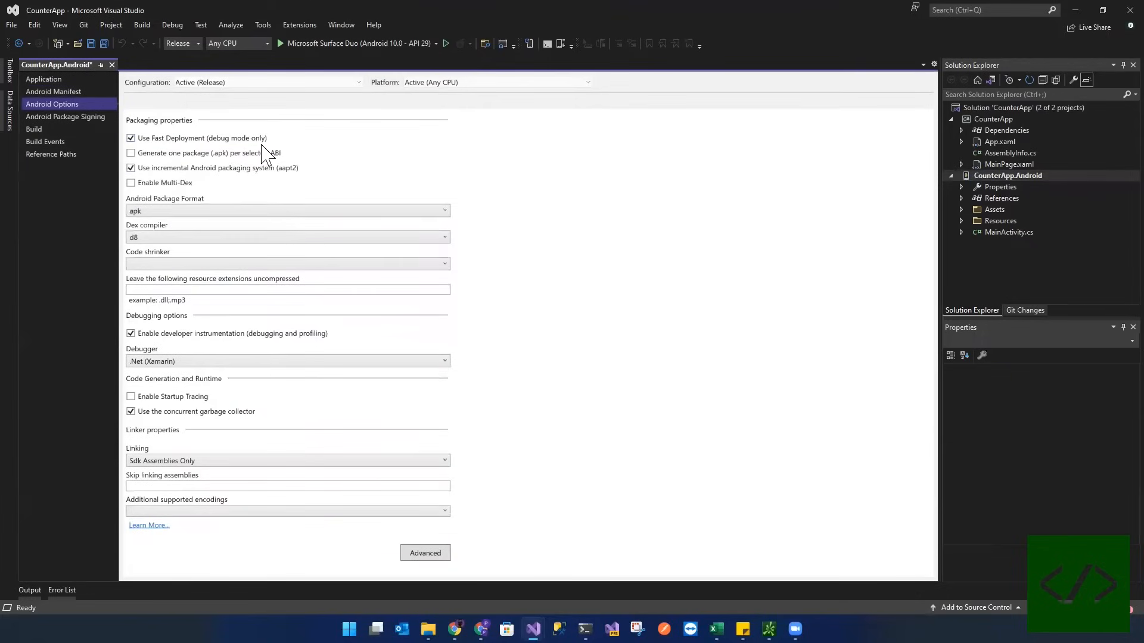
mouse_move(131, 138)
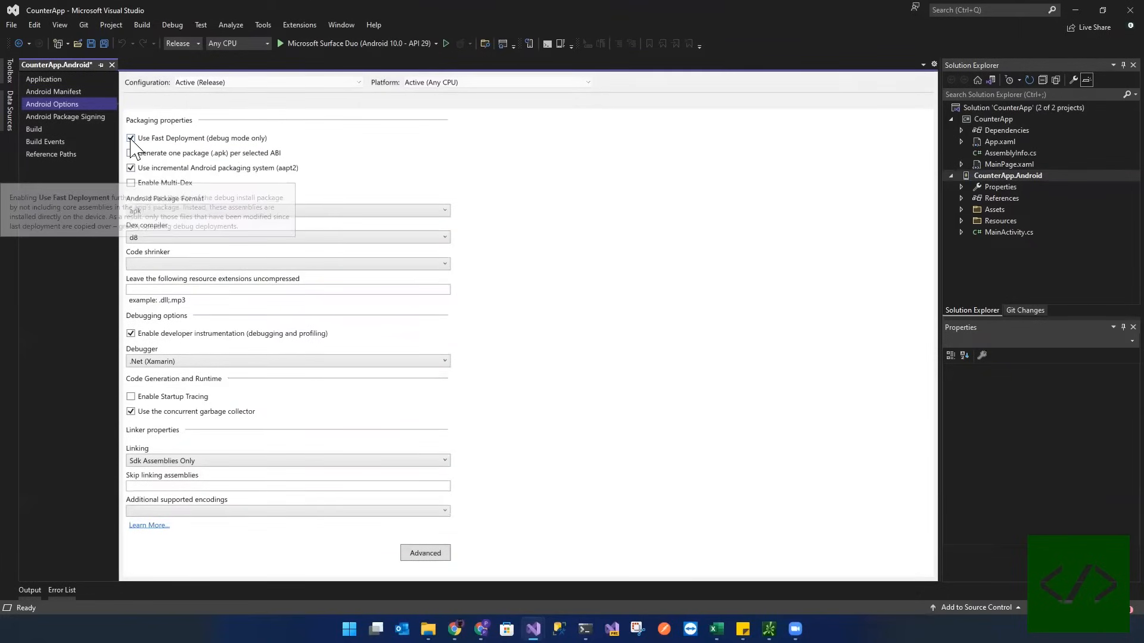
left_click(131, 138)
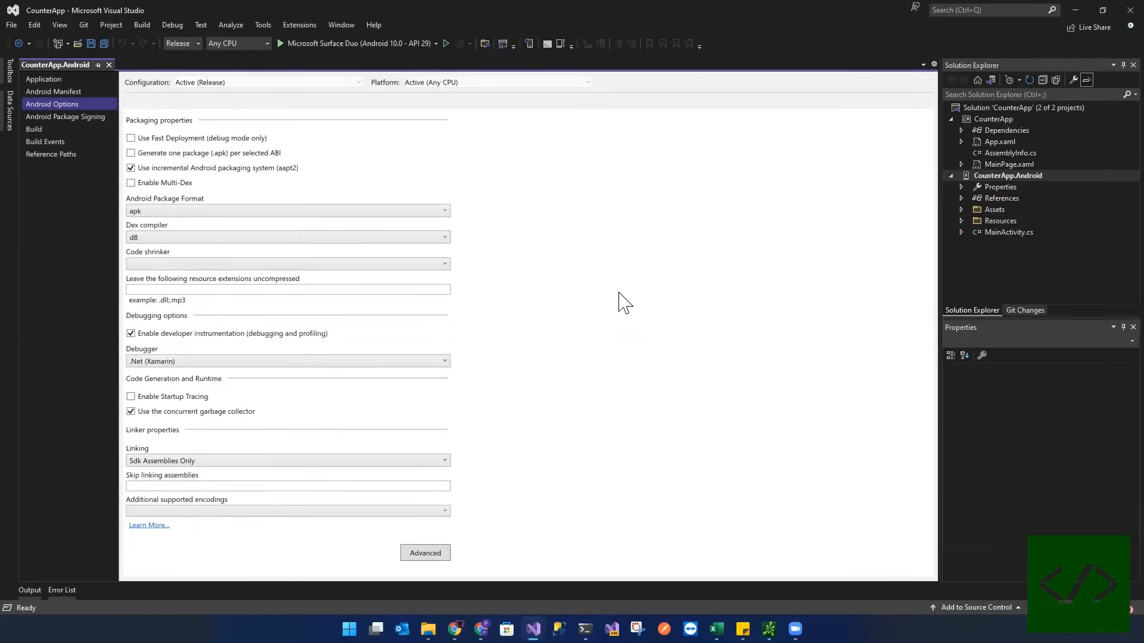
mouse_move(370, 474)
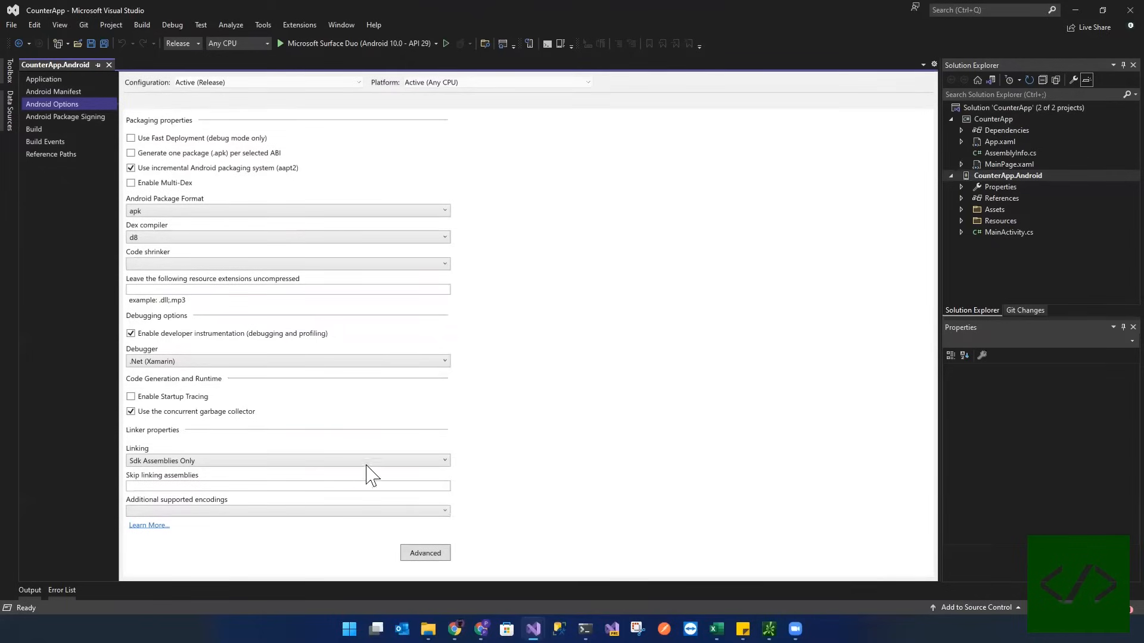
mouse_move(719, 378)
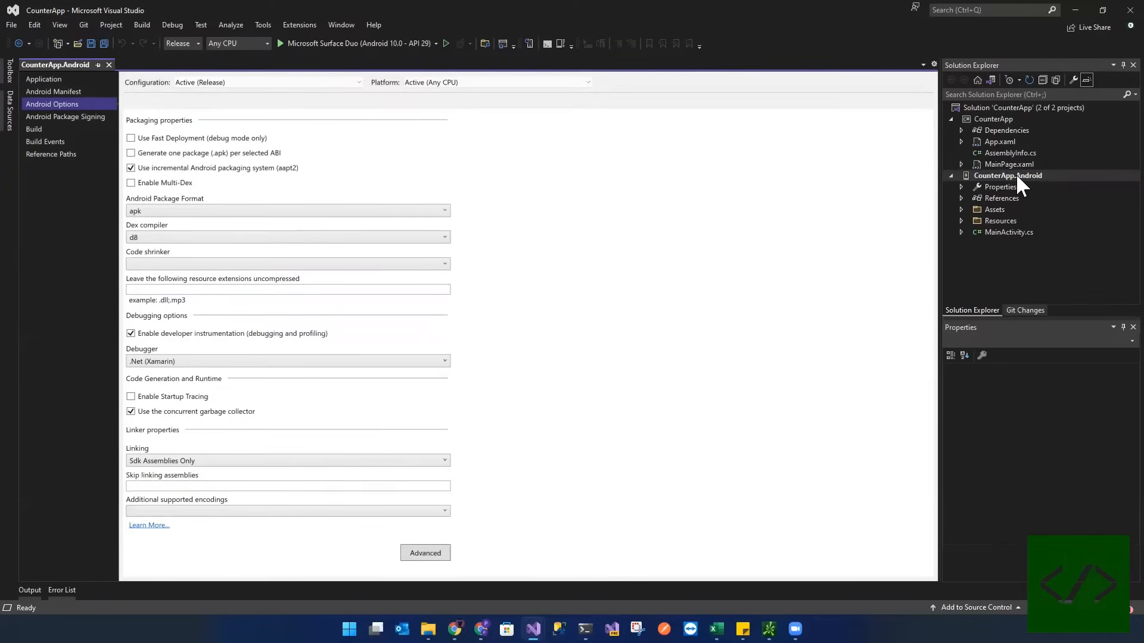
- Rebuild the CounterApp.Android project with Fast Deployment off
right_click(1008, 176)
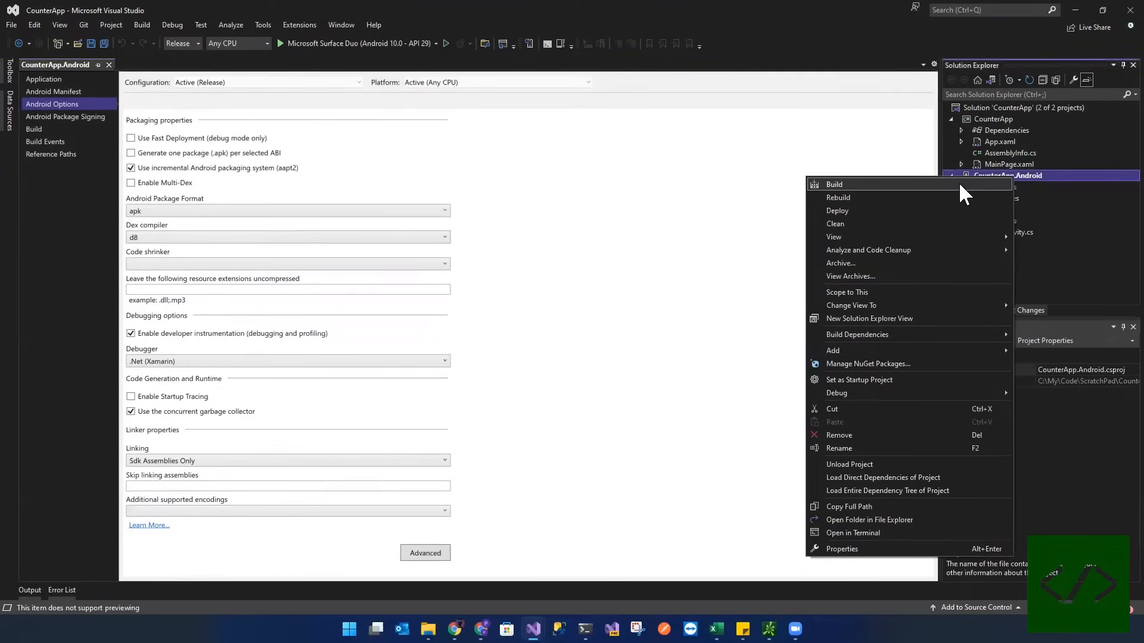
left_click(834, 183)
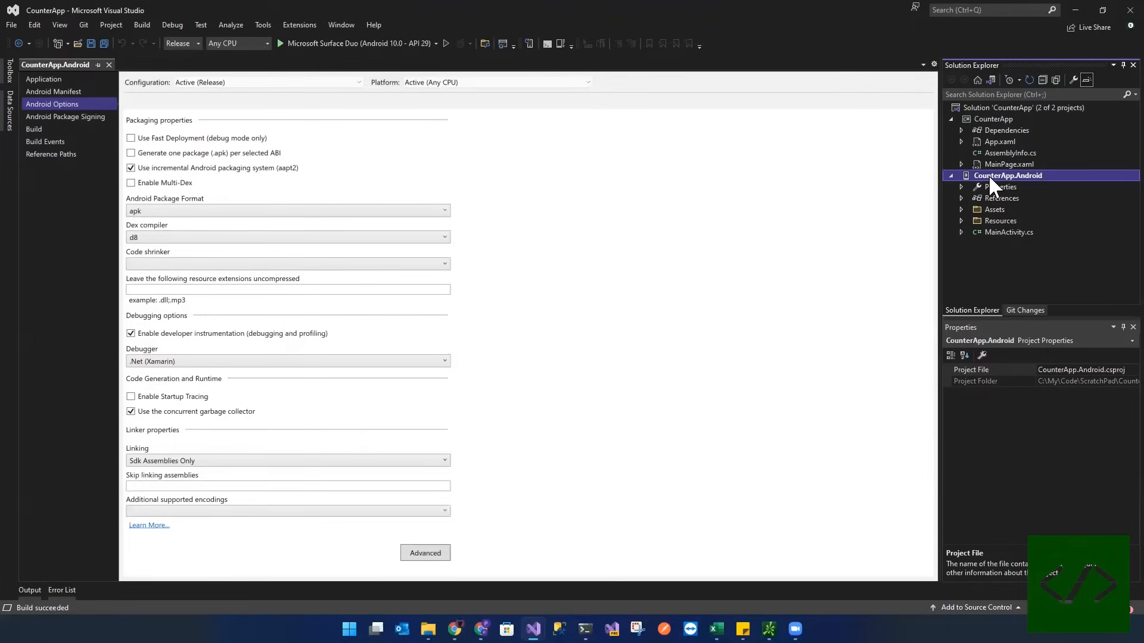
mouse_move(928, 216)
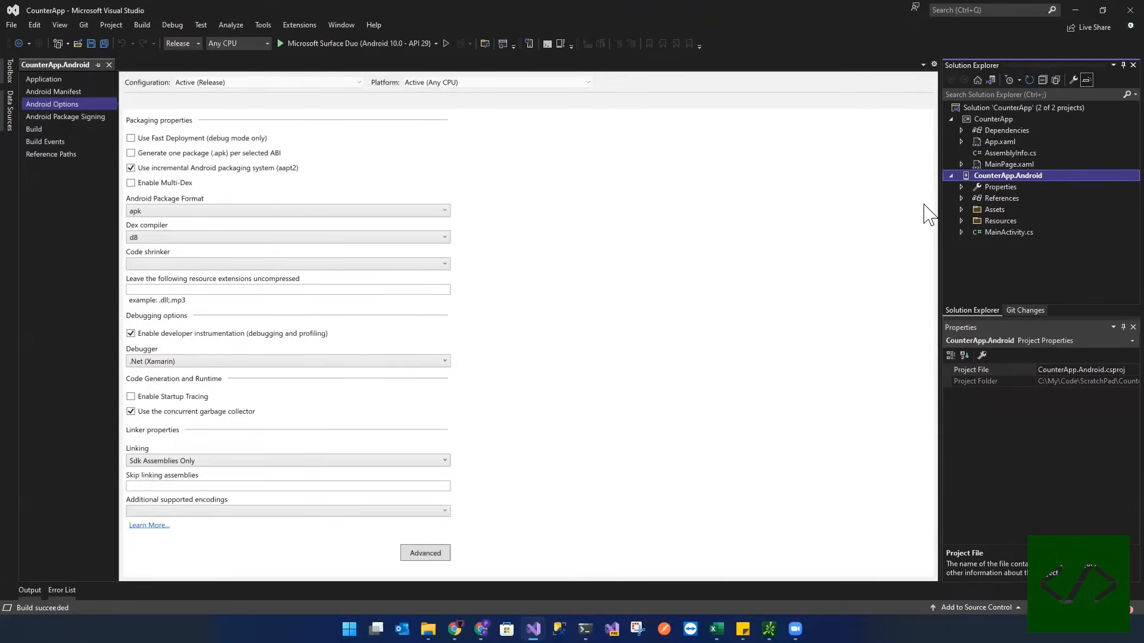
- Archive the CounterApp.Android project for release
right_click(1009, 175)
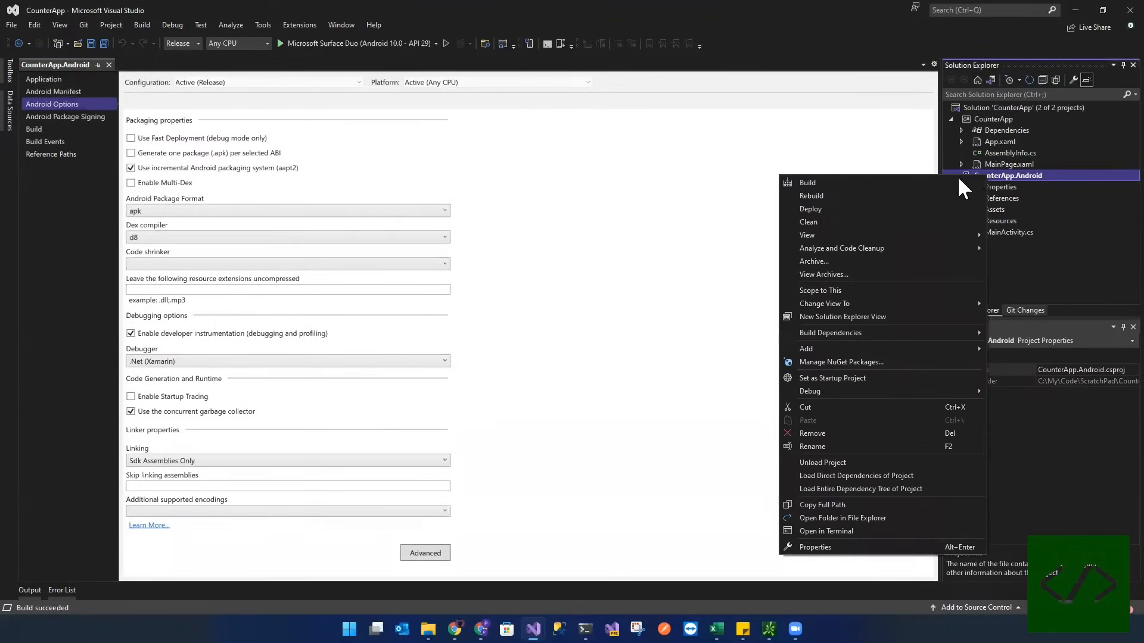
mouse_move(832, 271)
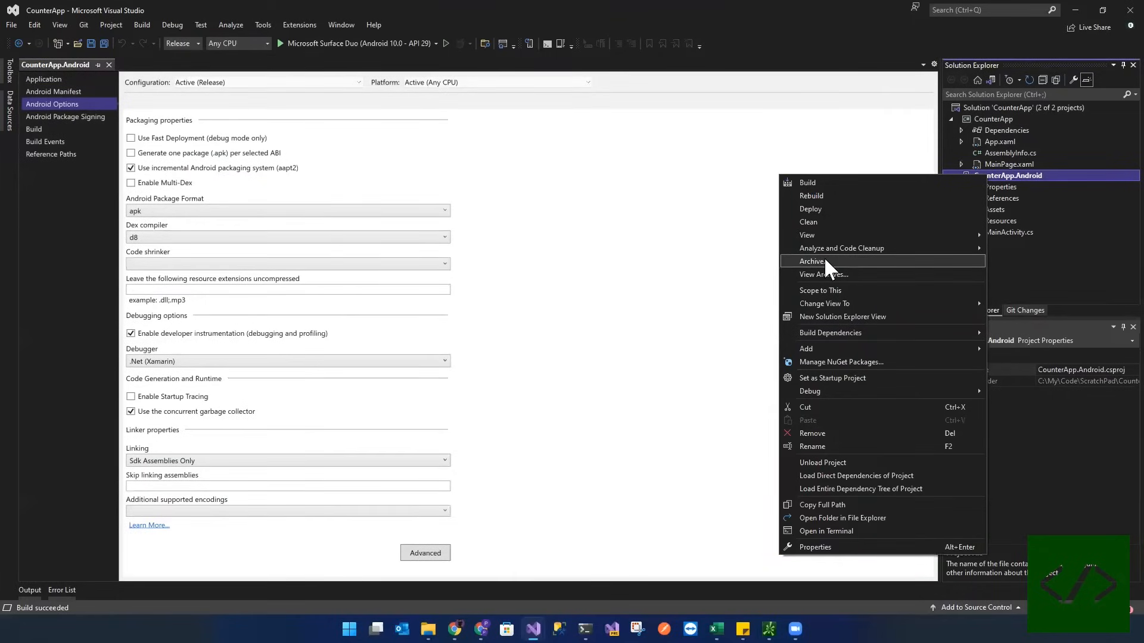
left_click(811, 261)
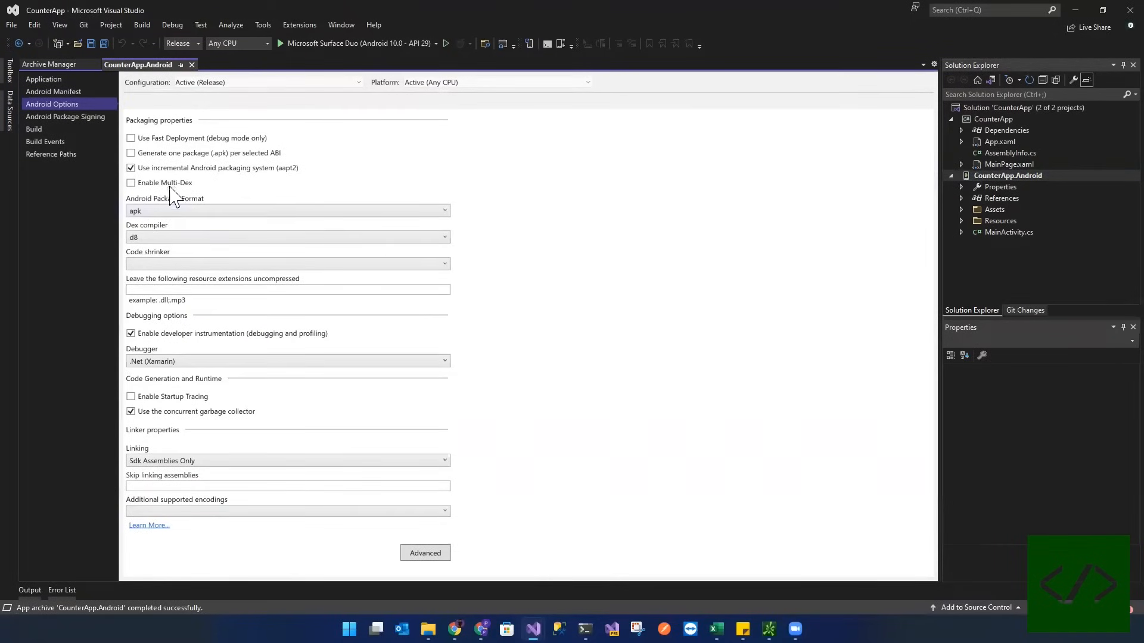
mouse_move(188, 210)
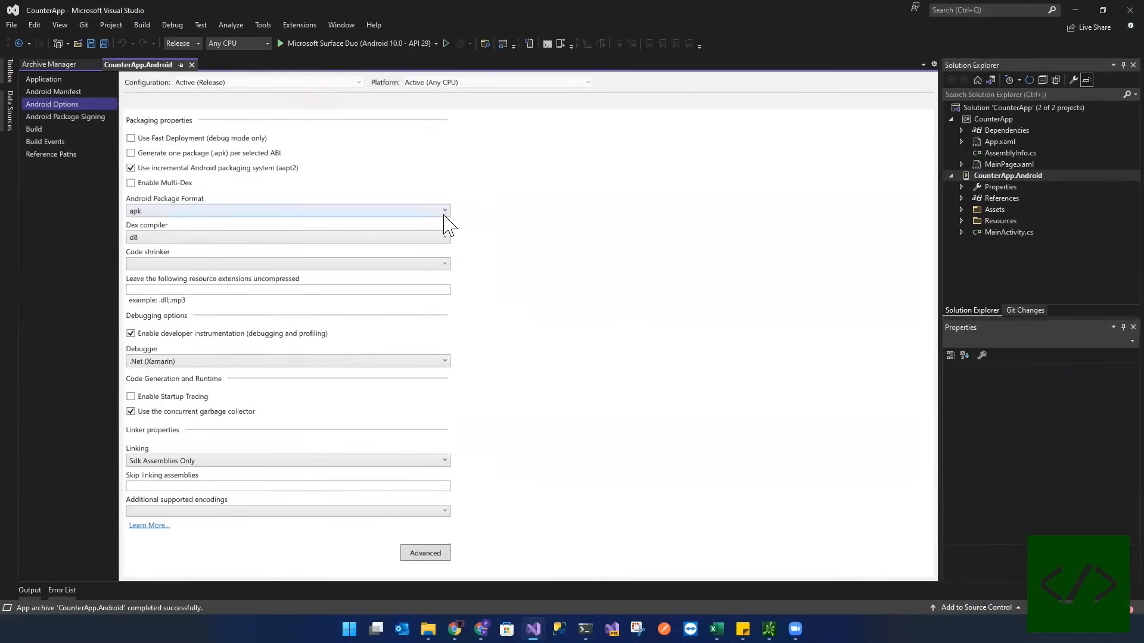
- Change the Android Package Format from apk to bundle and return to Archive Manager
left_click(443, 211)
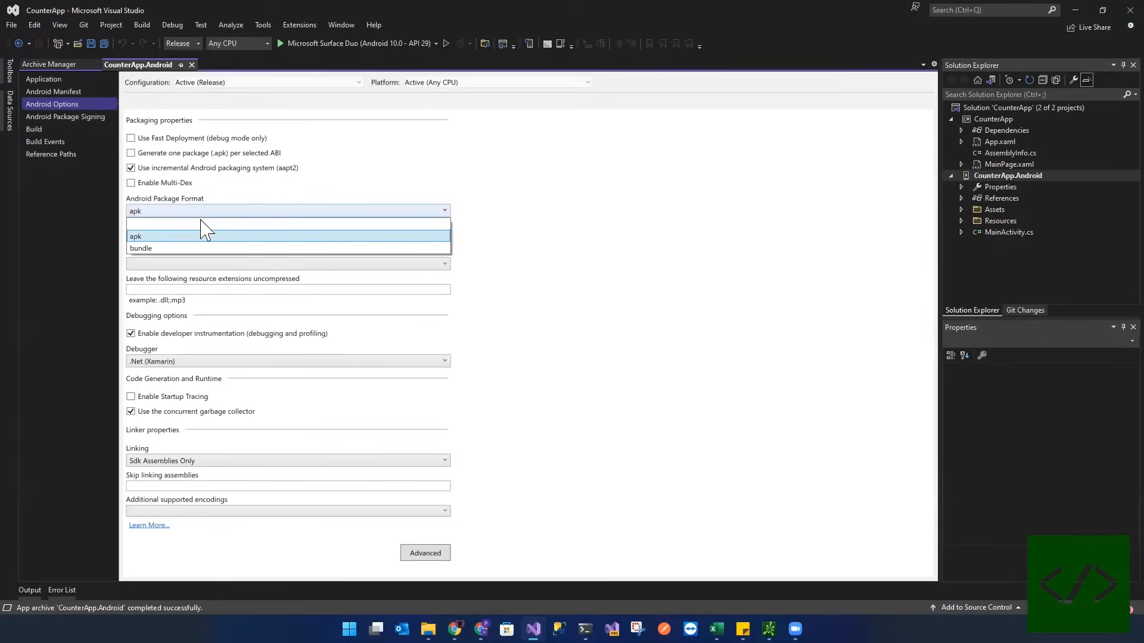
left_click(135, 236)
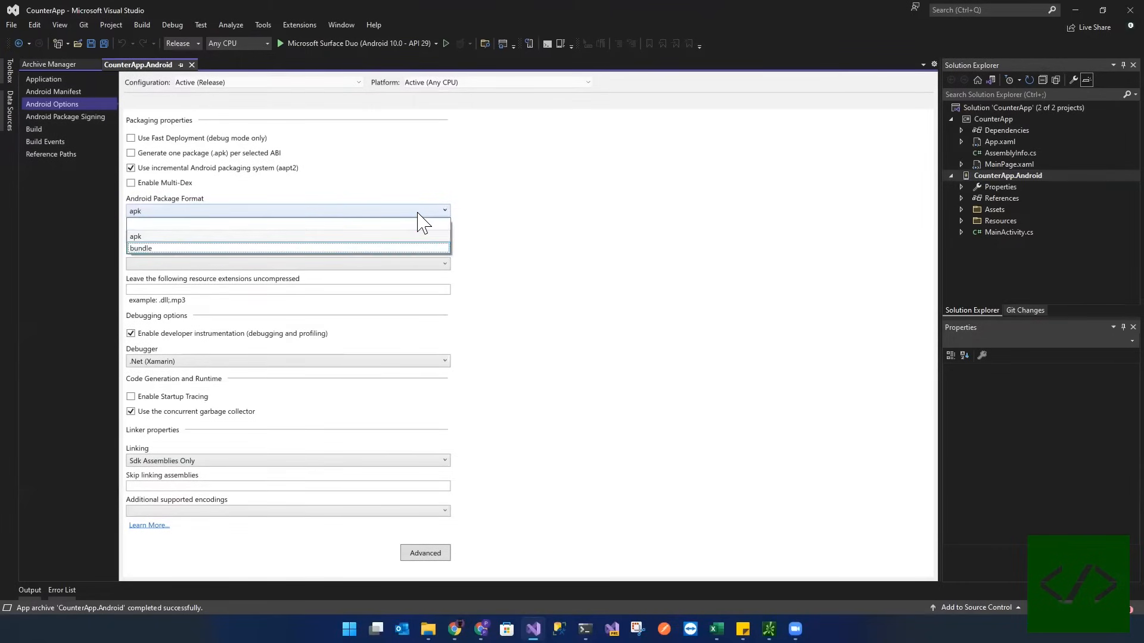
left_click(140, 248)
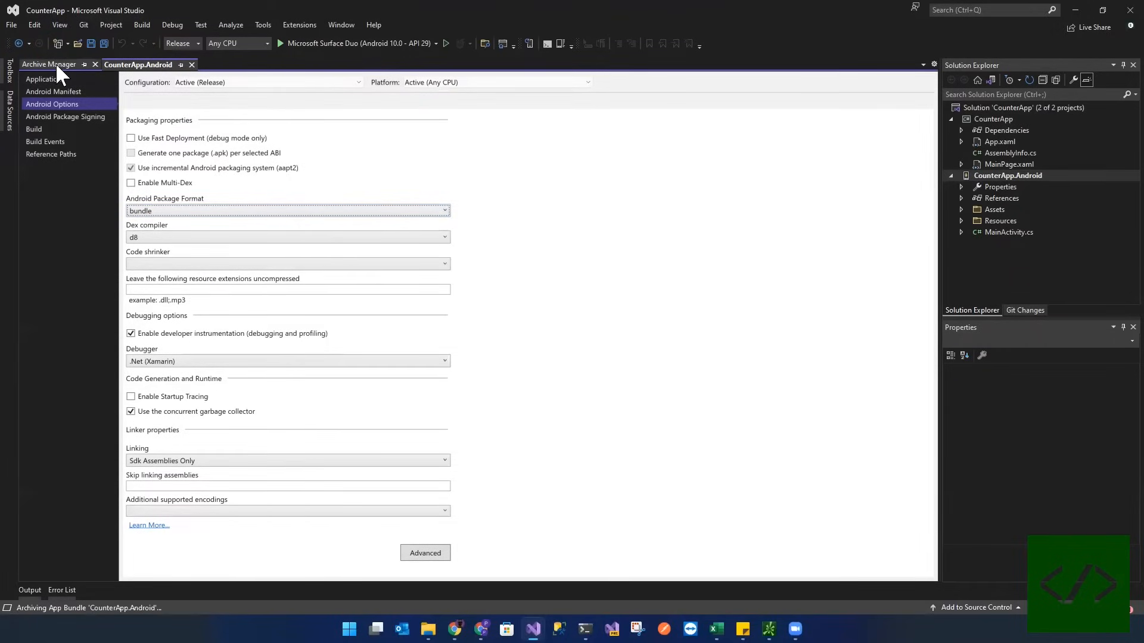
left_click(49, 64)
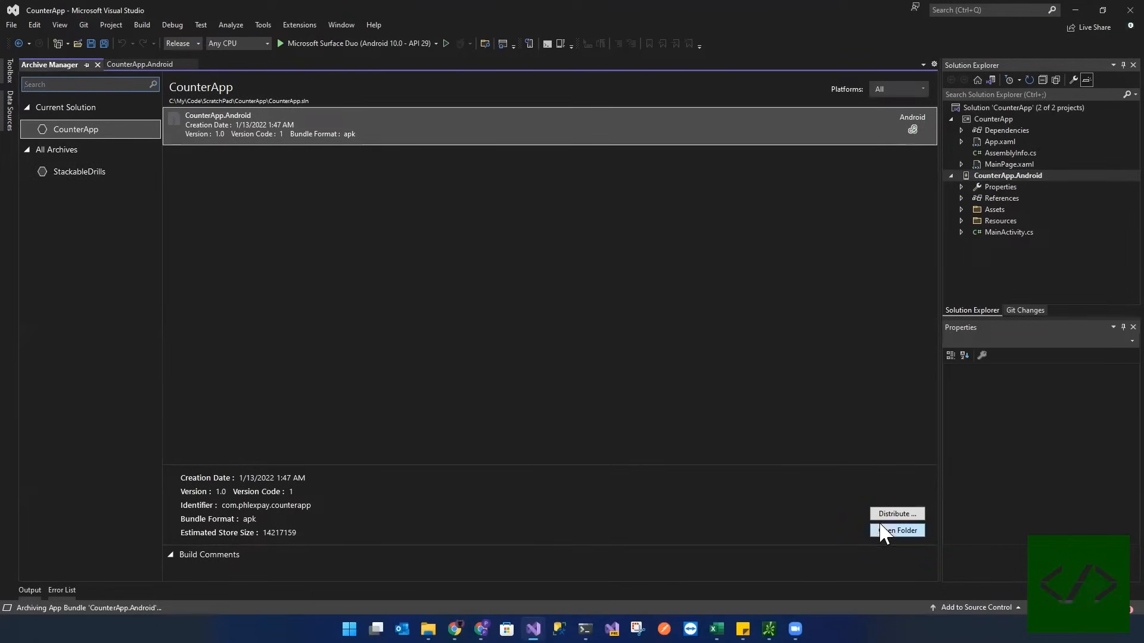
left_click(901, 530)
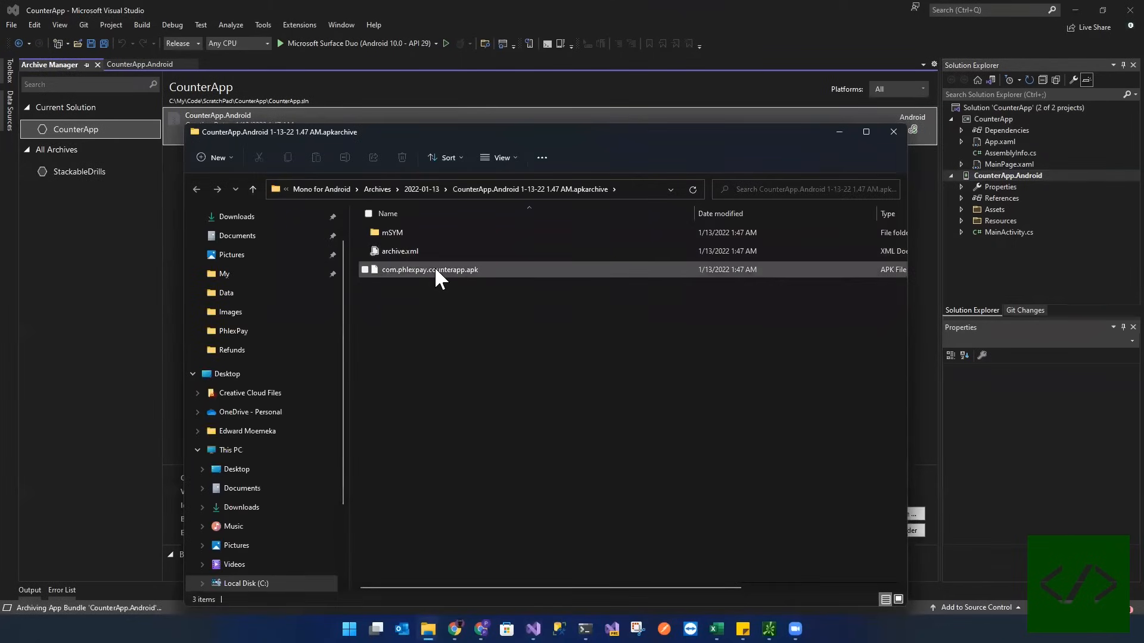
left_click(429, 269)
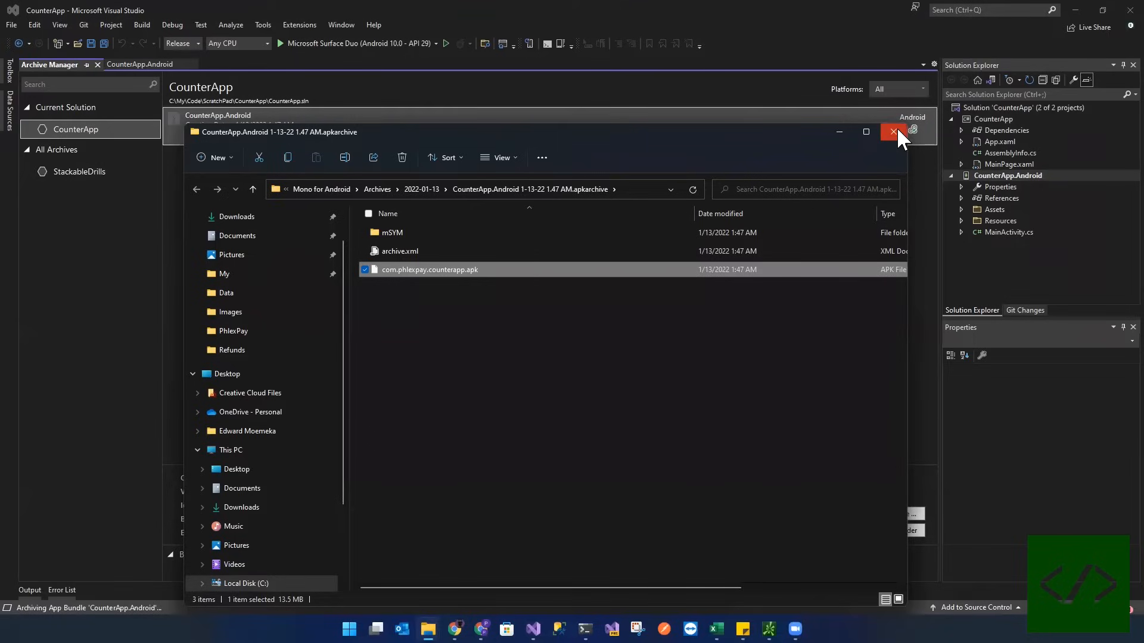
mouse_move(886, 153)
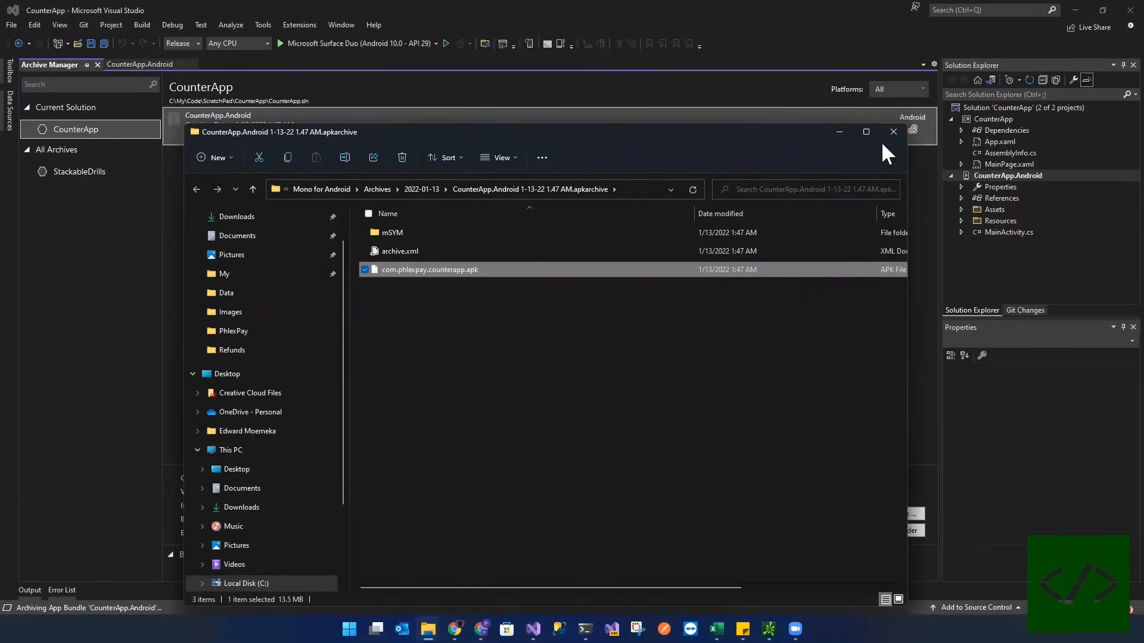
left_click(892, 132)
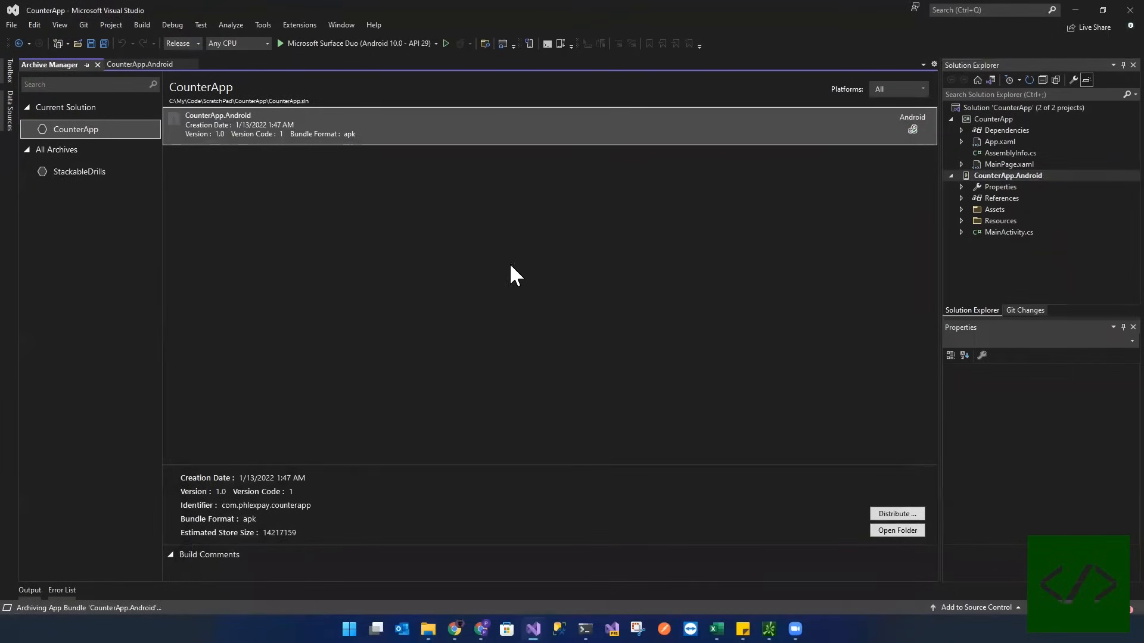
- Archive CounterApp.Android again, producing an aab bundle alongside the apk archive
left_click(1008, 175)
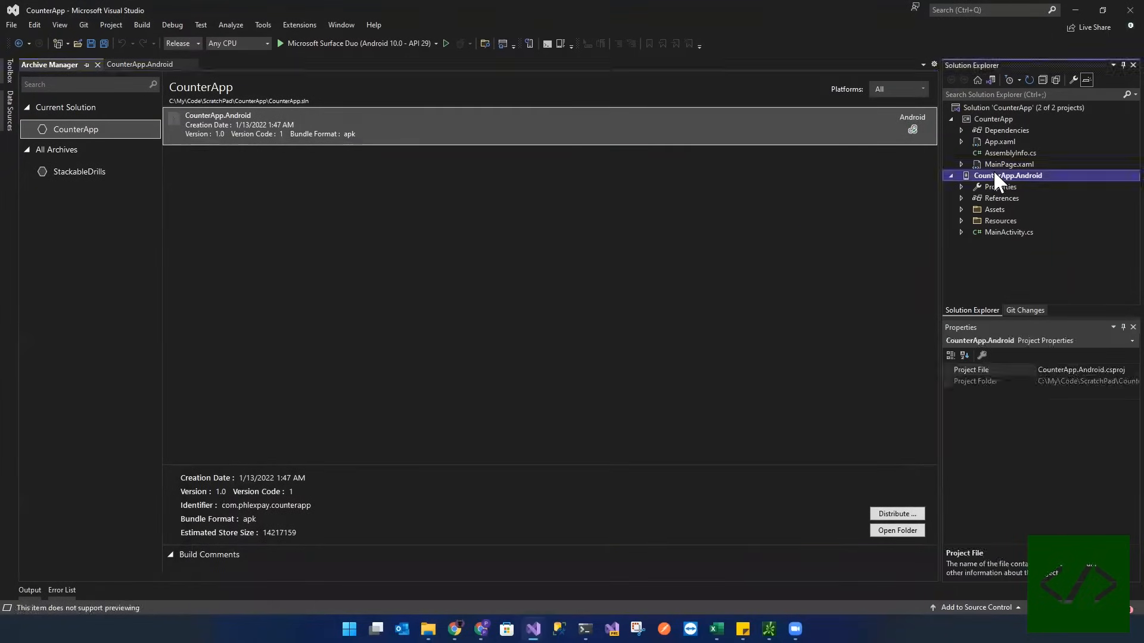
right_click(1009, 175)
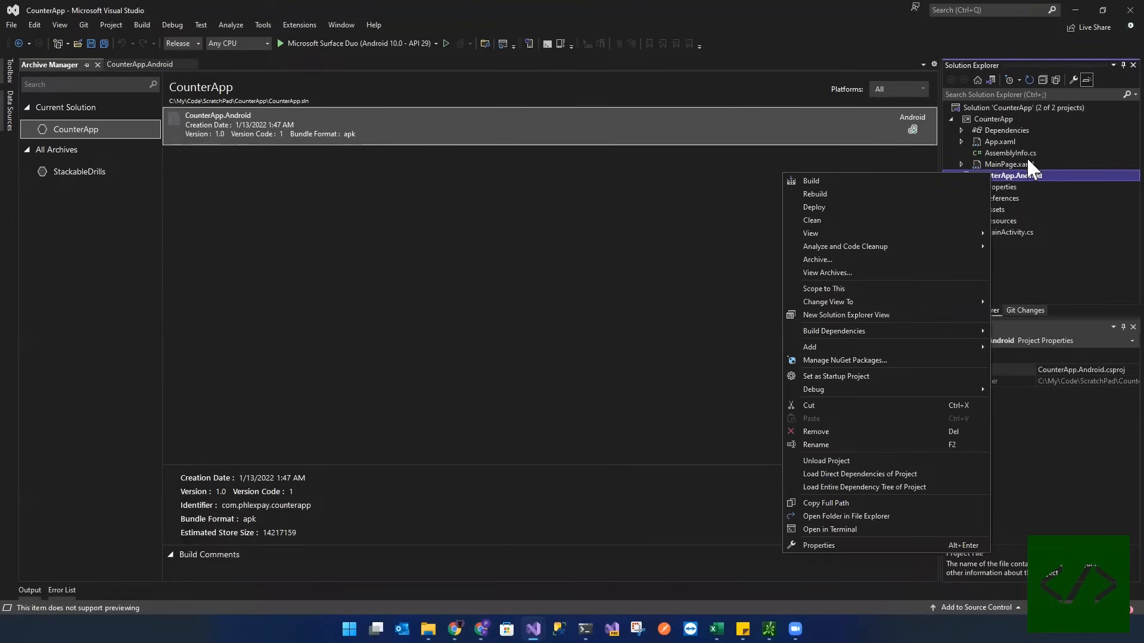
left_click(817, 259)
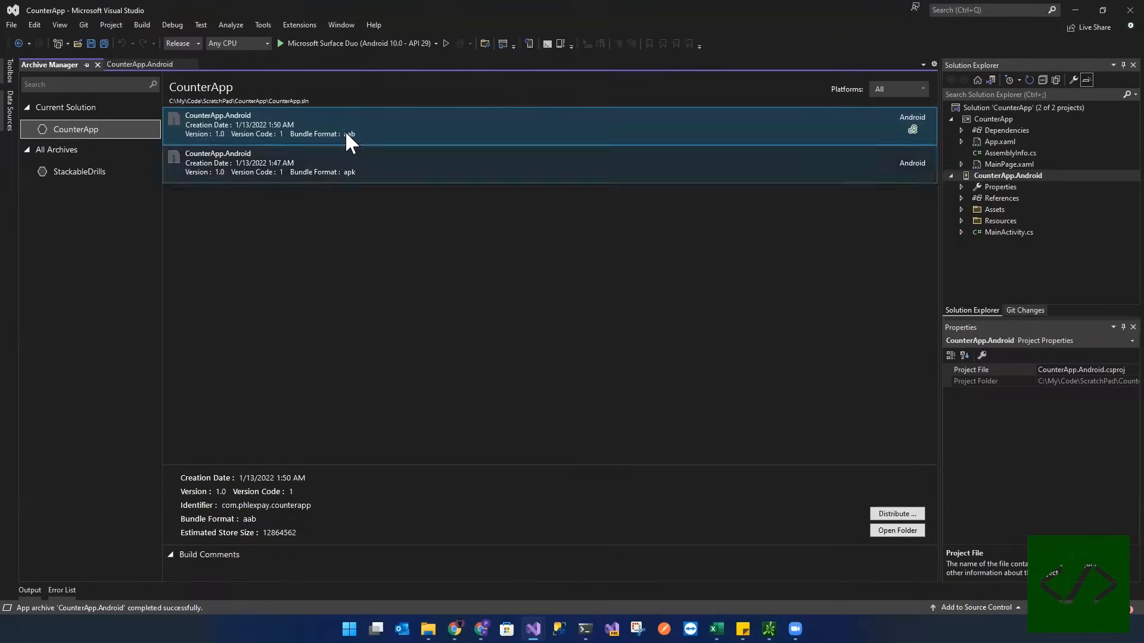
mouse_move(499, 51)
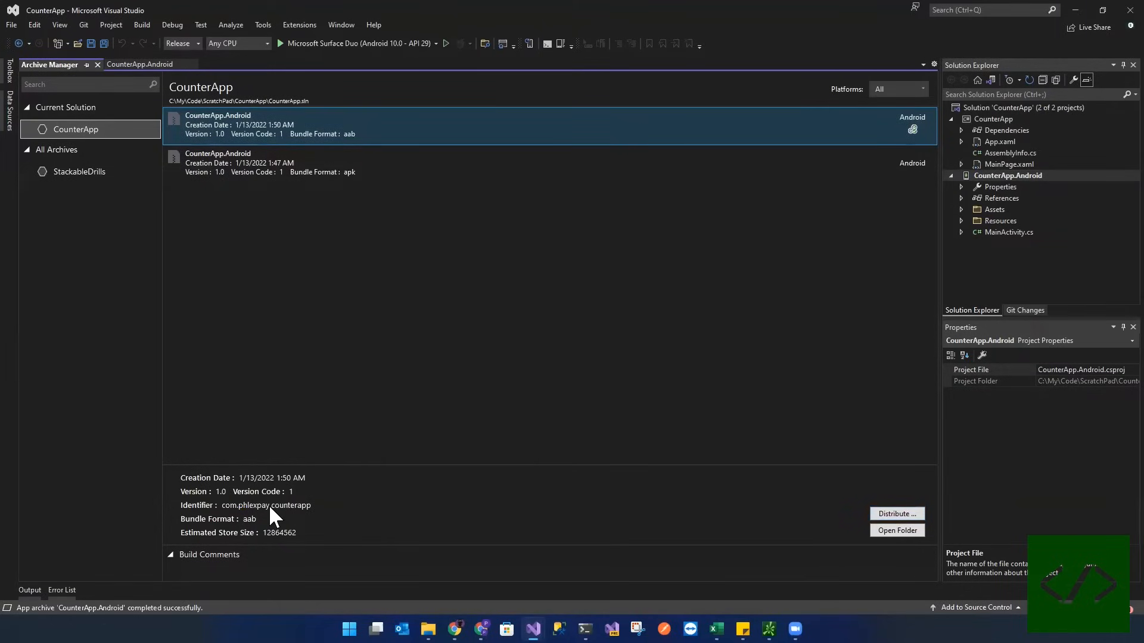
- Begin distributing the selected aab archive from Archive Manager
left_click(895, 513)
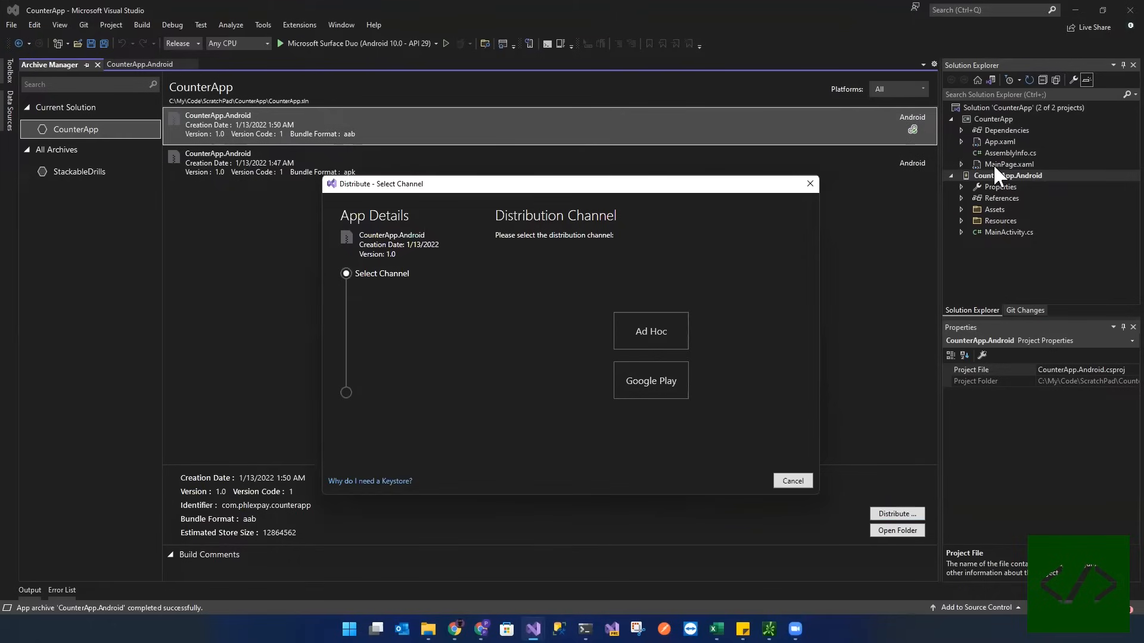
- Choose Ad Hoc distribution and start creating a new signing keystore
left_click(651, 330)
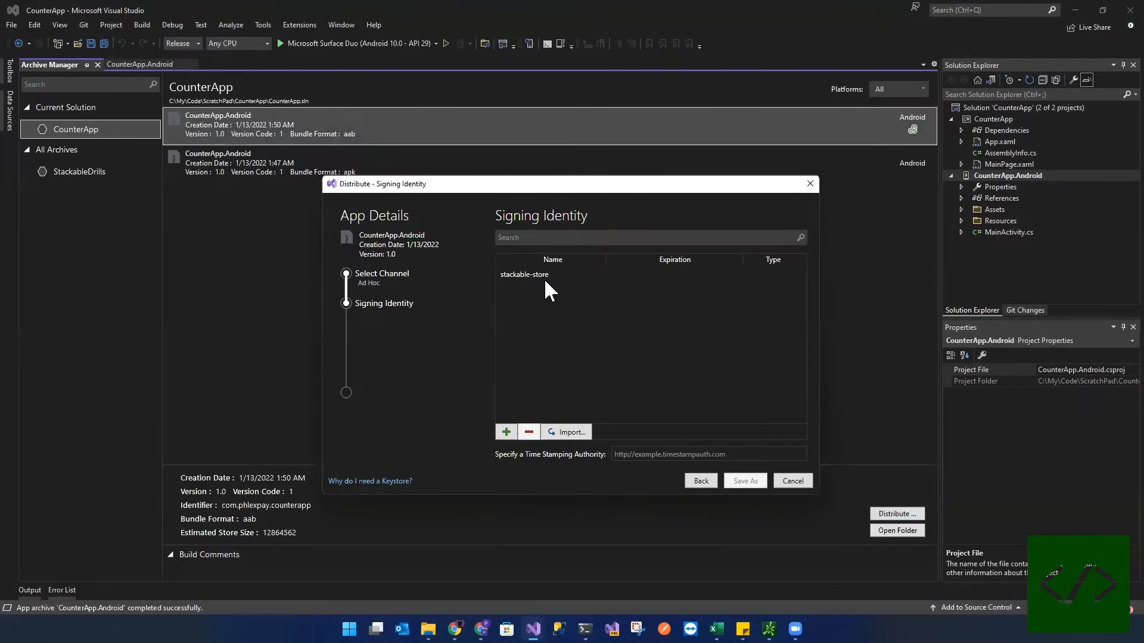
mouse_move(496, 343)
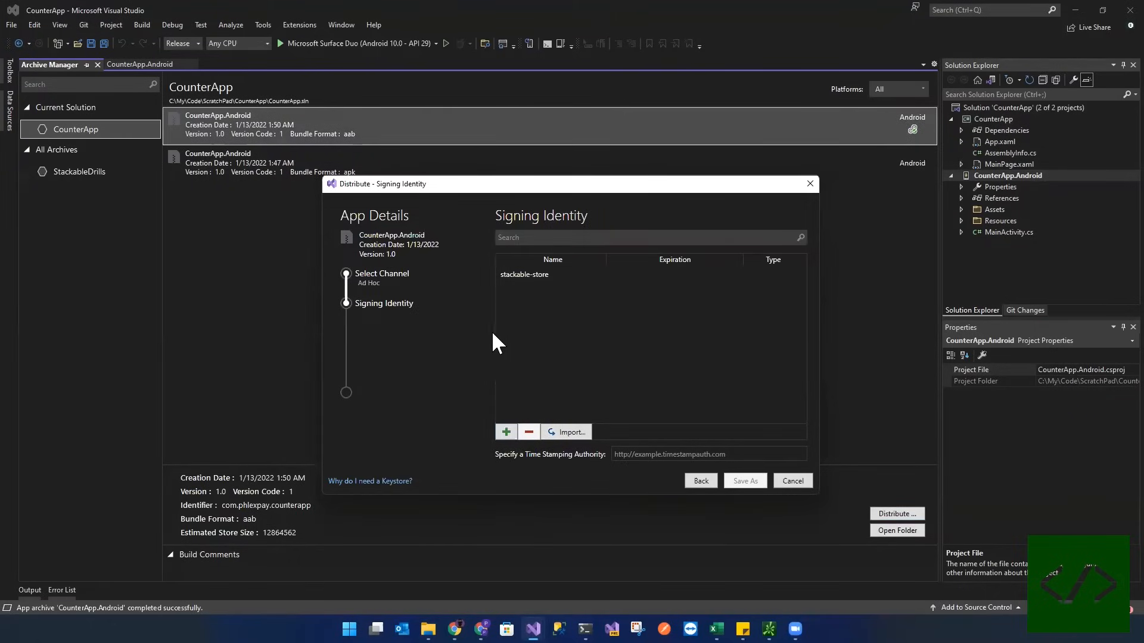
mouse_move(394, 230)
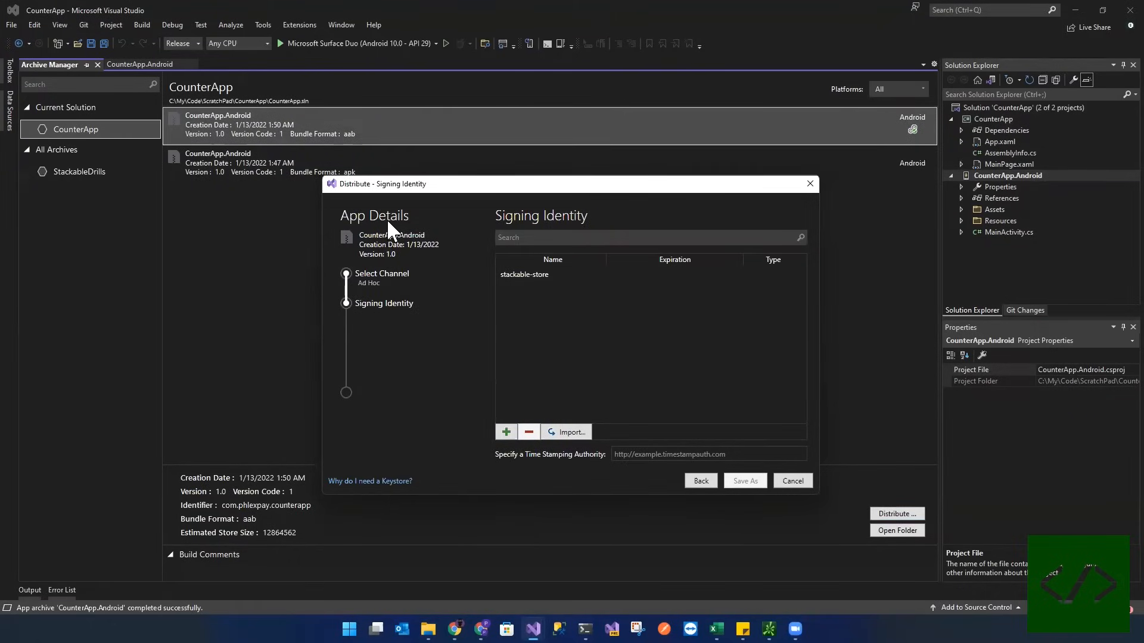
mouse_move(531, 359)
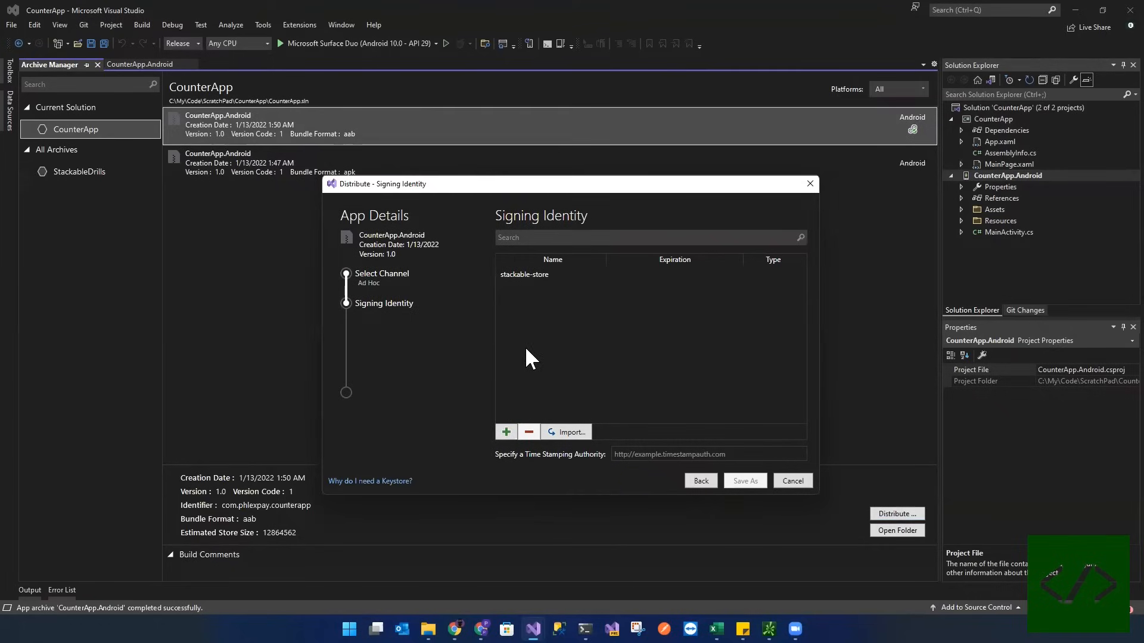
left_click(505, 431)
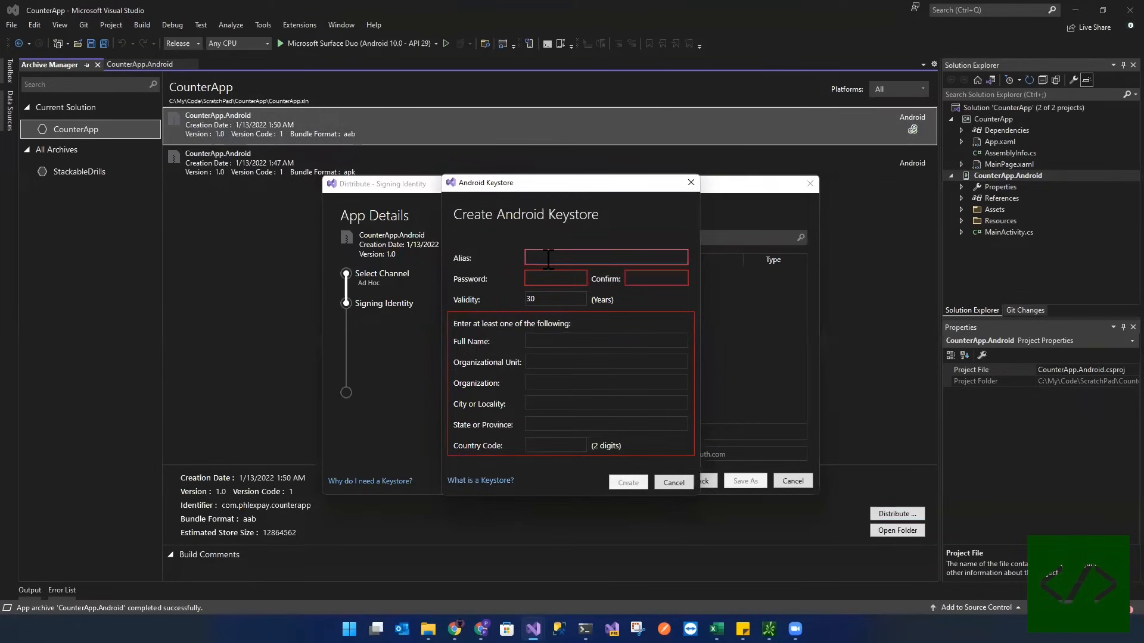
- Create the Counter_ keystore with a password, organization Phlex and country US
type("COUn")
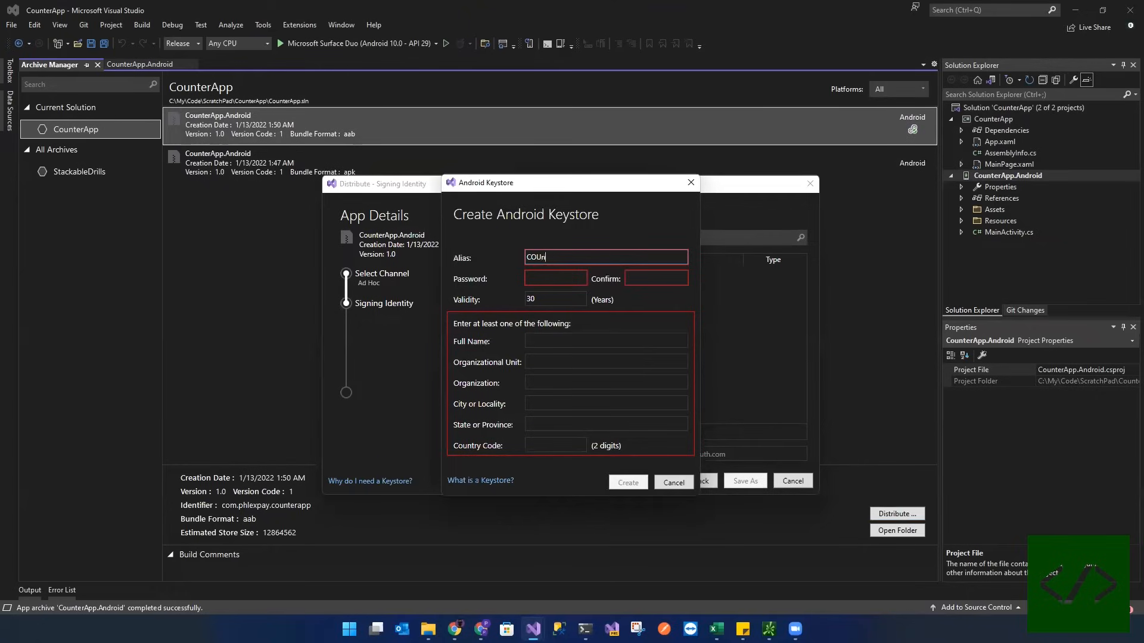
type("Counter_")
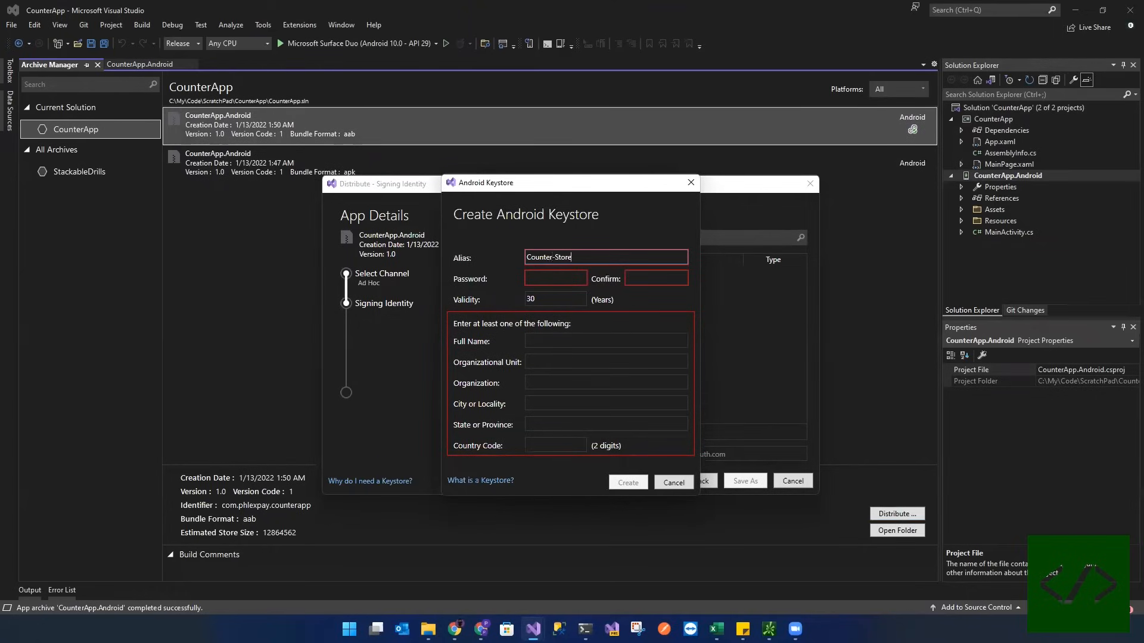
left_click(555, 278)
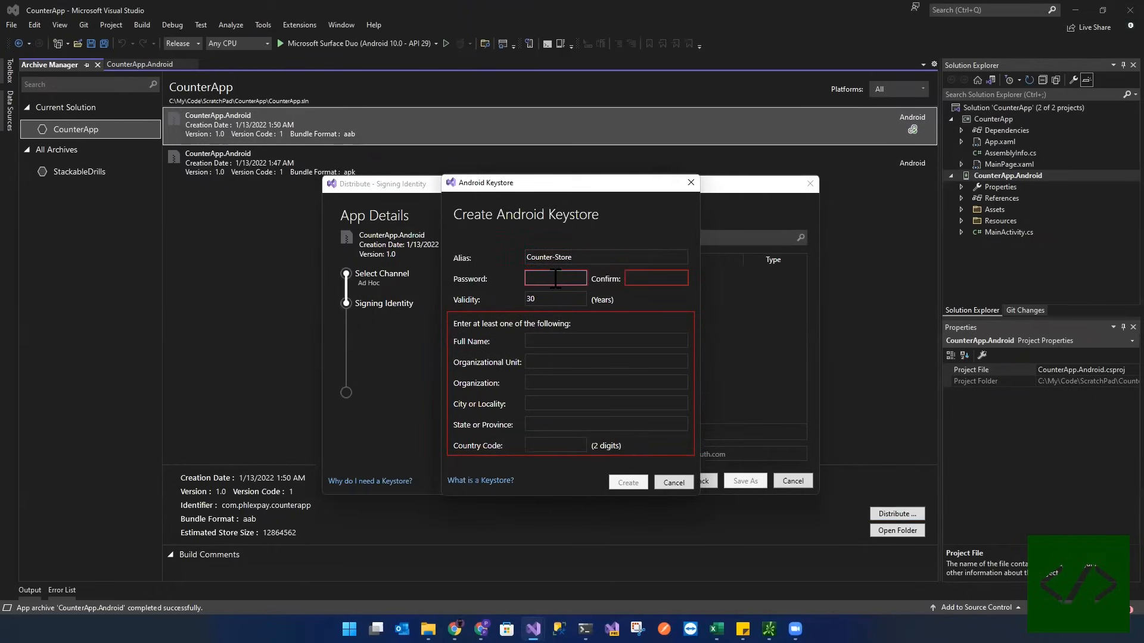
type("••••")
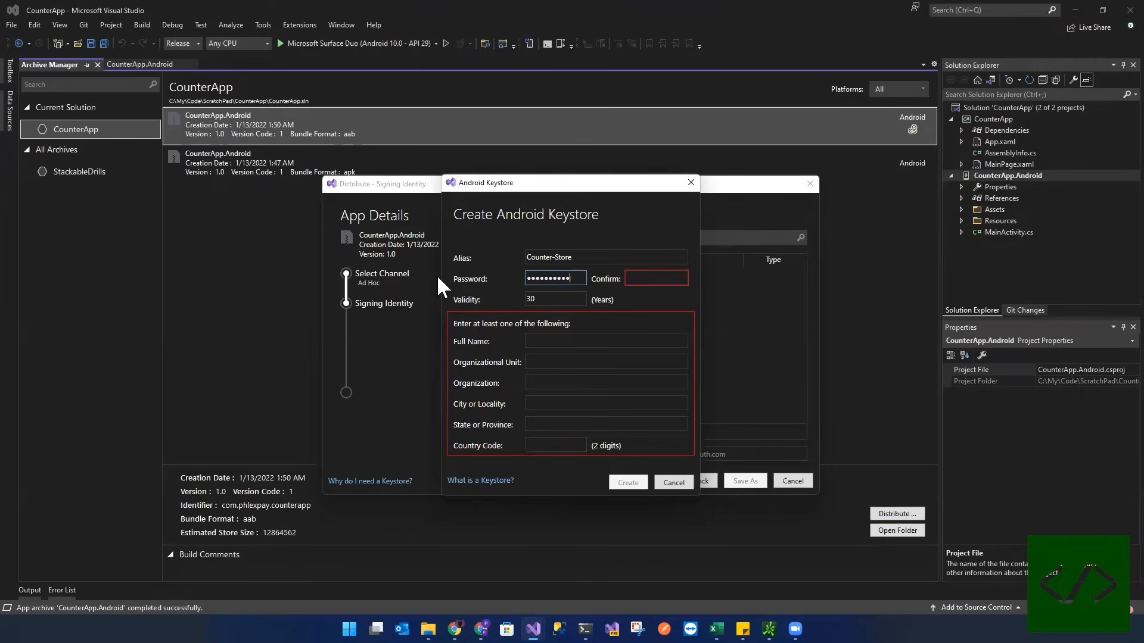
left_click(655, 277)
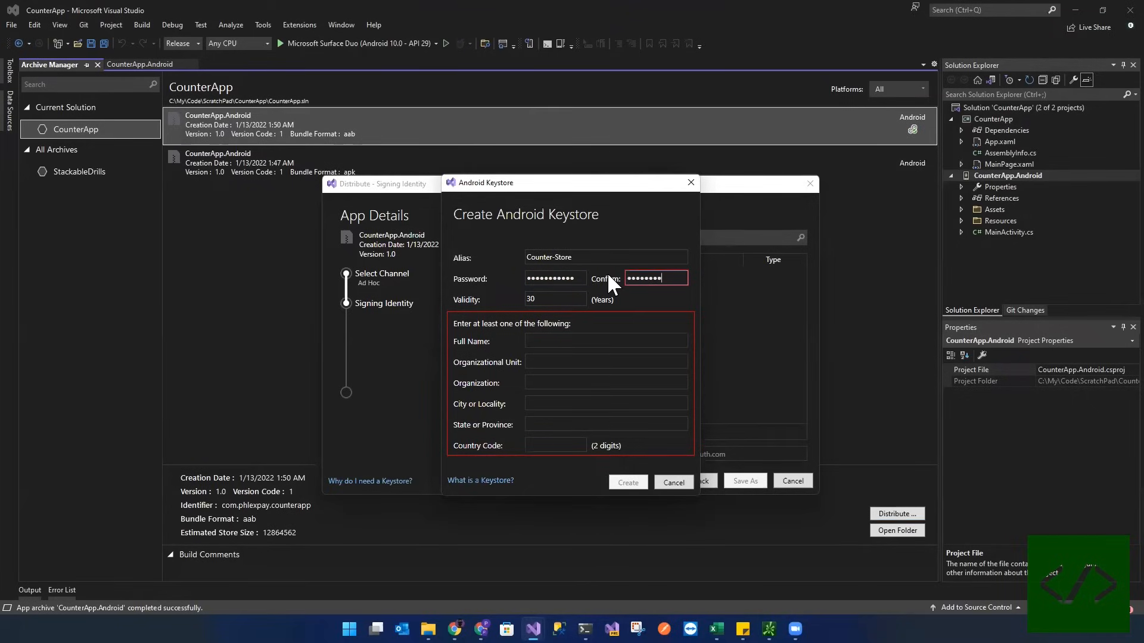
left_click(605, 340)
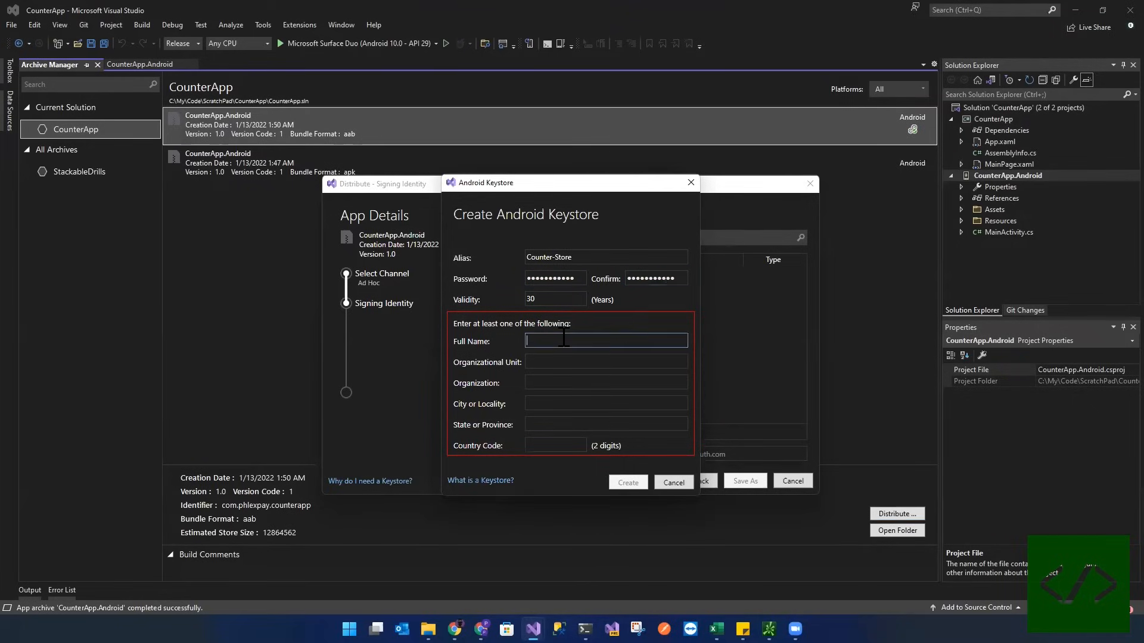
left_click(605, 382)
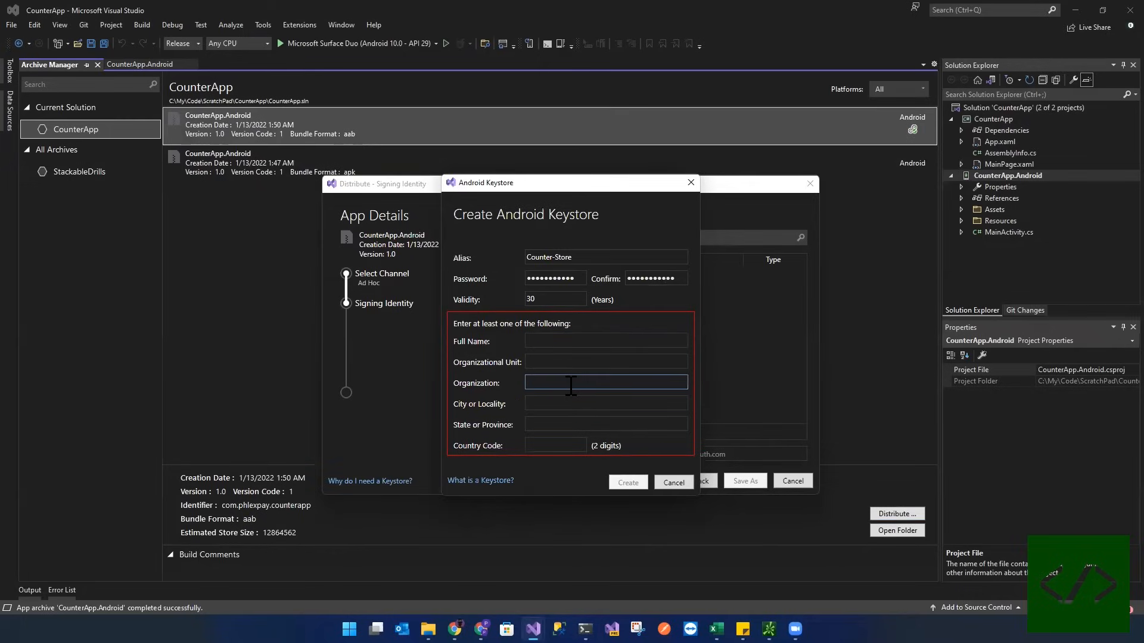
type("PhlexPay Inc")
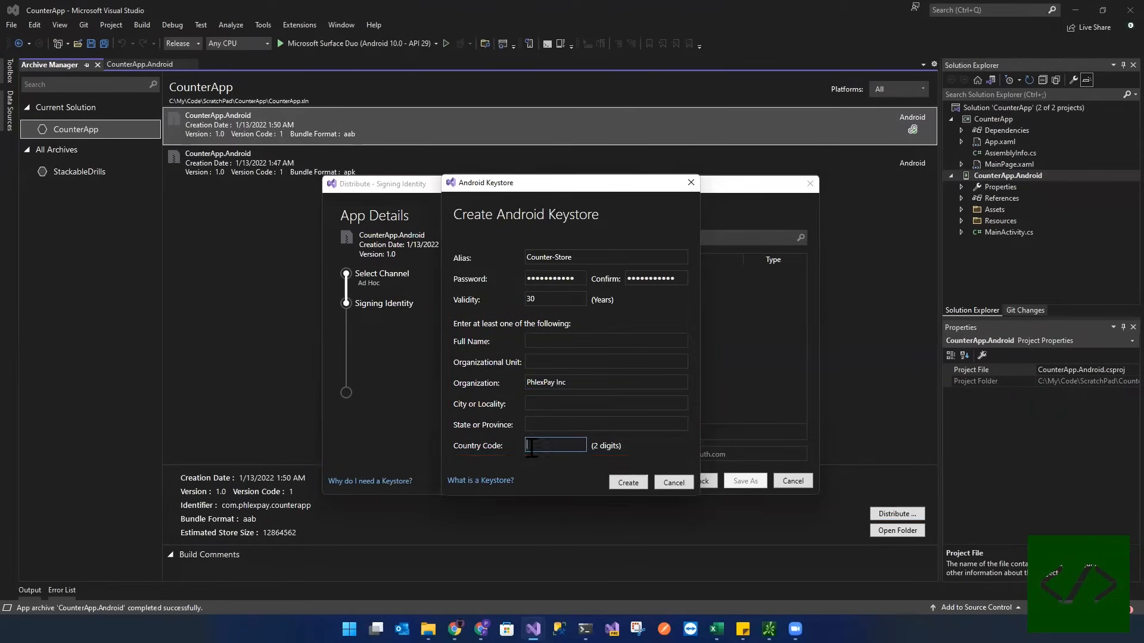
type("US")
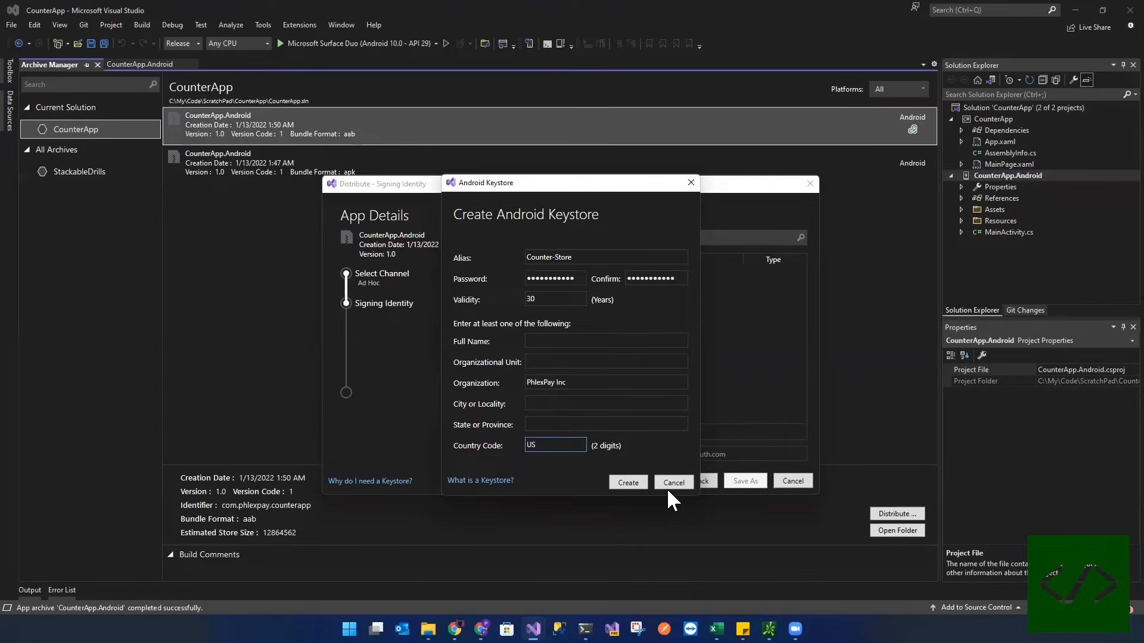
mouse_move(628, 482)
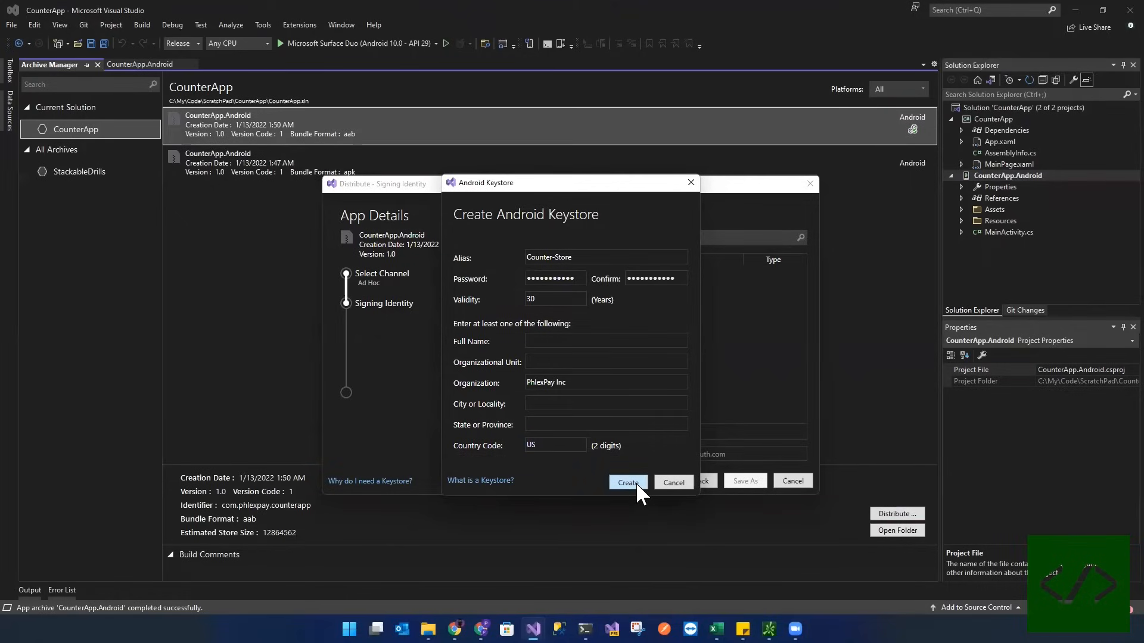
left_click(627, 482)
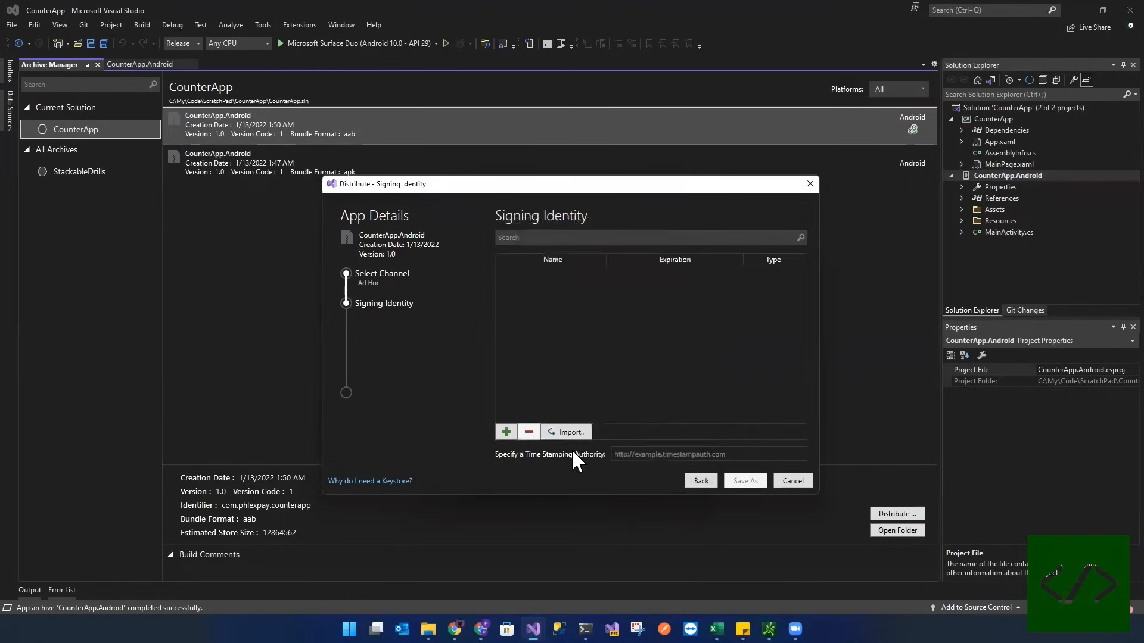
- Select the counter-store signing identity and save the signed bundle
left_click(522, 290)
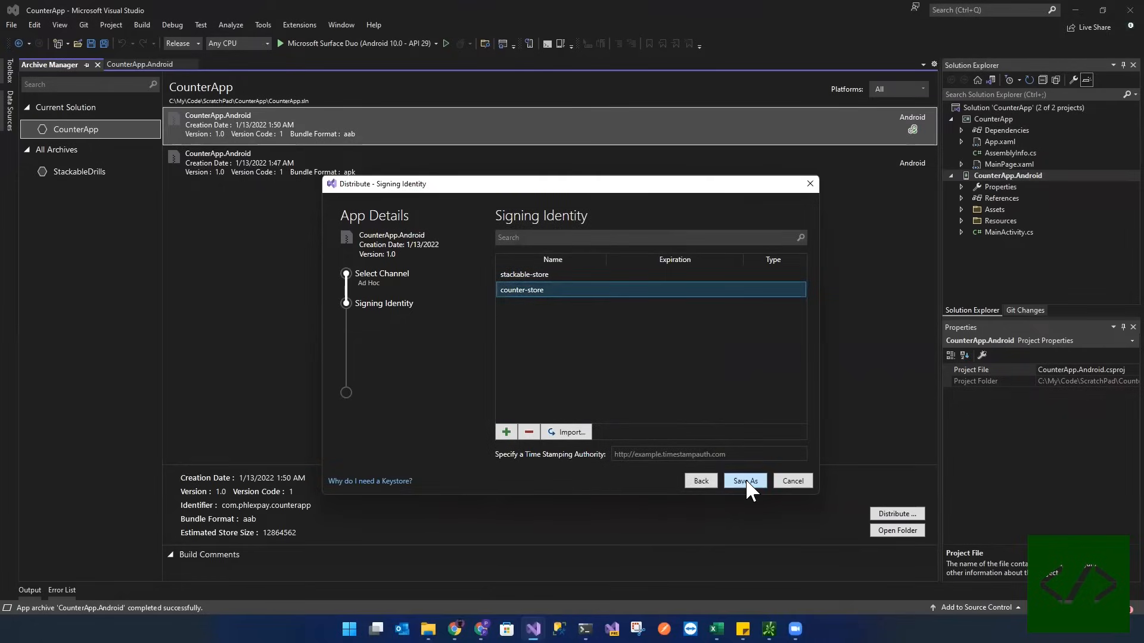
left_click(744, 480)
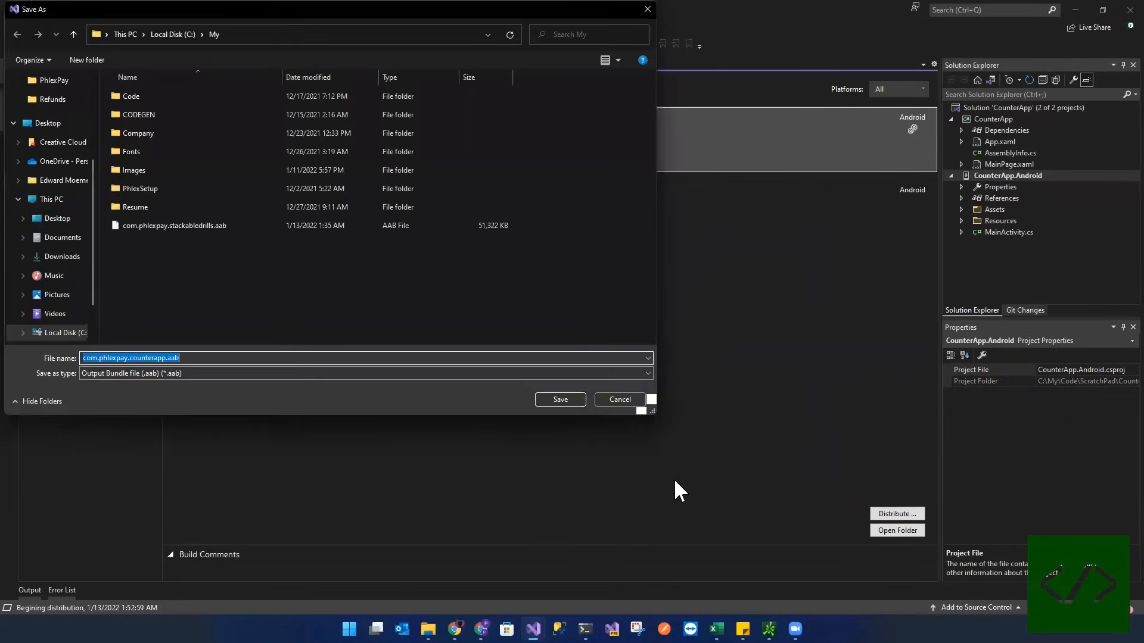
mouse_move(539, 461)
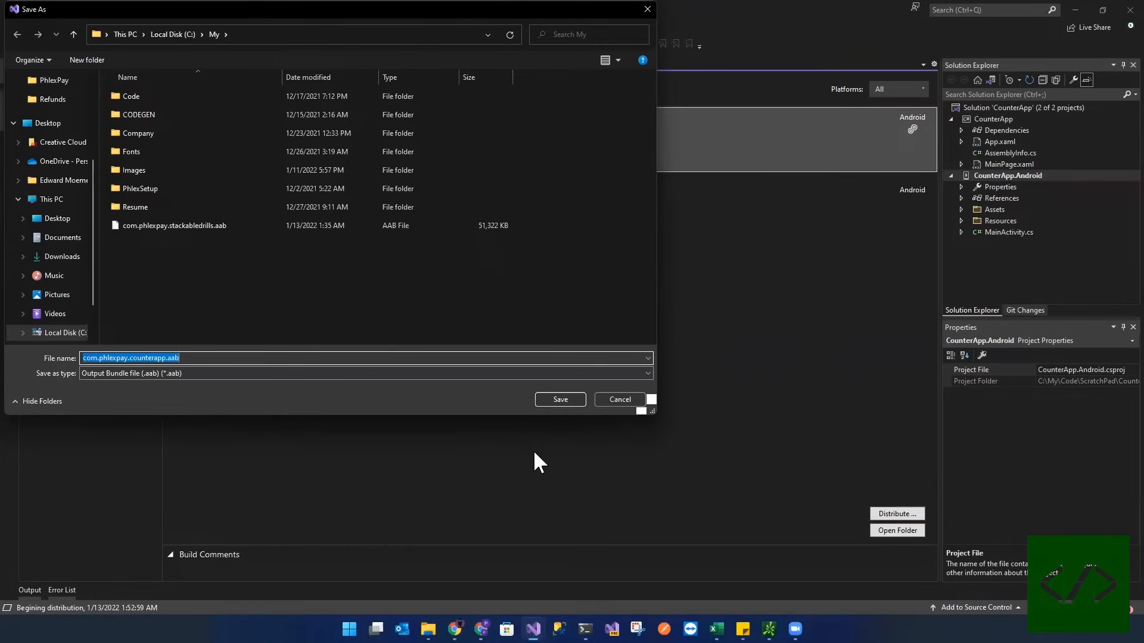
mouse_move(430, 397)
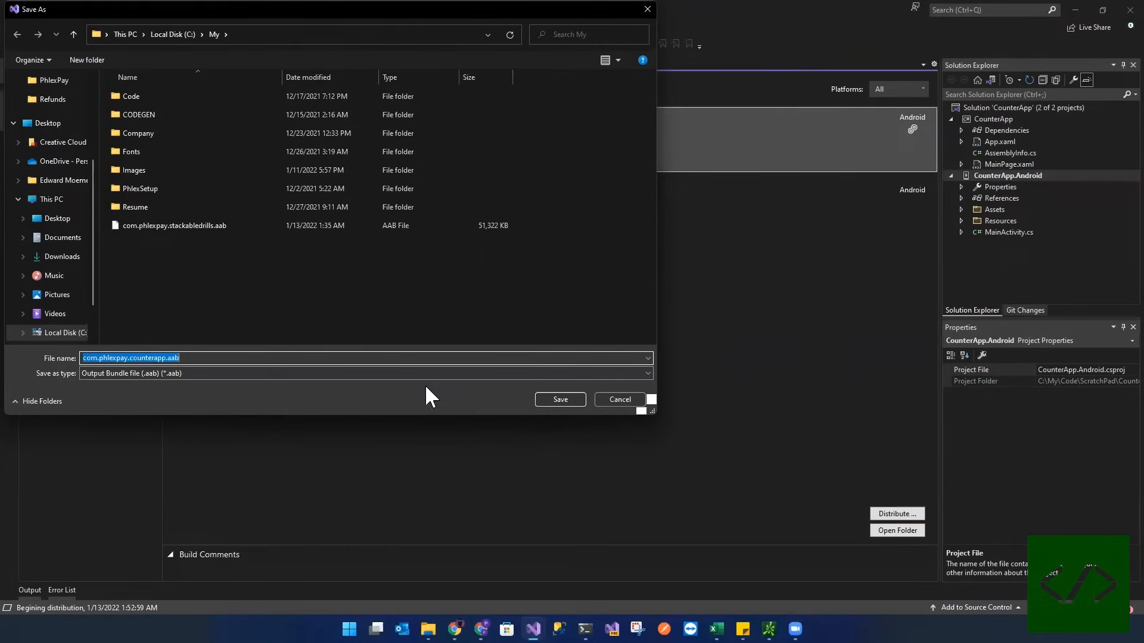
mouse_move(365, 327)
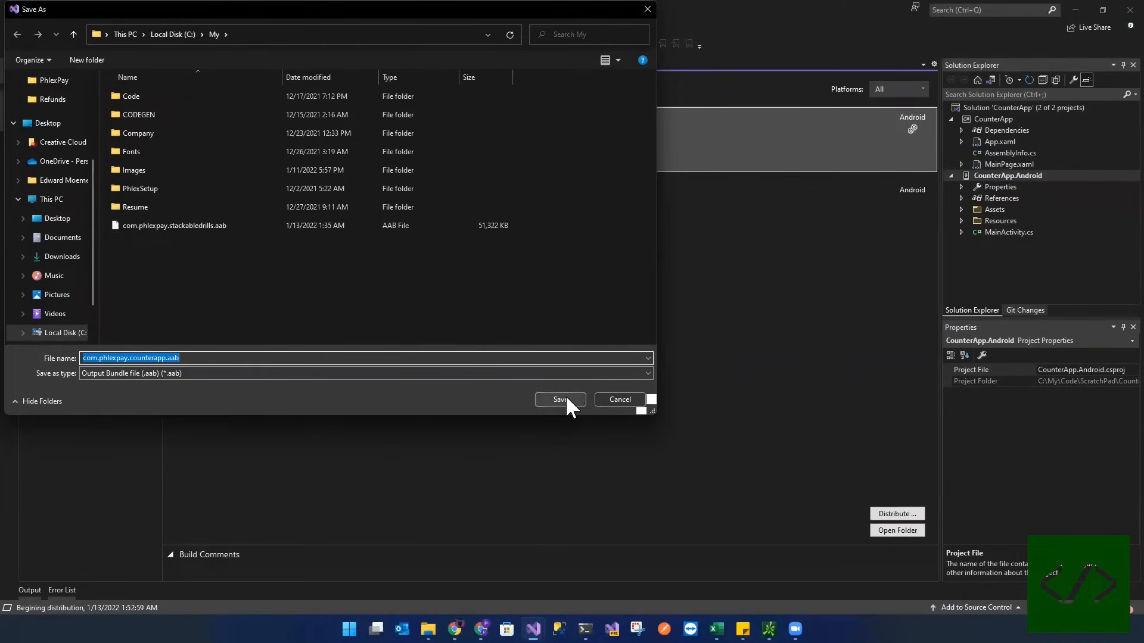
- Save com.phlexpay.counterapp.aab into the My folder and confirm the signing password to publish
left_click(560, 399)
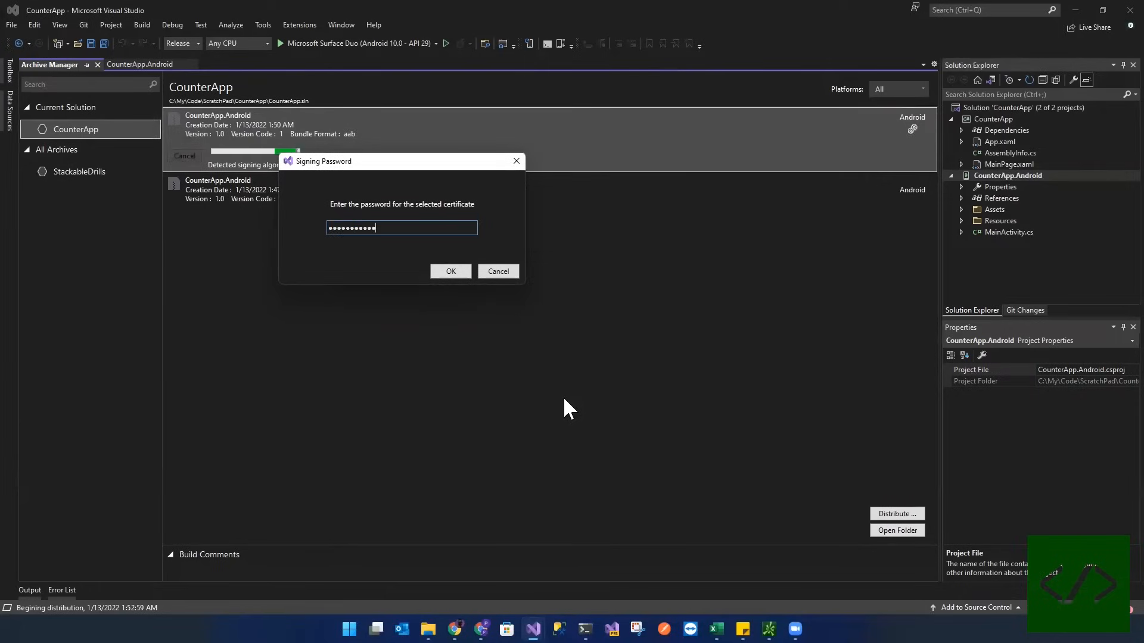
left_click(450, 272)
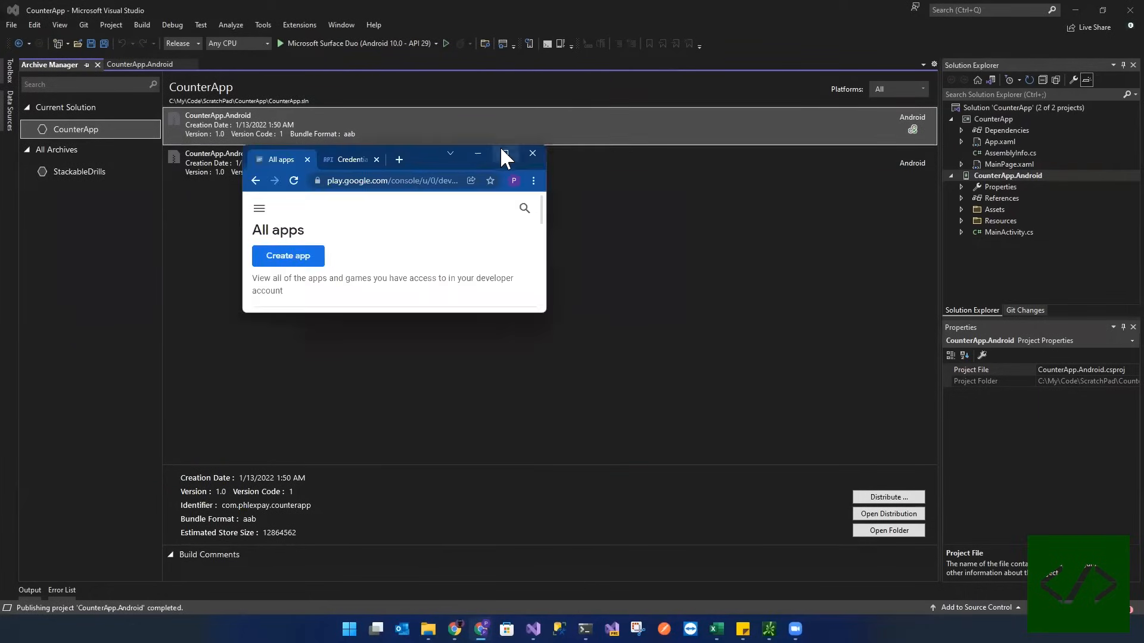
- Maximize the browser and start creating a new app from the All apps page
left_click(504, 154)
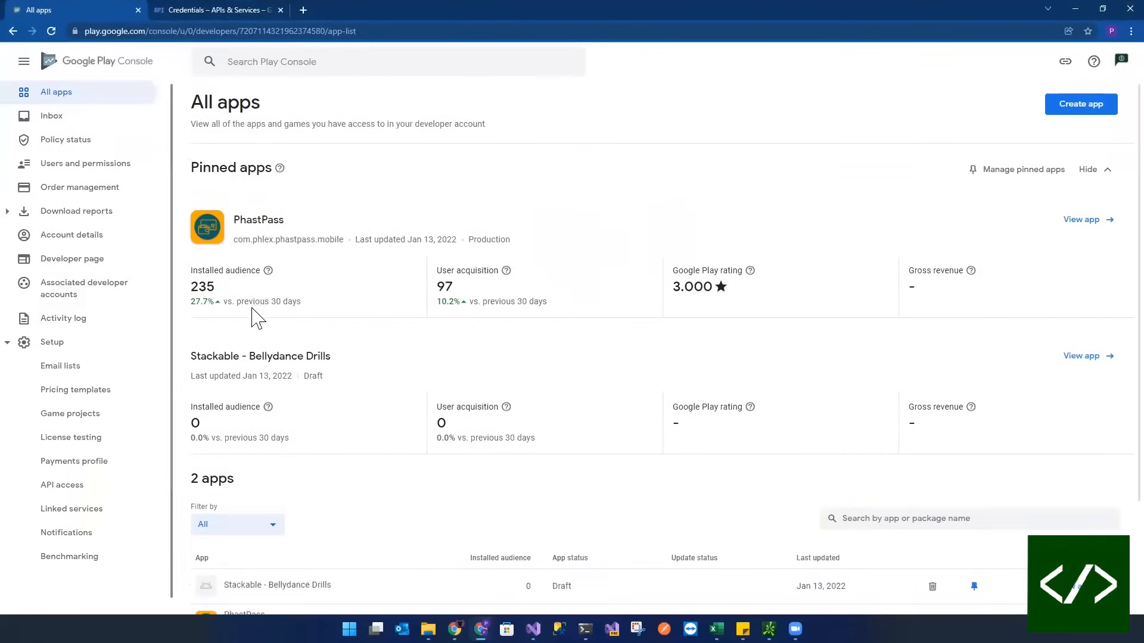
scroll("down", 3)
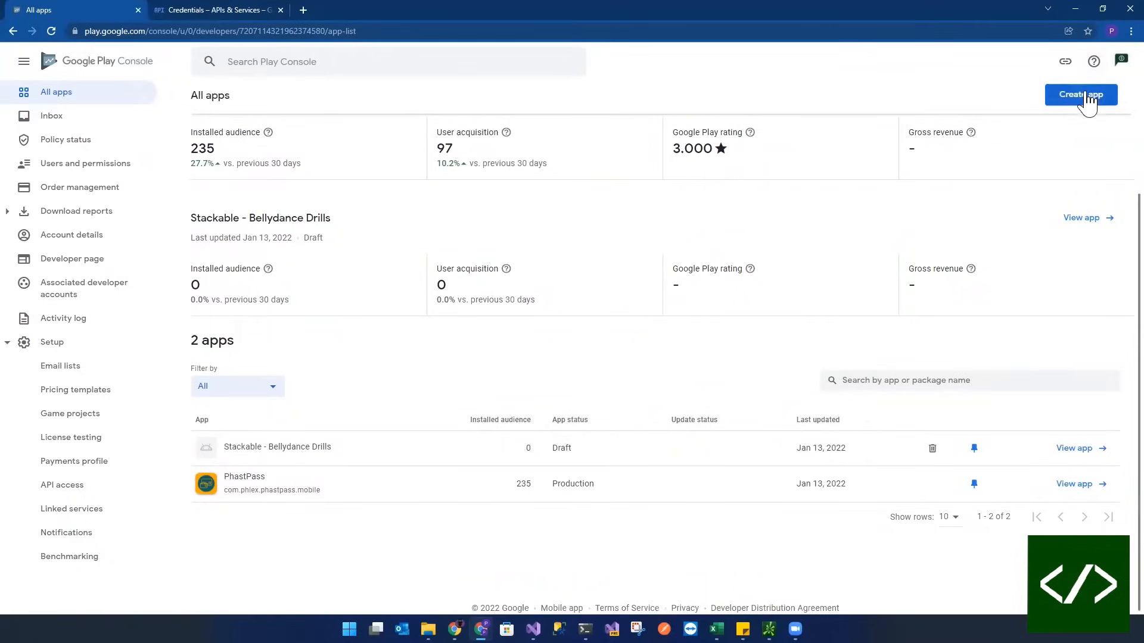
left_click(1080, 95)
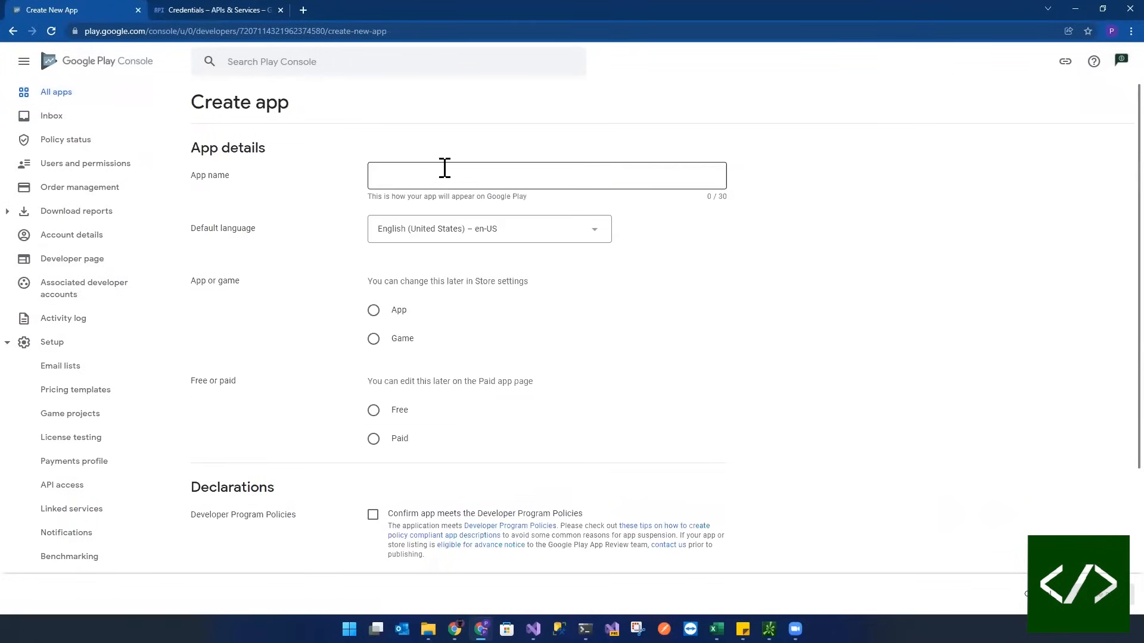
- Name the app Counter Demo and accept the US export laws declaration
type("Counte")
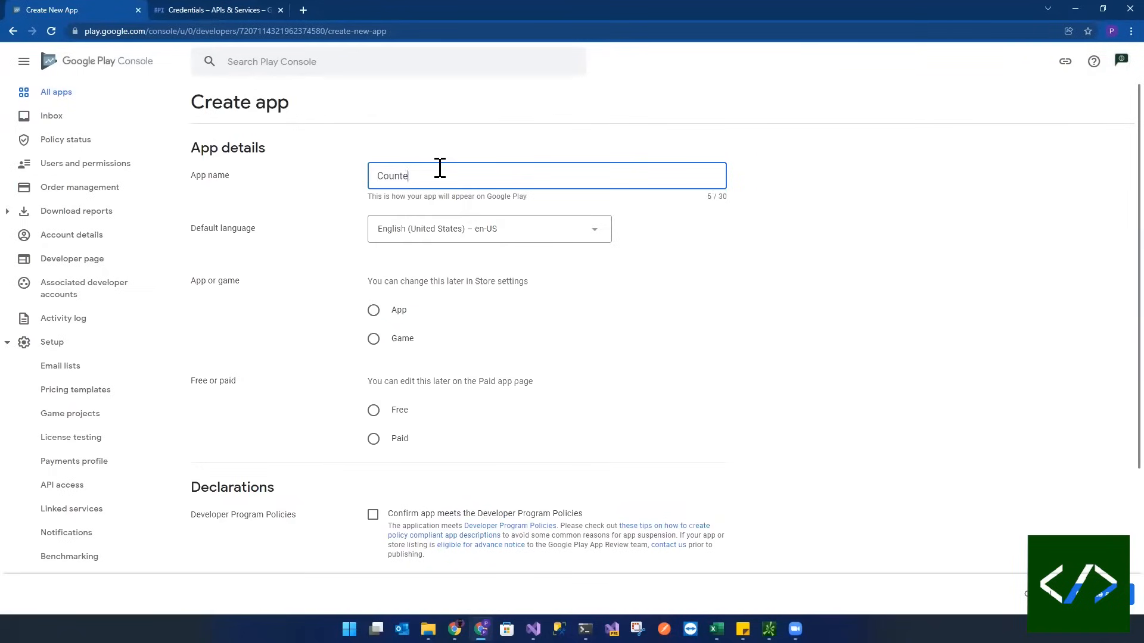
type("r")
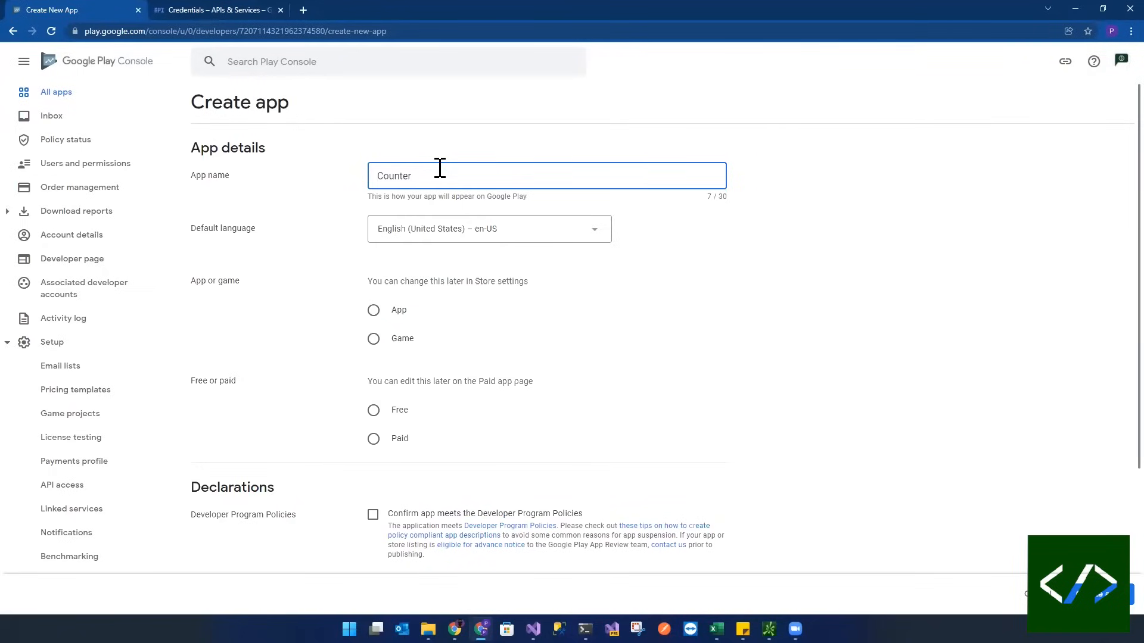
type("Demo")
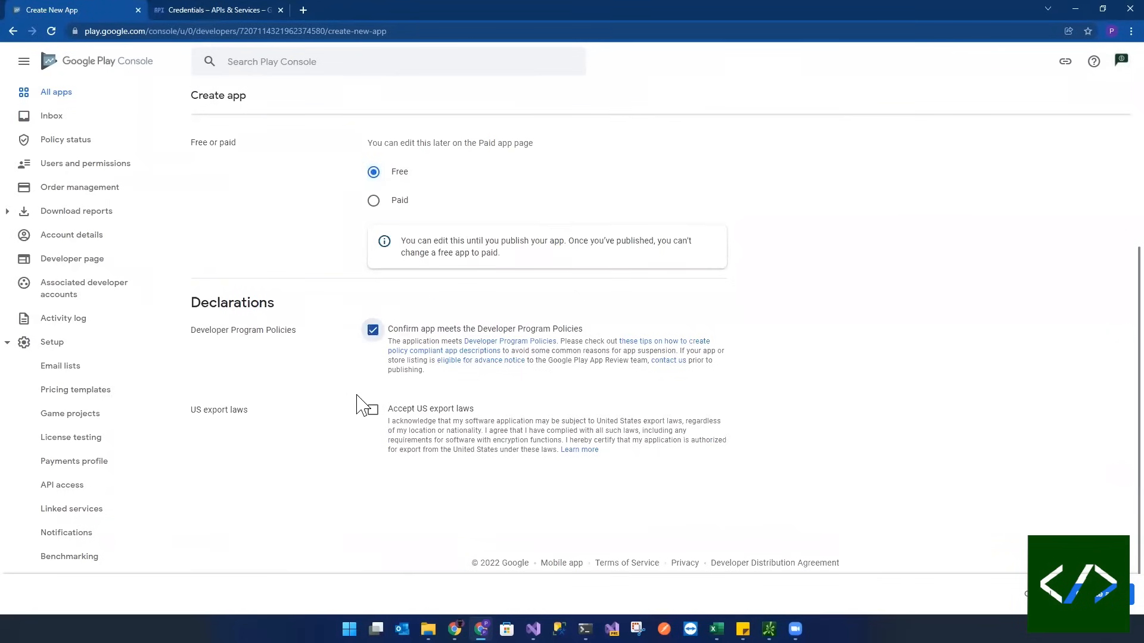
left_click(373, 400)
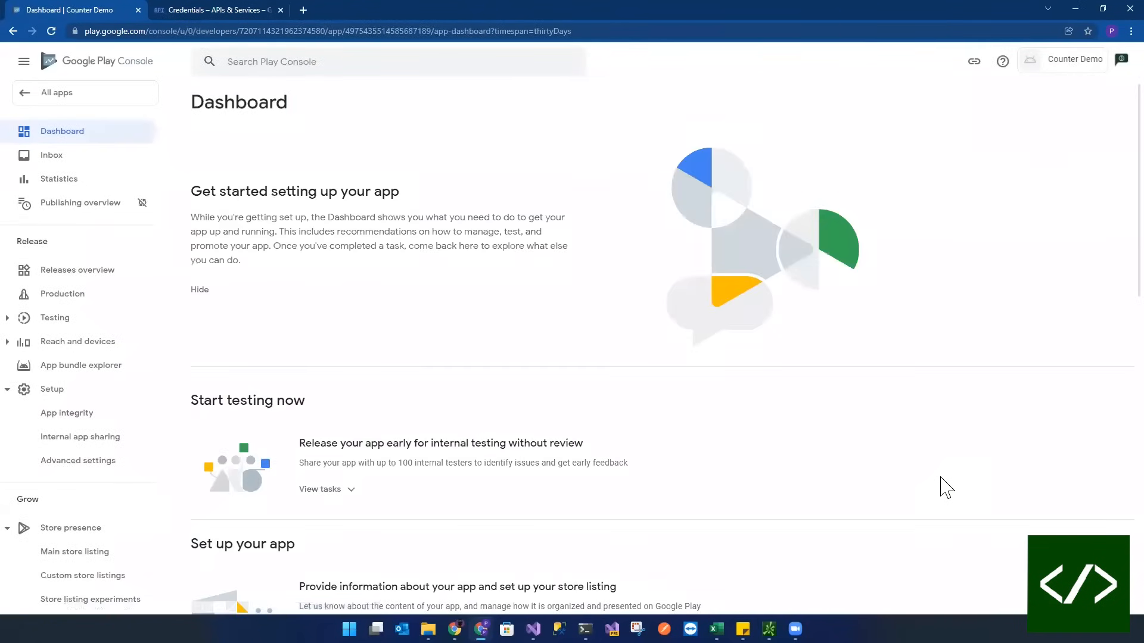
- Go to the Production release track for Counter Demo
scroll("down", 3)
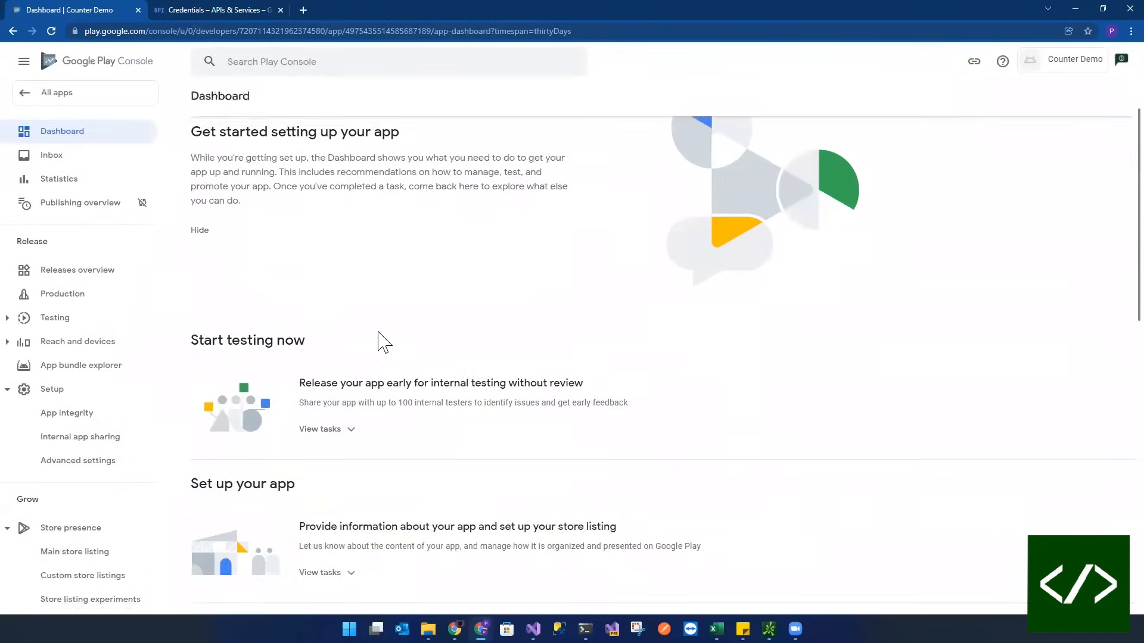
scroll("down", 3)
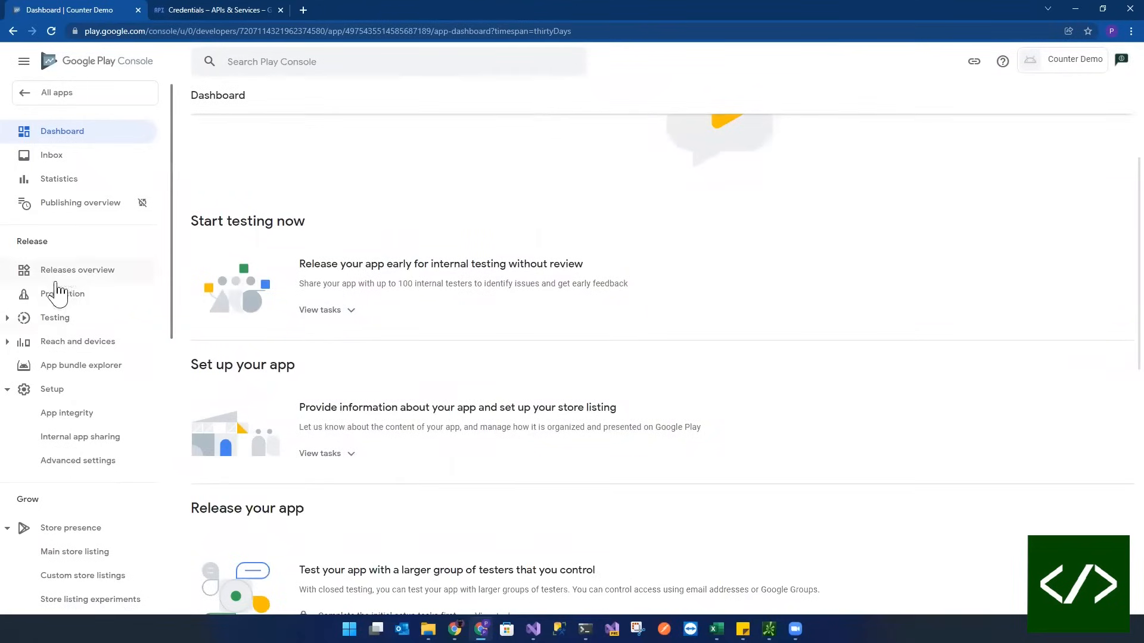
left_click(62, 294)
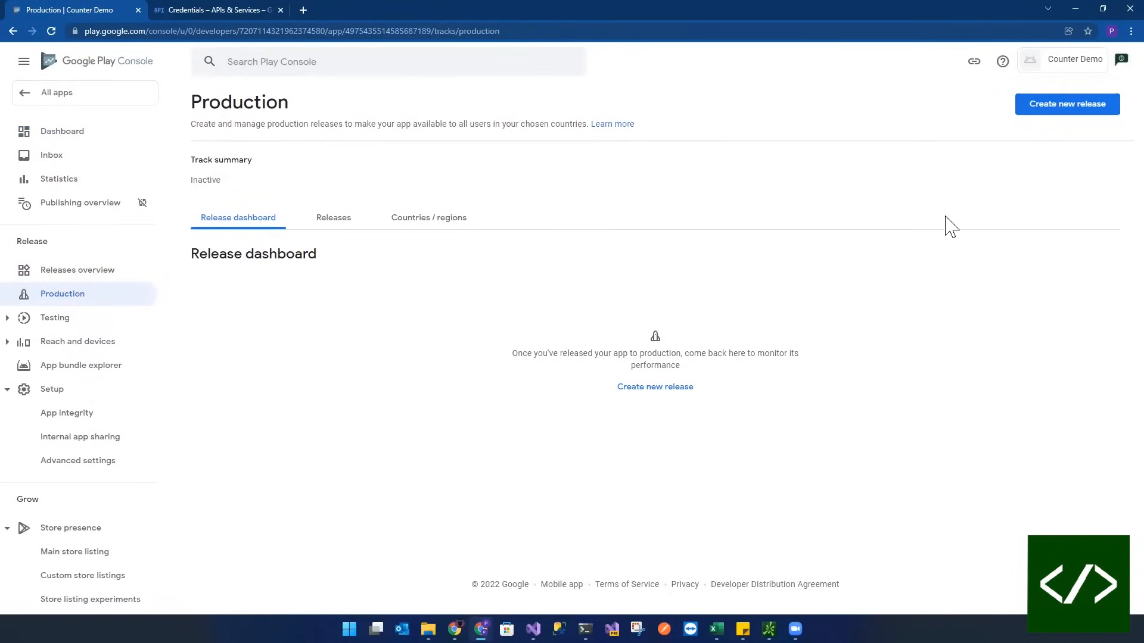
mouse_move(1011, 148)
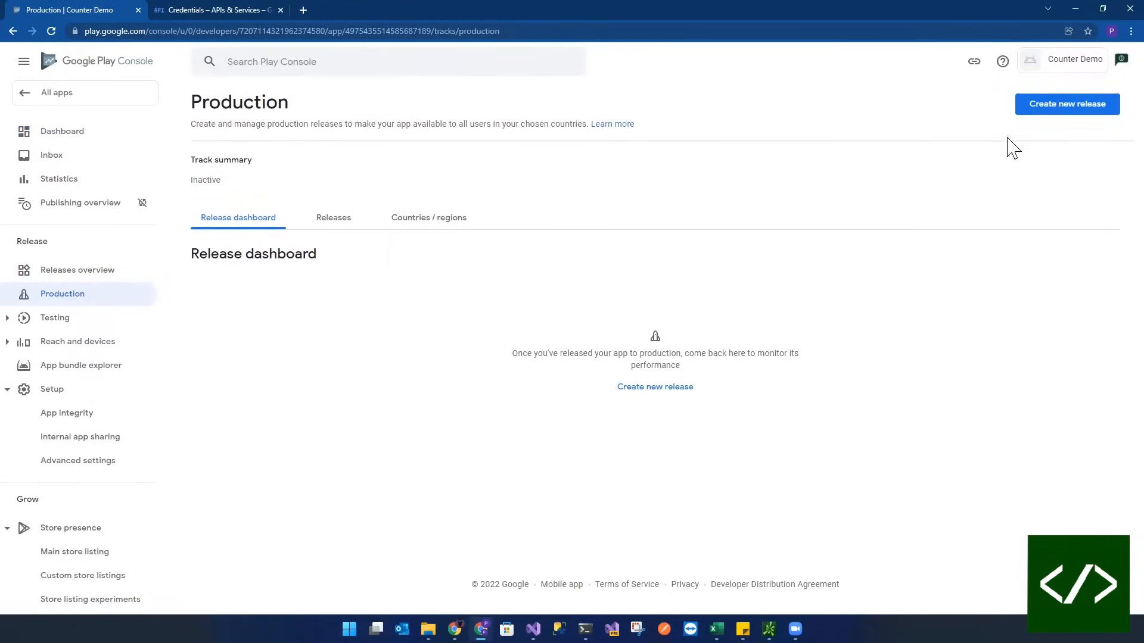
- Create a new production release, check the empty bundle library and dismiss it
left_click(1066, 104)
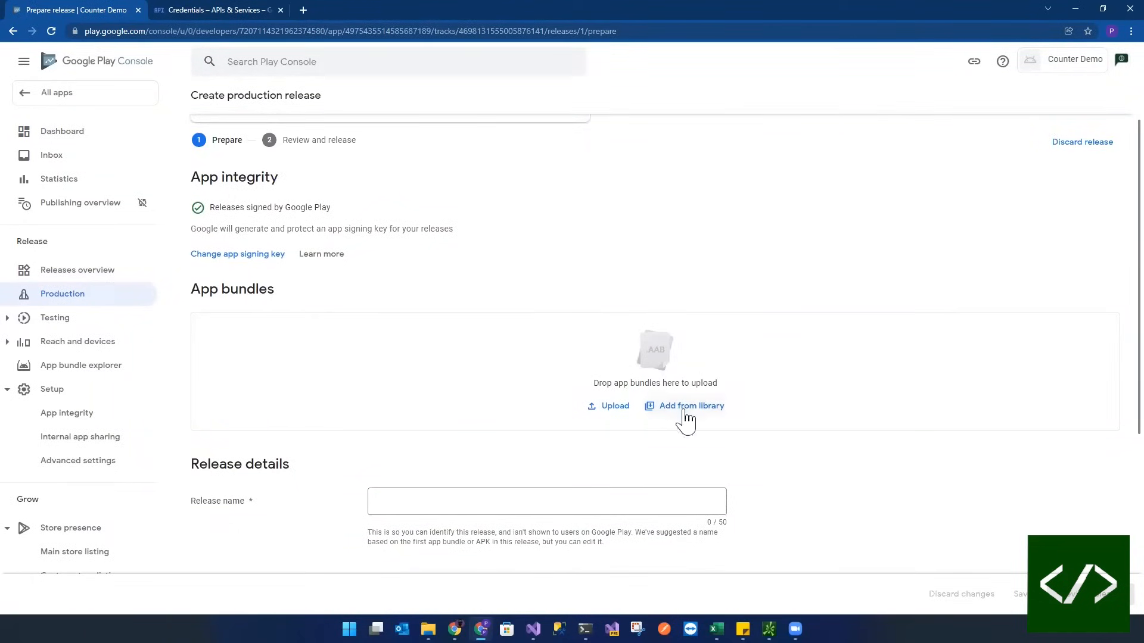
left_click(691, 405)
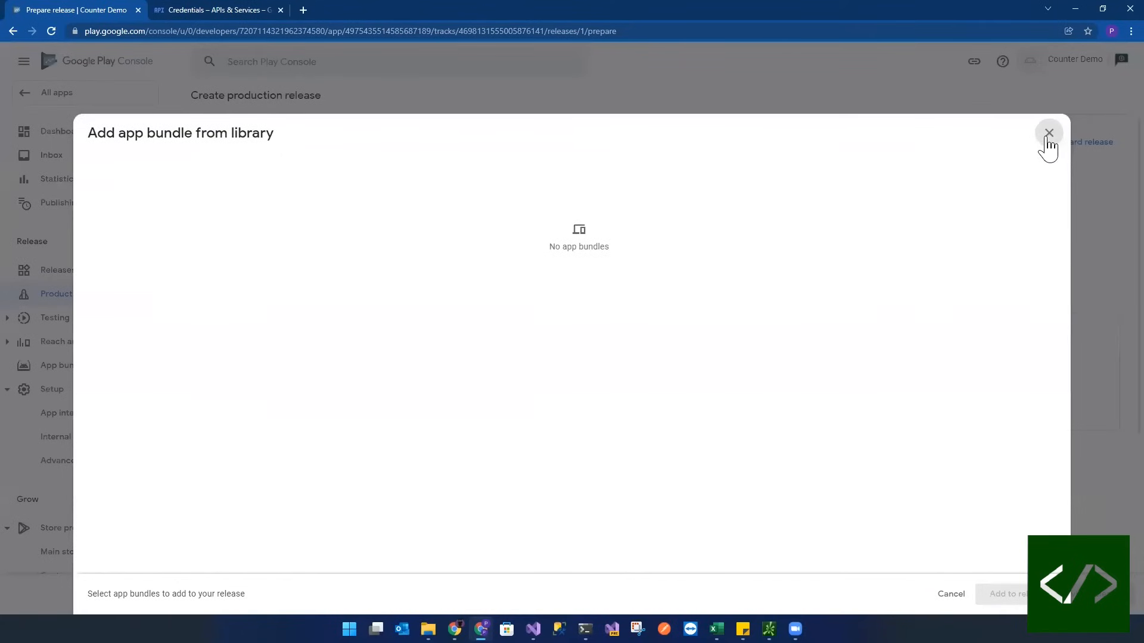
left_click(1048, 132)
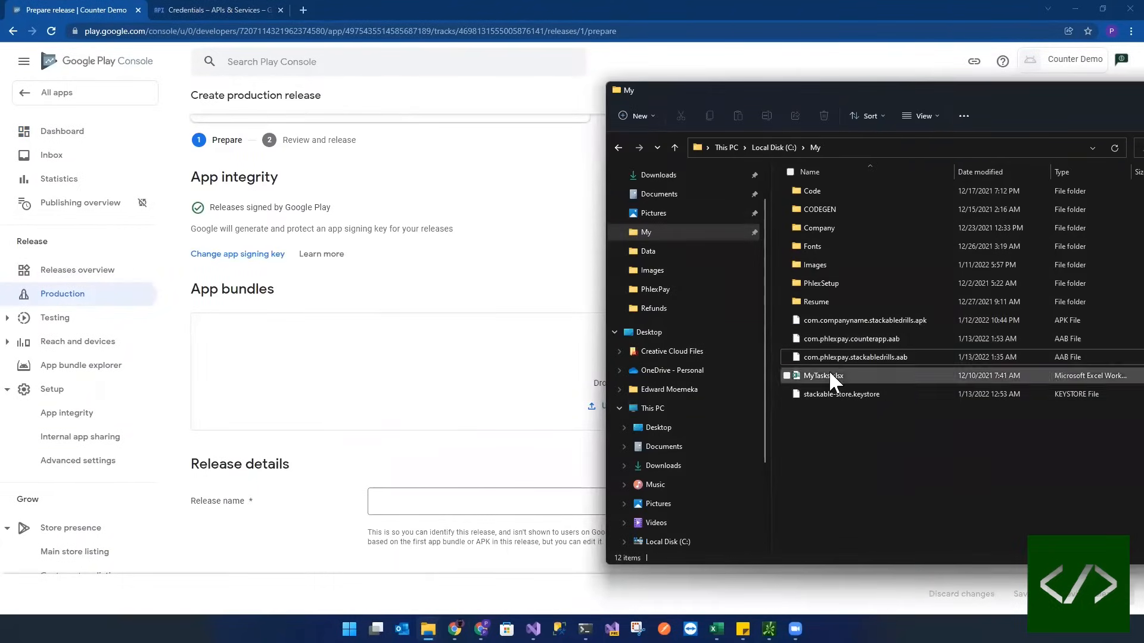
- Pick com.phlexpay.counterapp.aab in the file dialog for upload
left_click(849, 339)
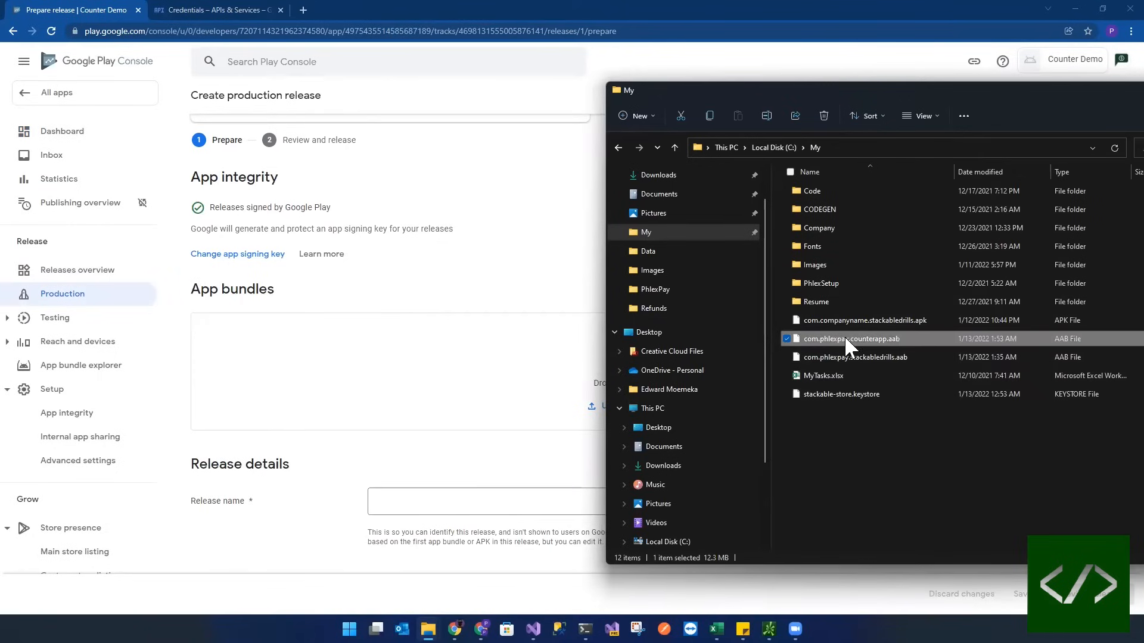
mouse_move(819, 100)
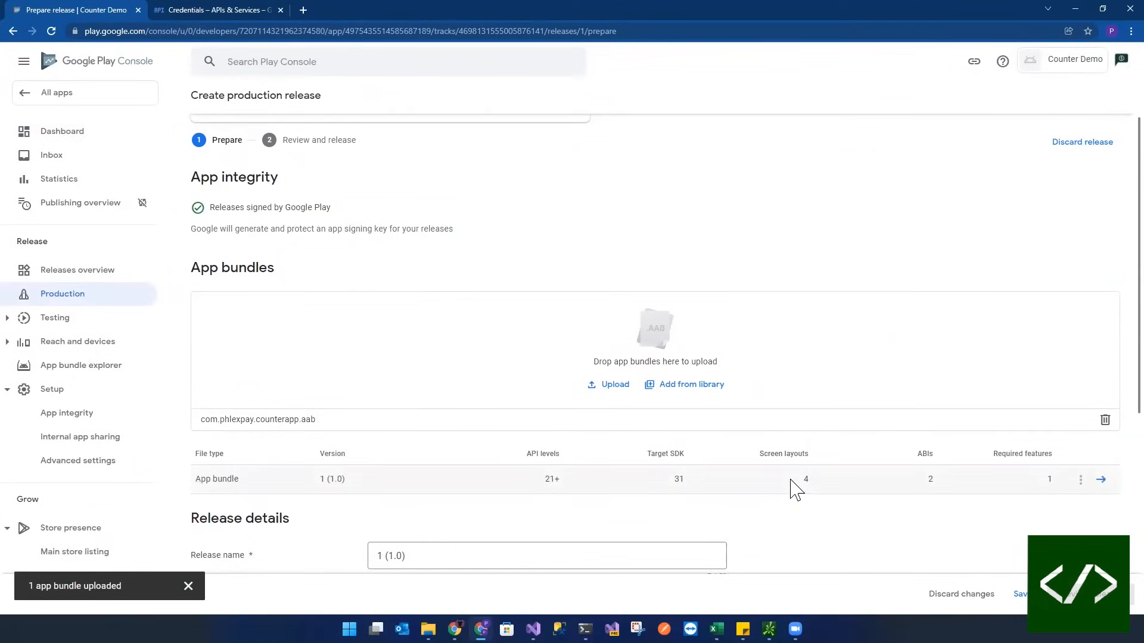
mouse_move(186, 137)
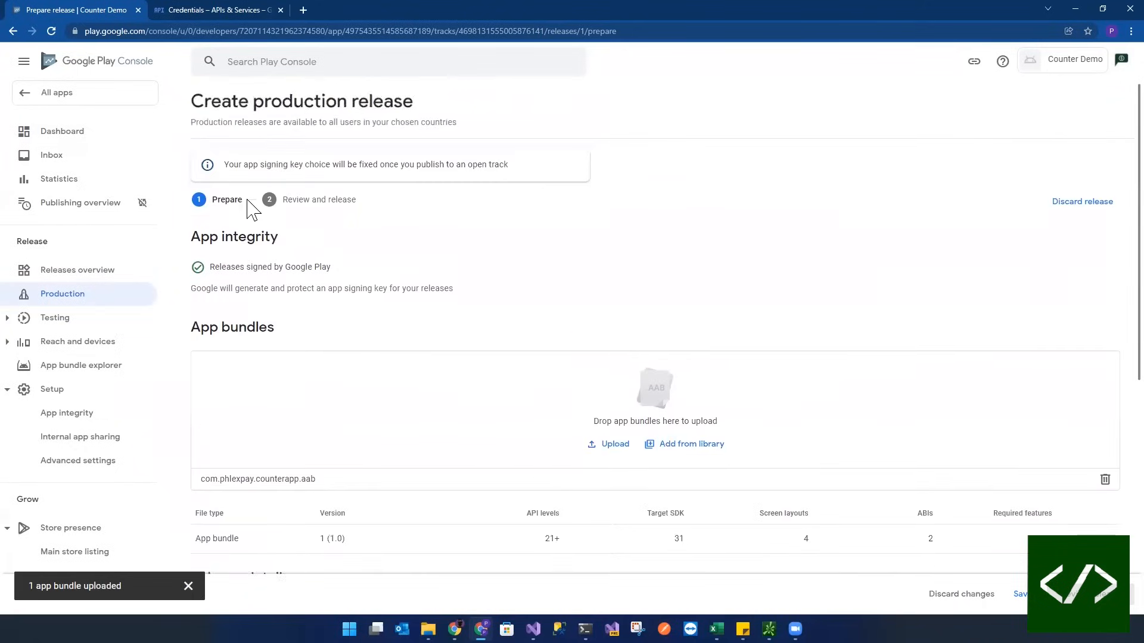
- Shorten the release name to 1 and save the draft release
scroll("down", 3)
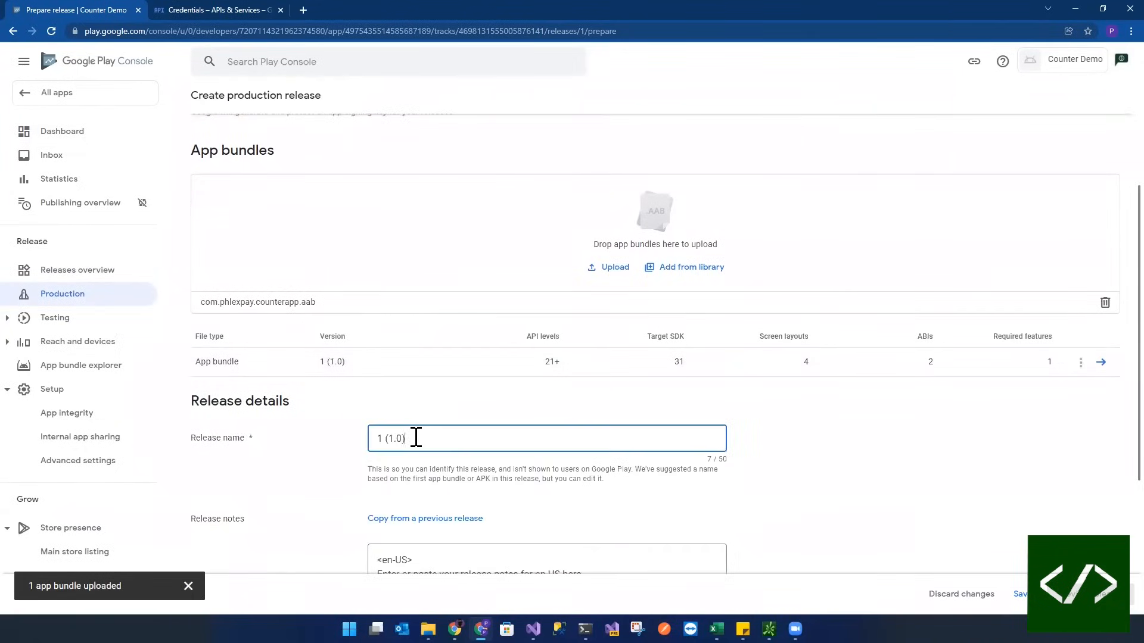
key("Backspace")
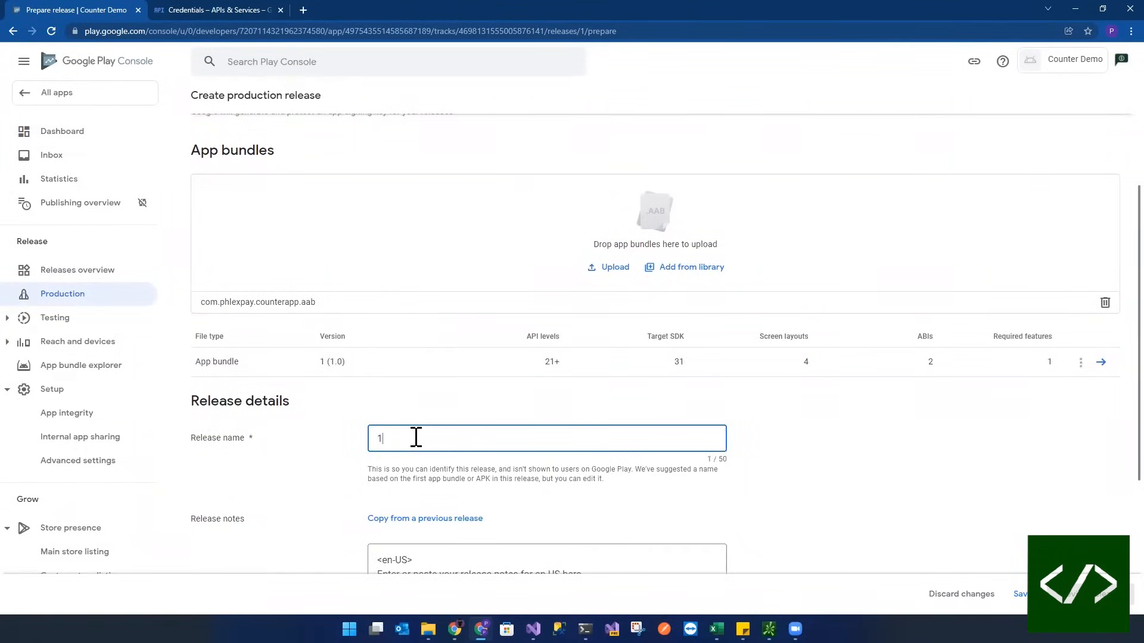
scroll("down", 3)
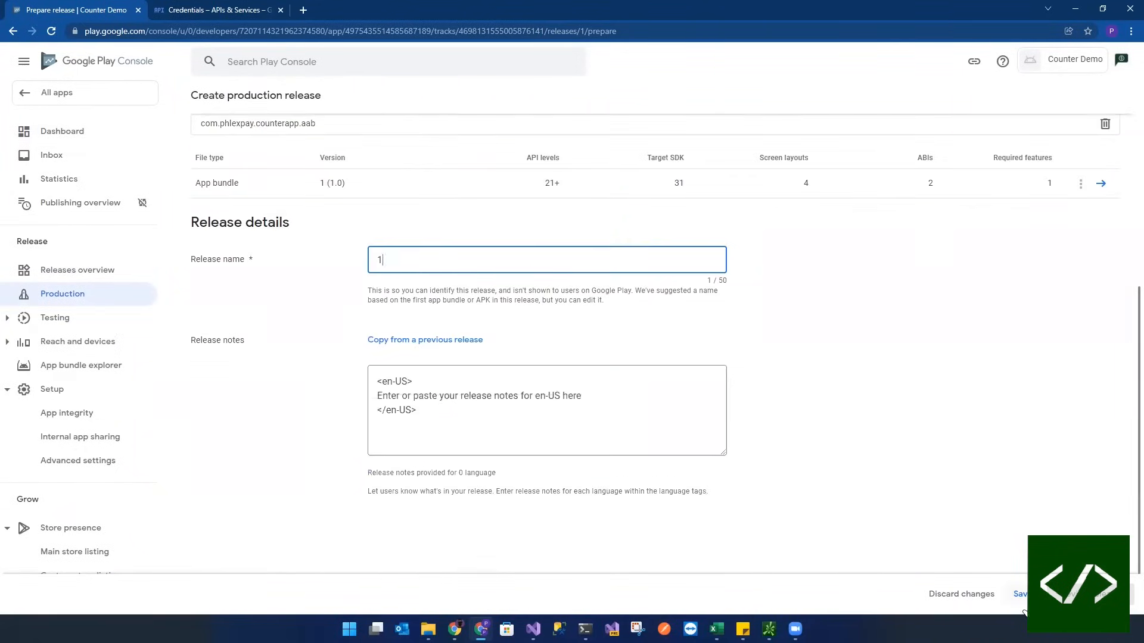
left_click(1021, 593)
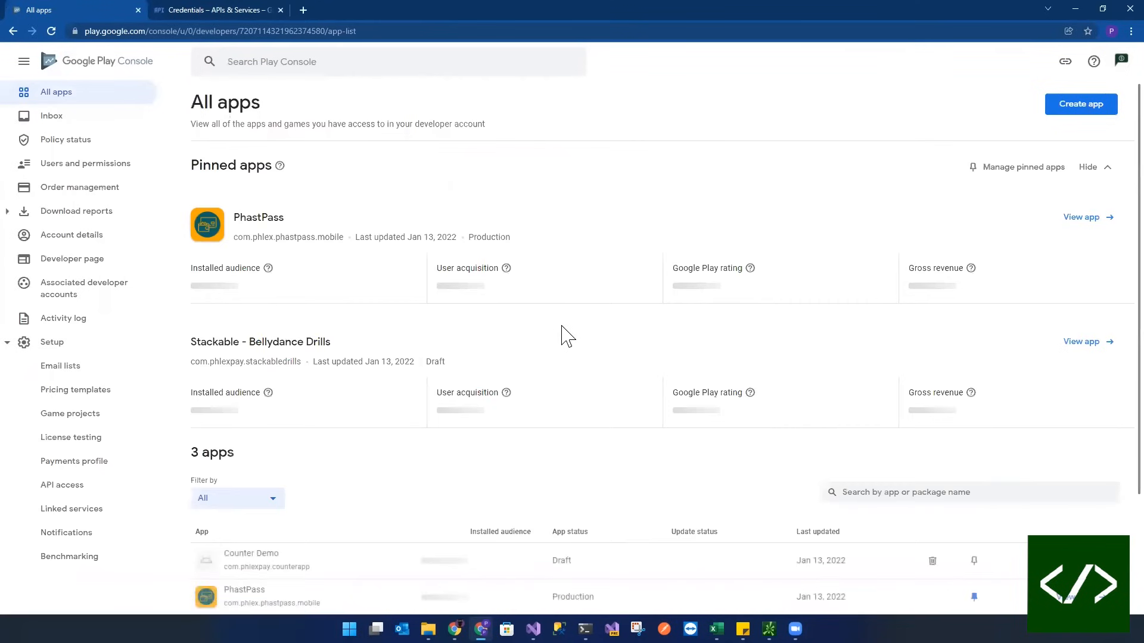
- Go from the All apps list to the account's API access page under Setup
scroll("down", 3)
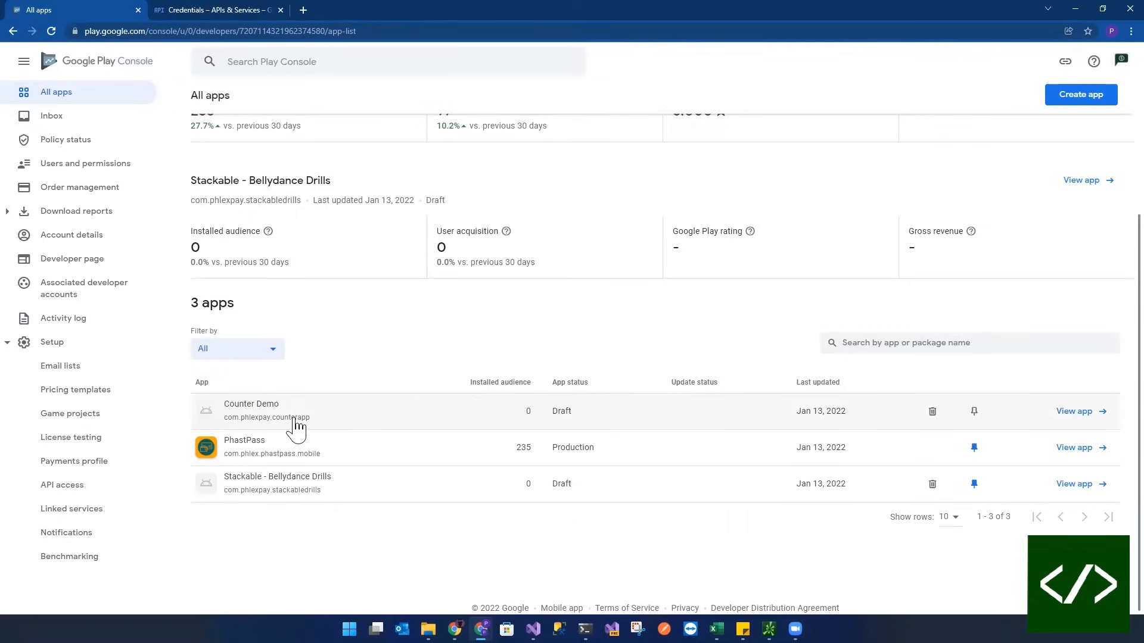
mouse_move(233, 433)
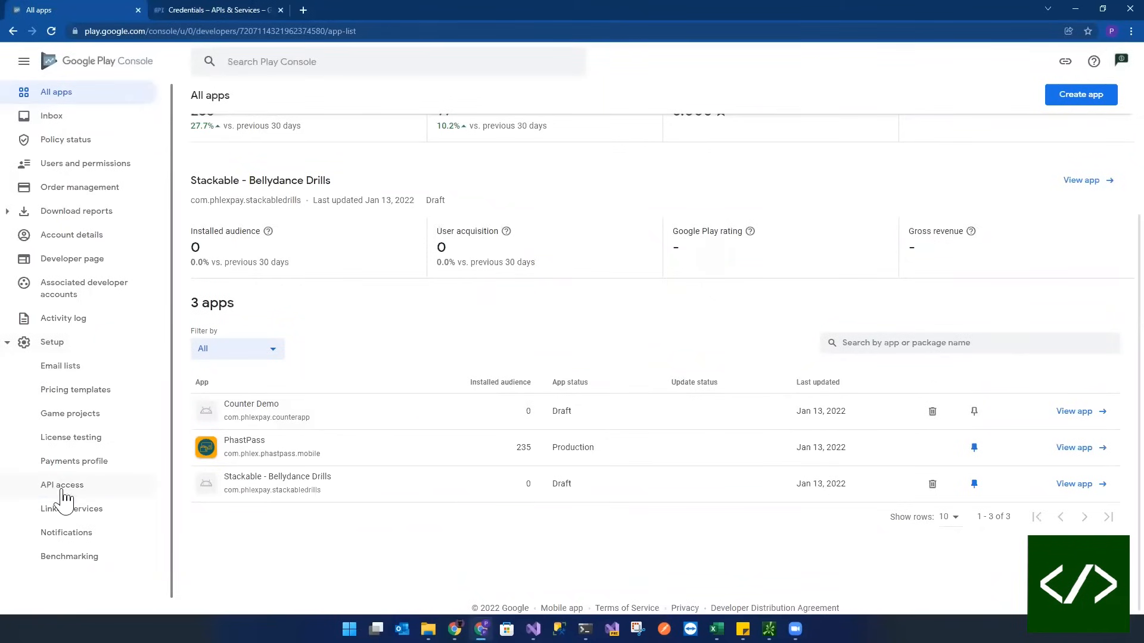
left_click(61, 485)
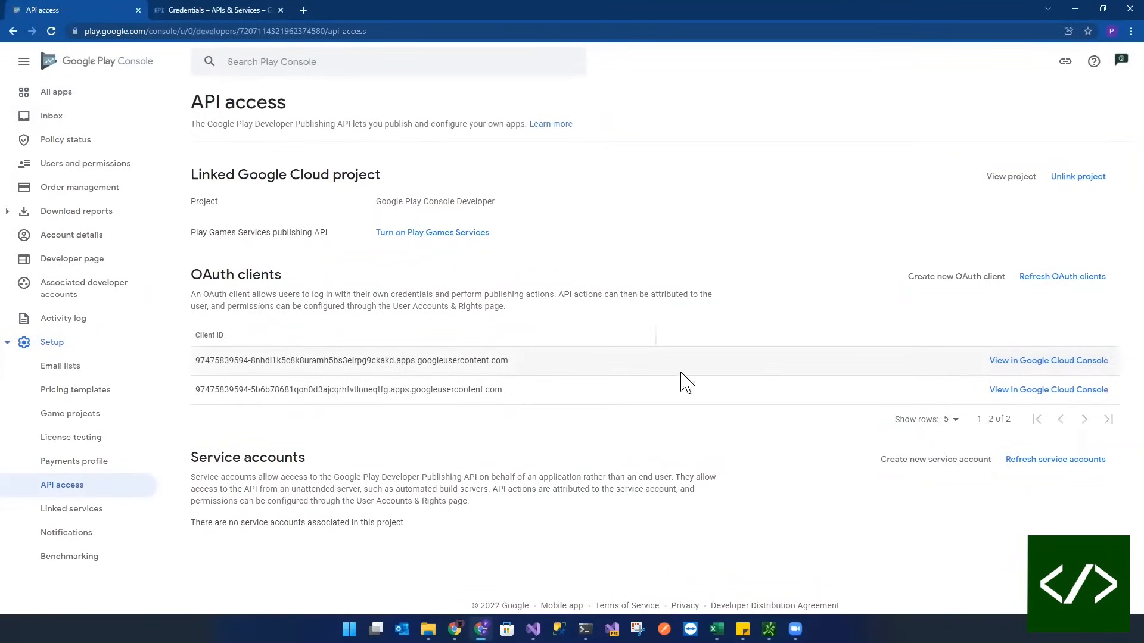
mouse_move(1068, 368)
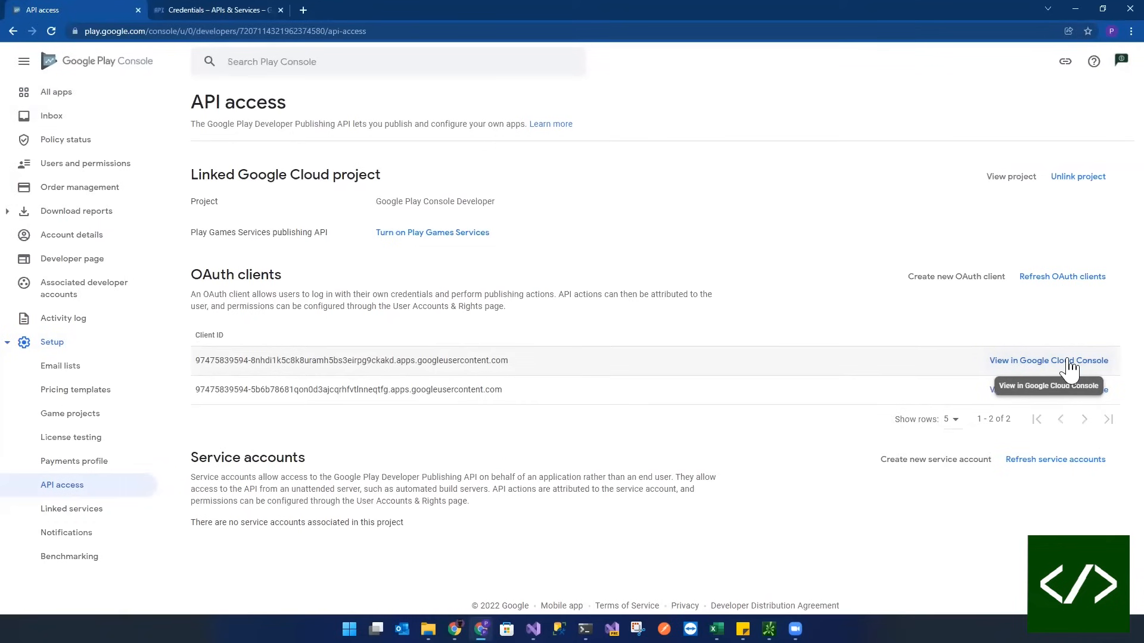
mouse_move(1086, 371)
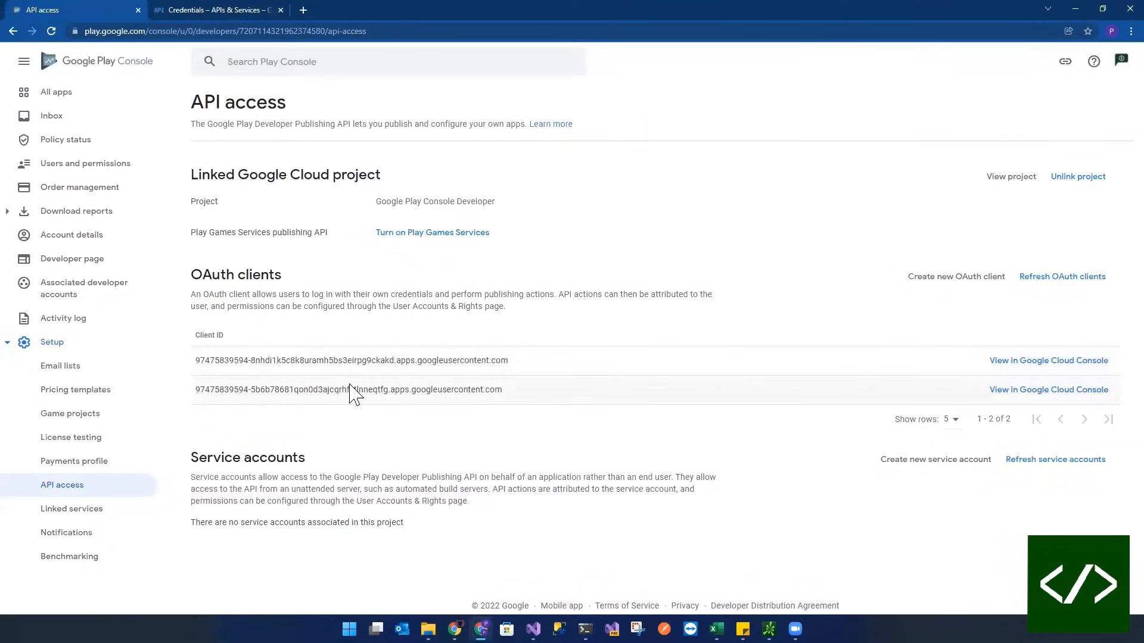
mouse_move(417, 409)
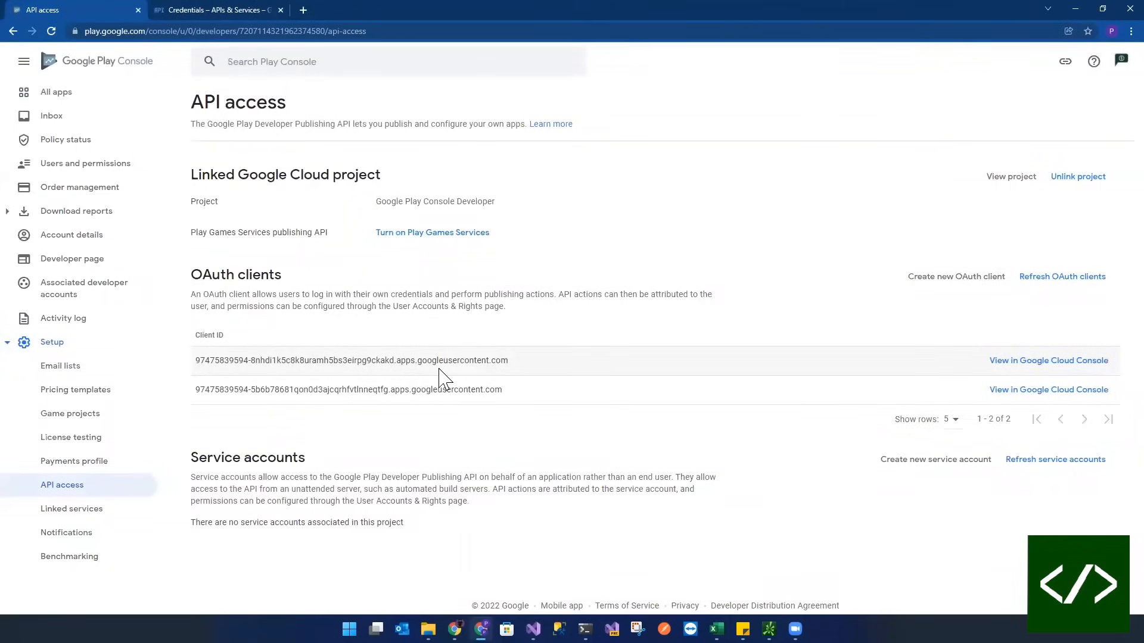
mouse_move(821, 407)
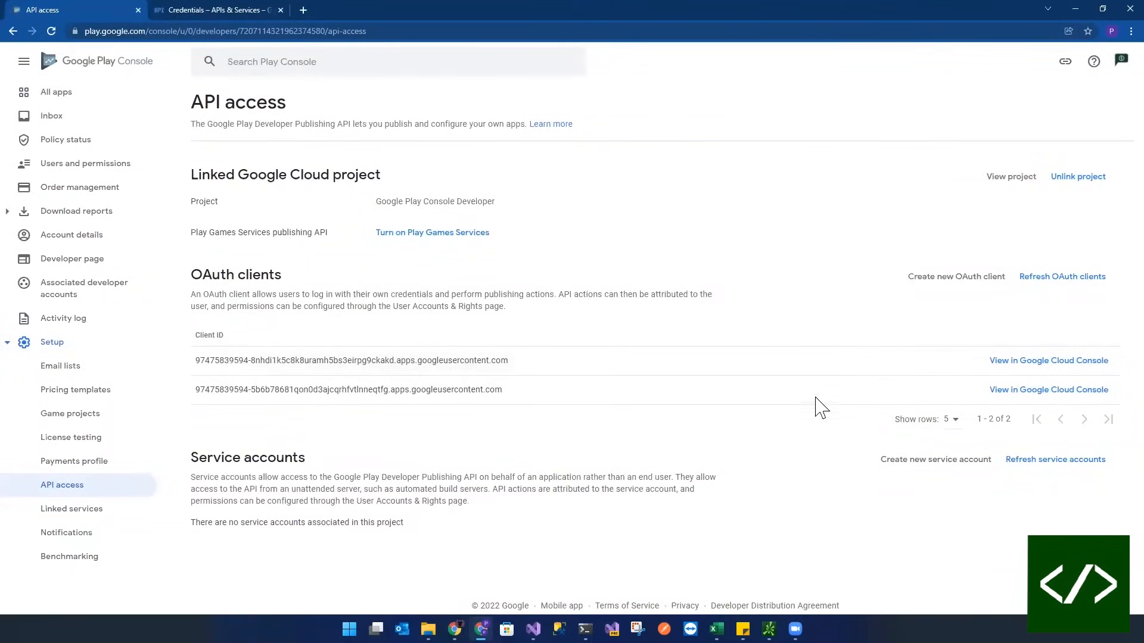
- View the linked project's OAuth clients in Google Cloud Console
left_click(1047, 360)
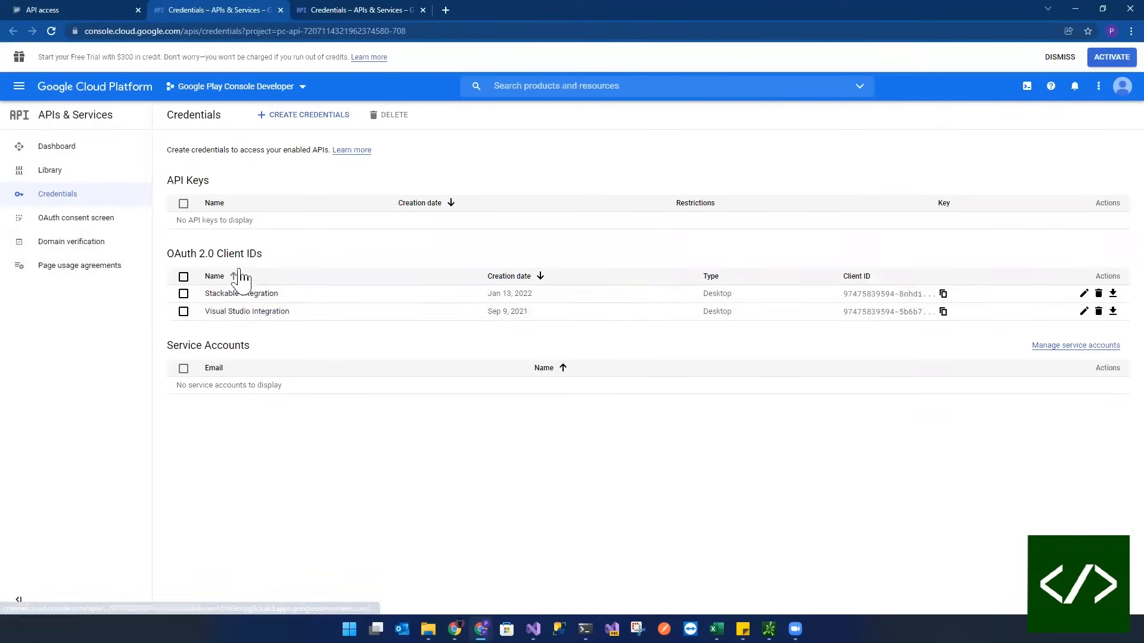
mouse_move(658, 281)
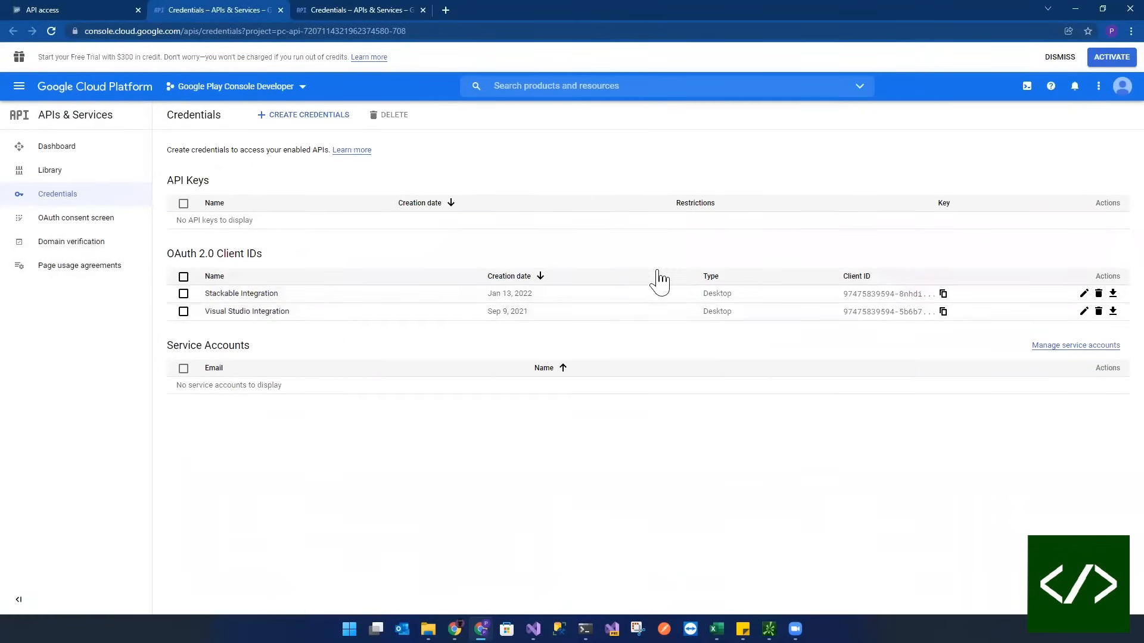
mouse_move(314, 108)
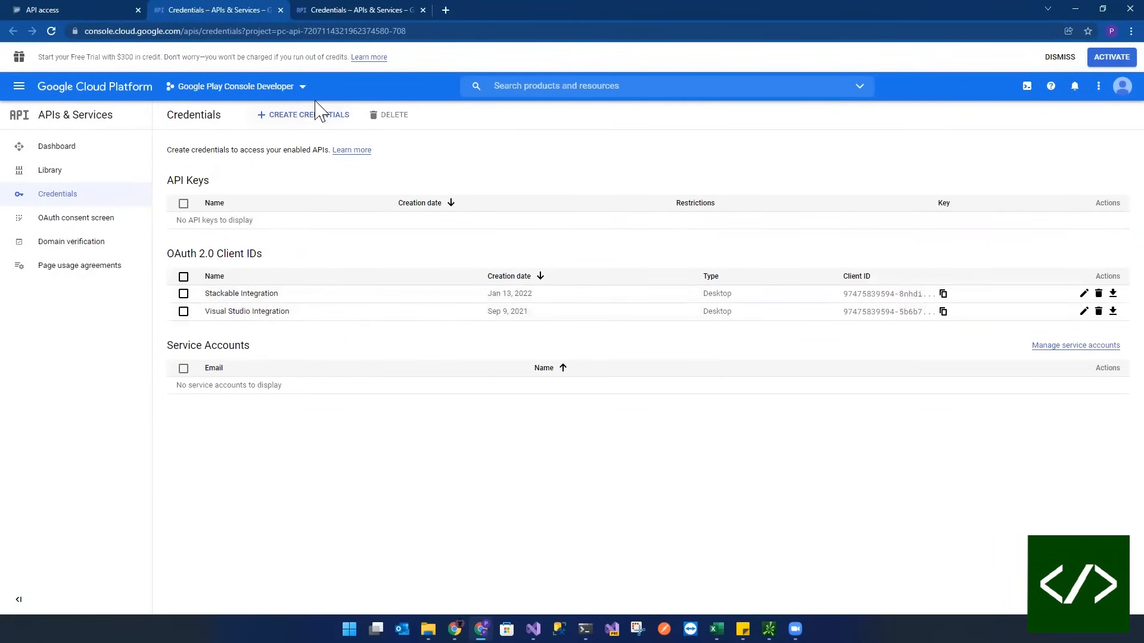
- Create a Desktop app OAuth client ID named Visual Studio 2022, then return to Visual Studio
left_click(308, 114)
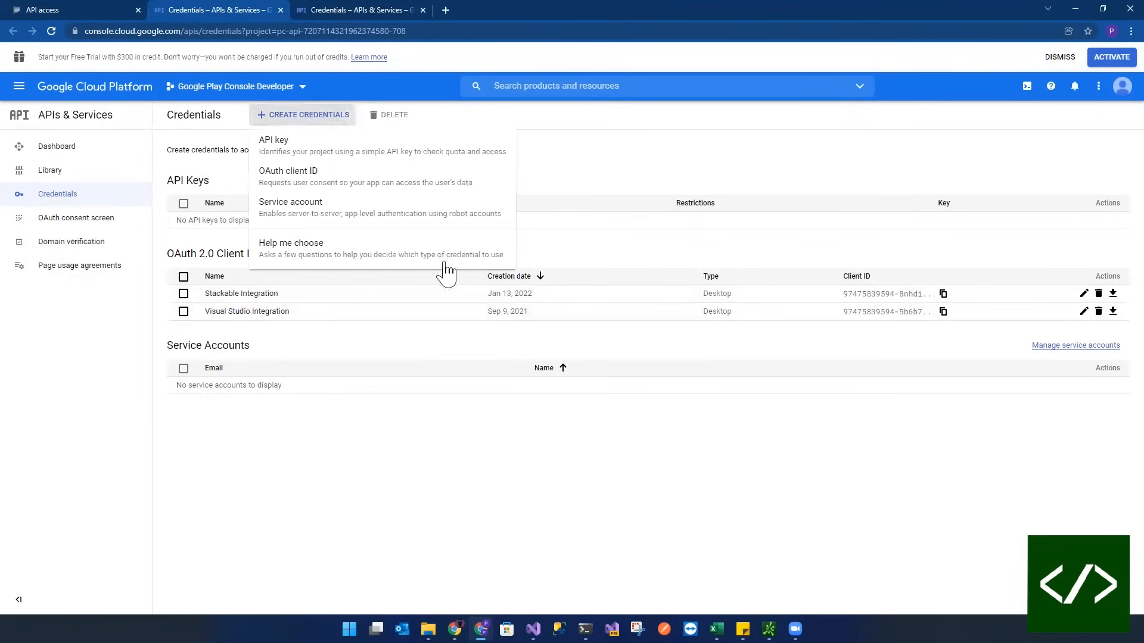
mouse_move(307, 176)
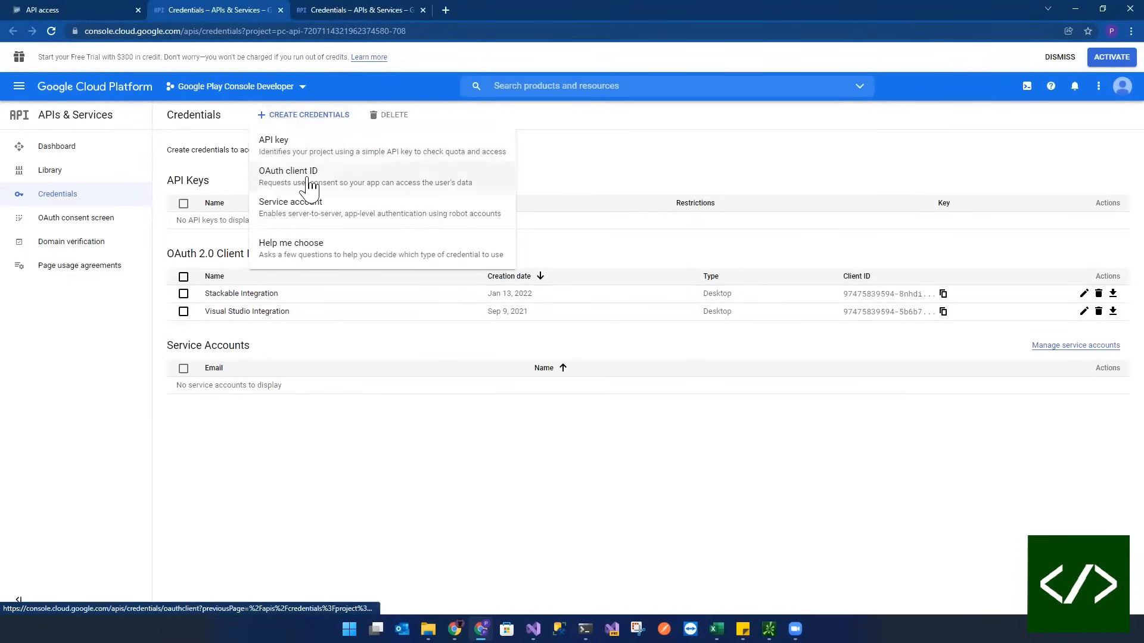
left_click(287, 177)
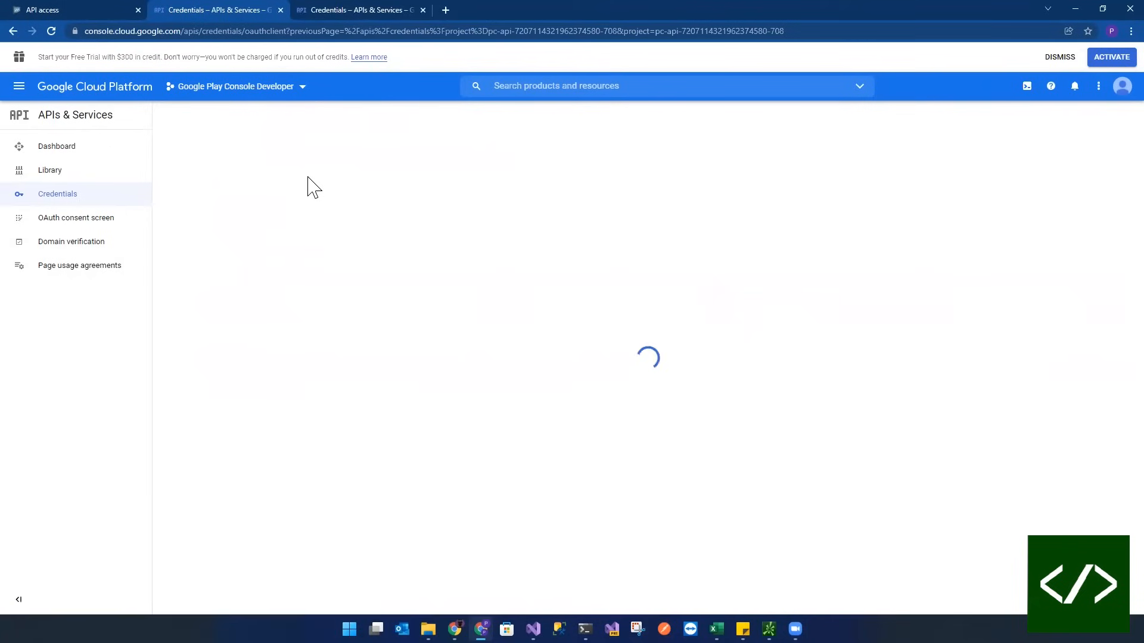
left_click(318, 199)
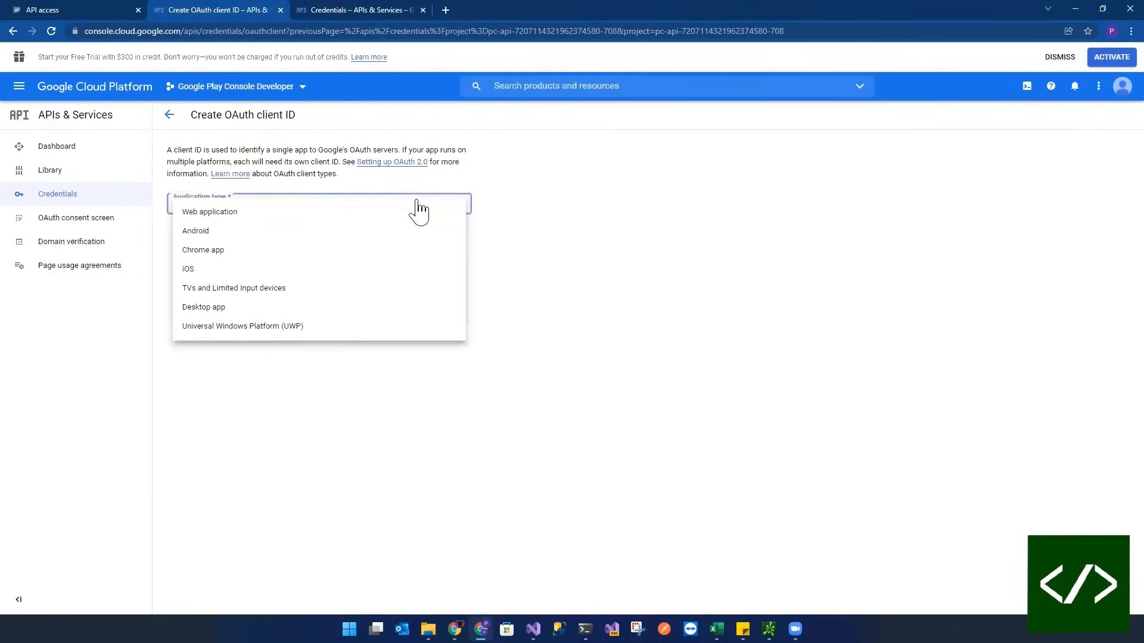
left_click(204, 306)
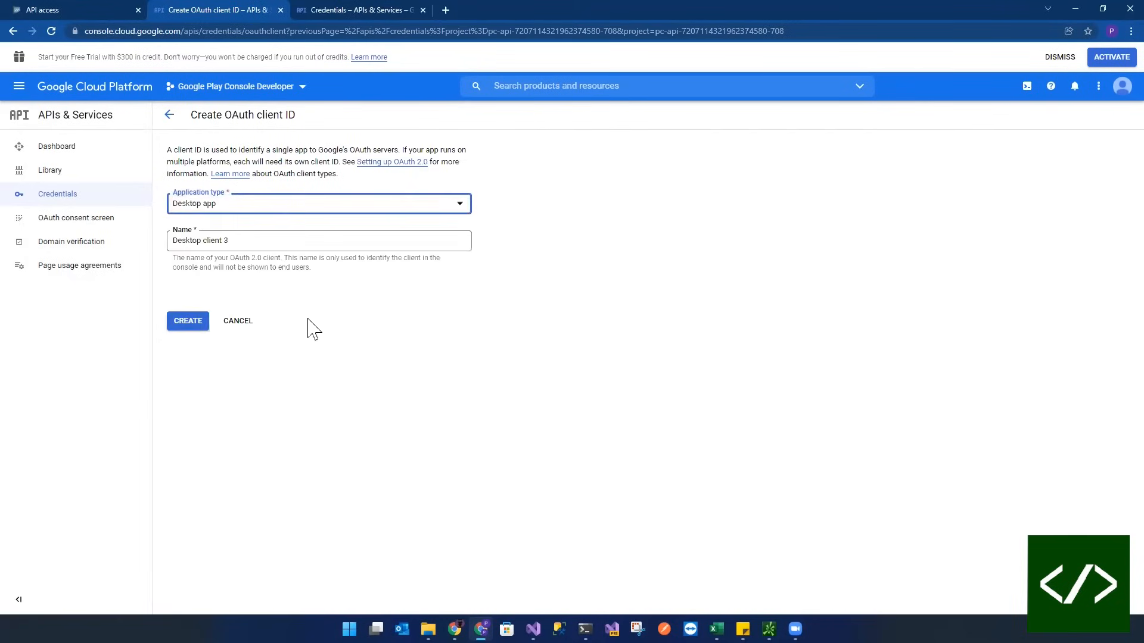
left_click(319, 239)
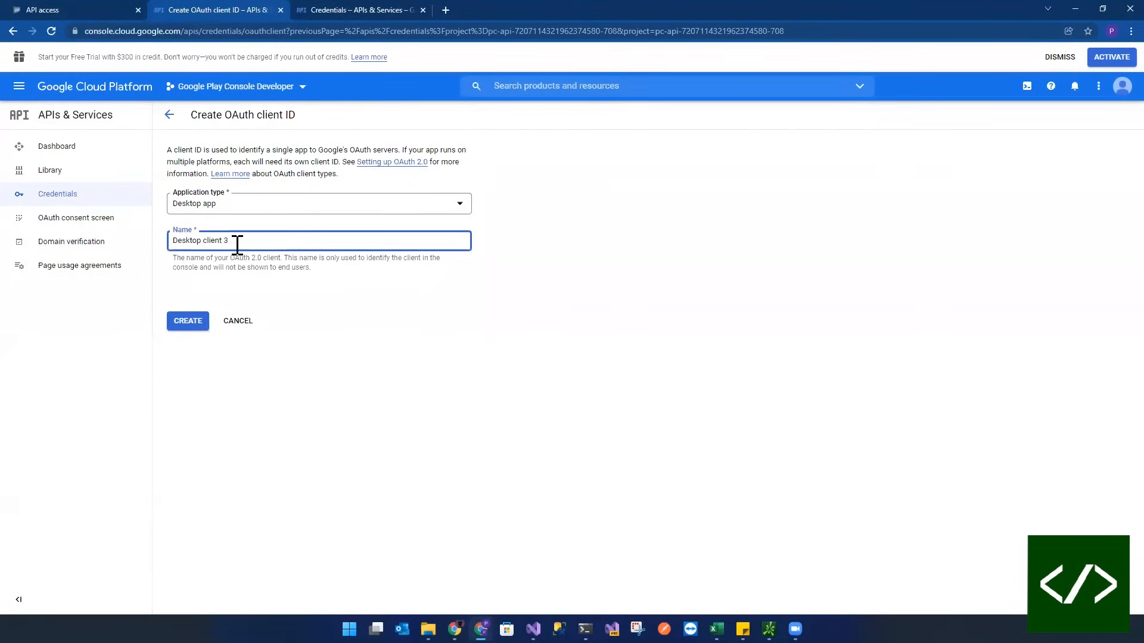
type("Visual Studio 2")
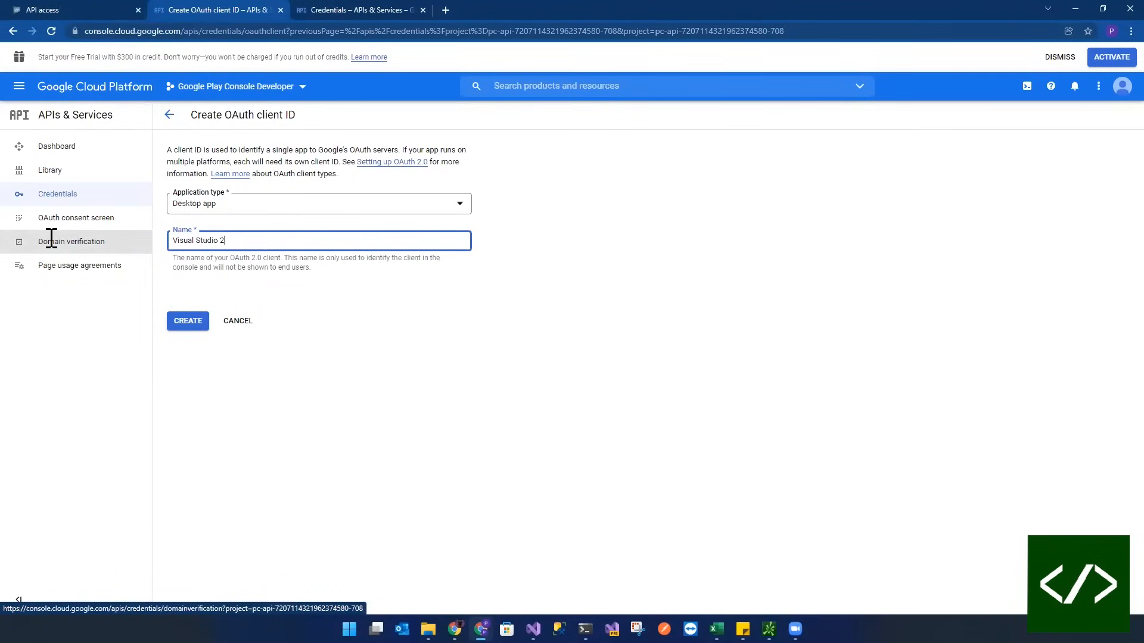
type("022")
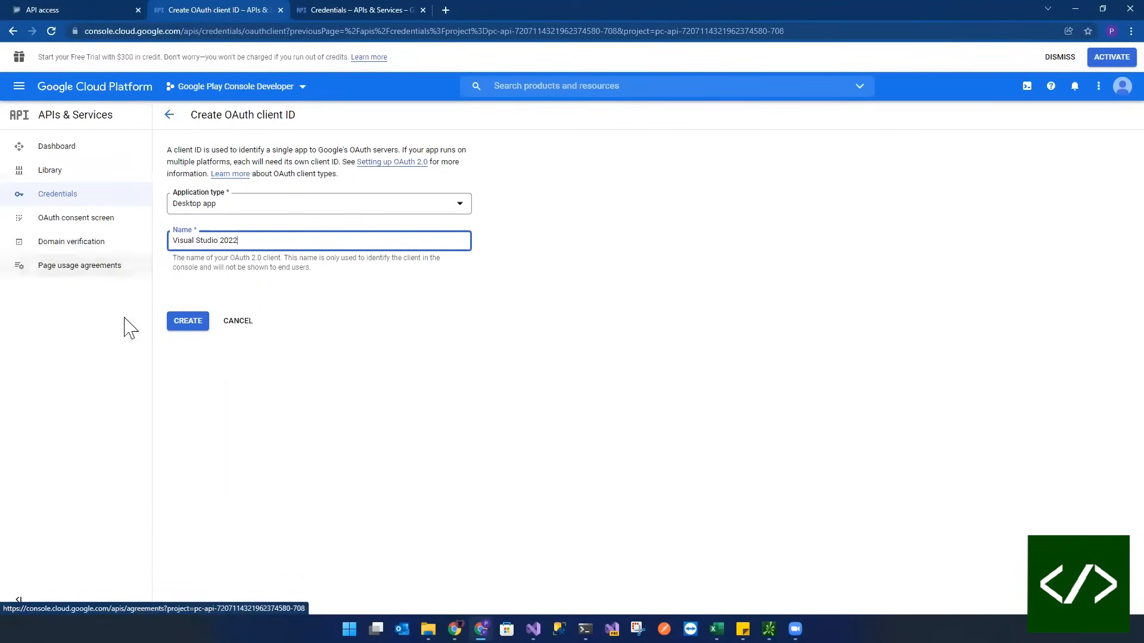
left_click(187, 321)
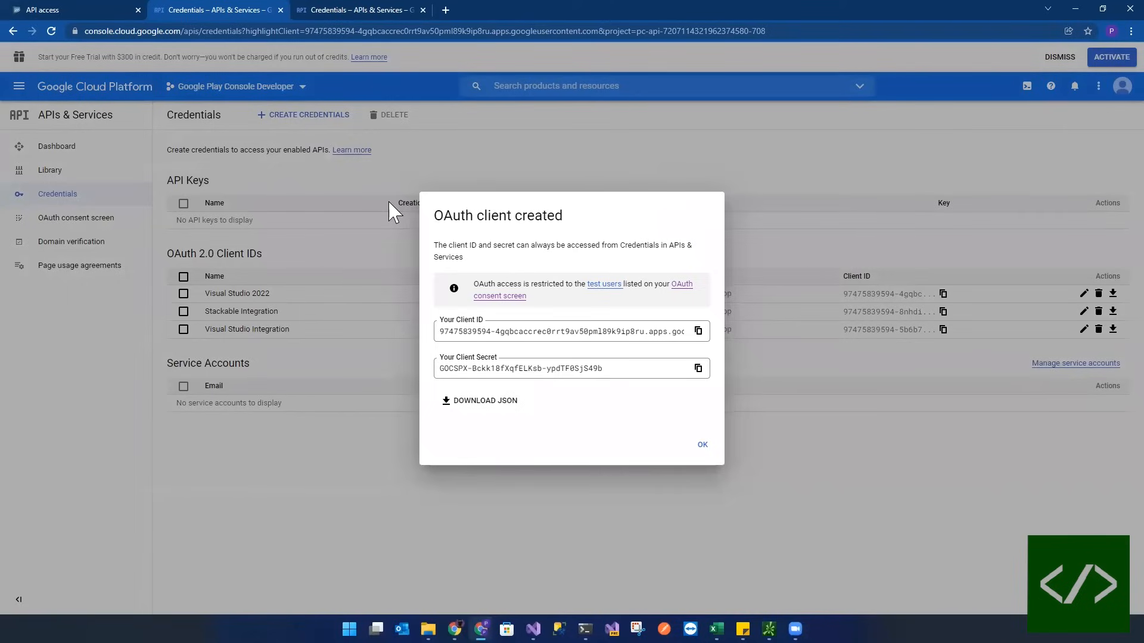
left_click(702, 445)
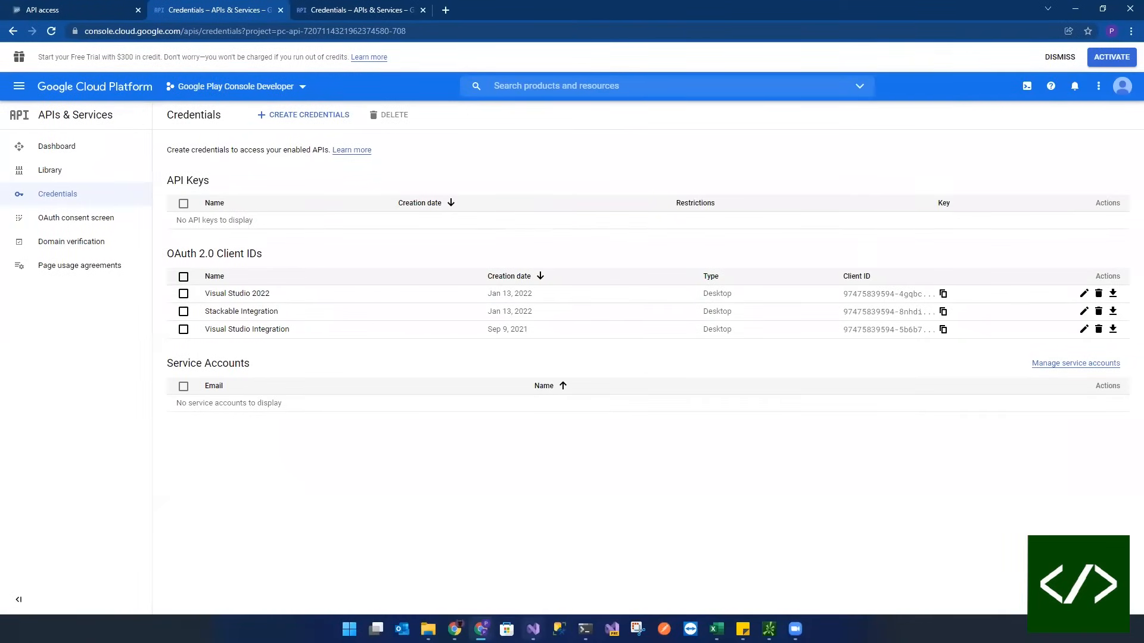
left_click(531, 629)
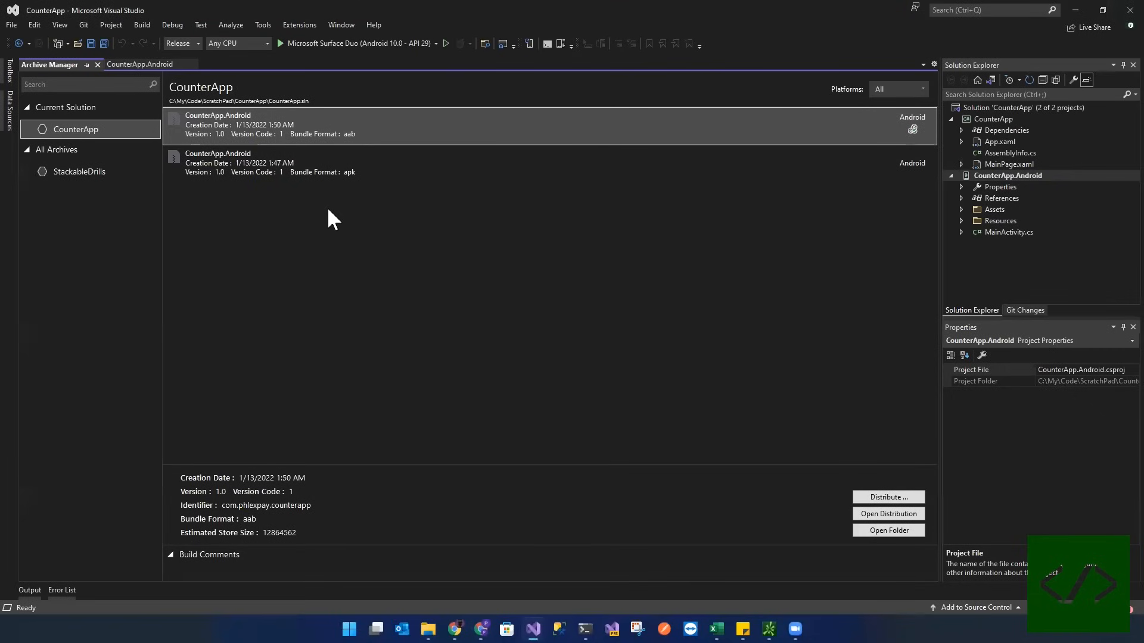
- In CounterApp.Android's manifest properties set version number 2 and version name 1.2, saved
left_click(329, 125)
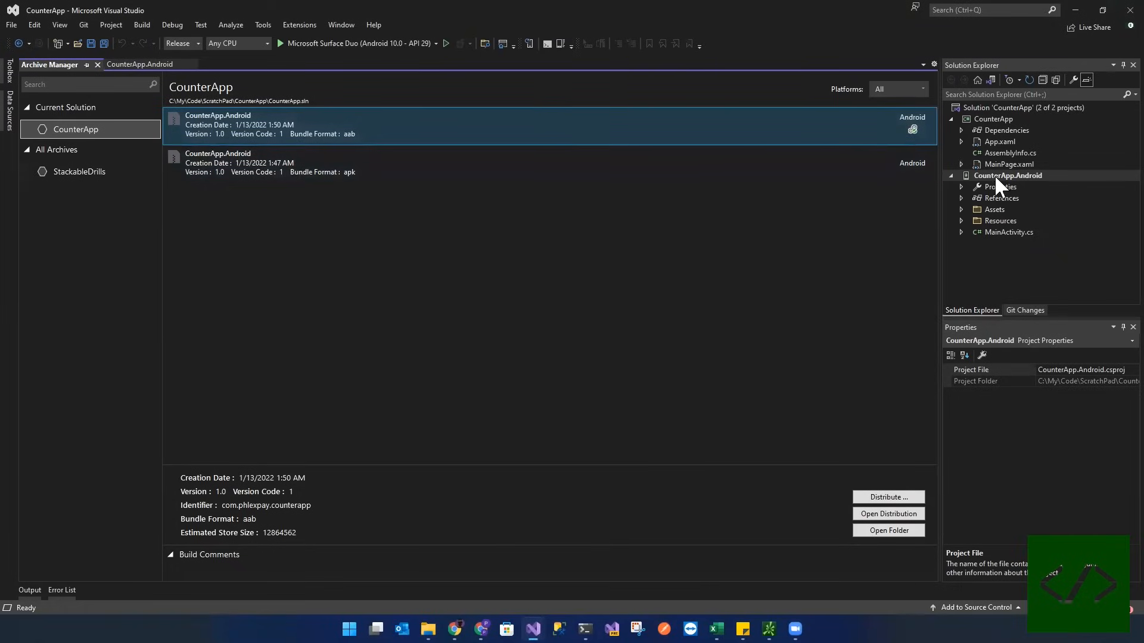
right_click(1008, 175)
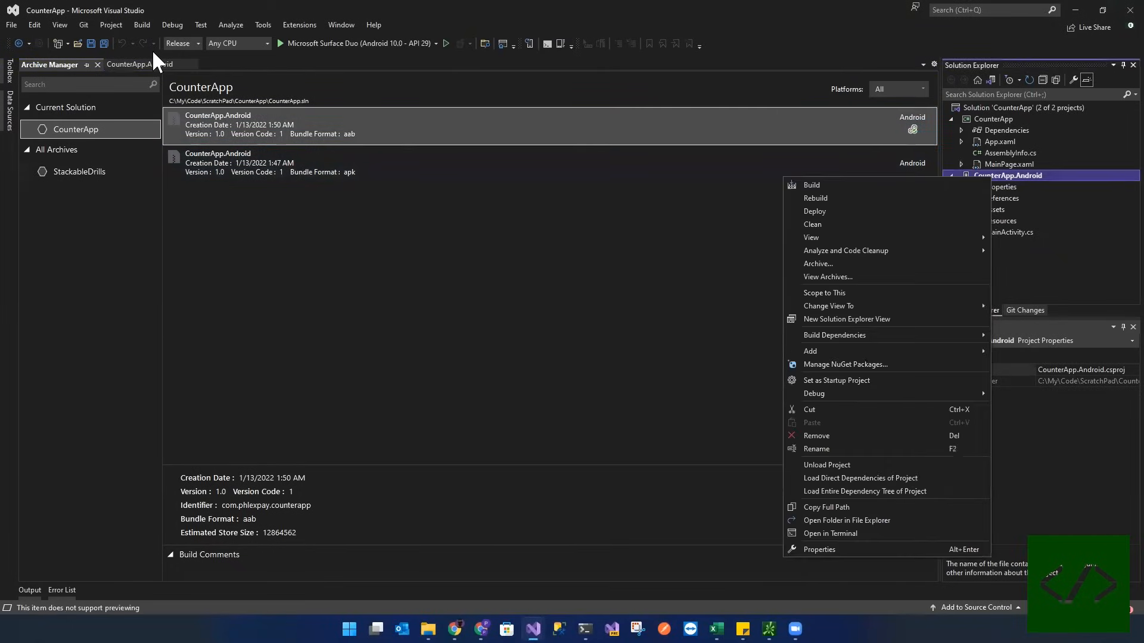
left_click(819, 549)
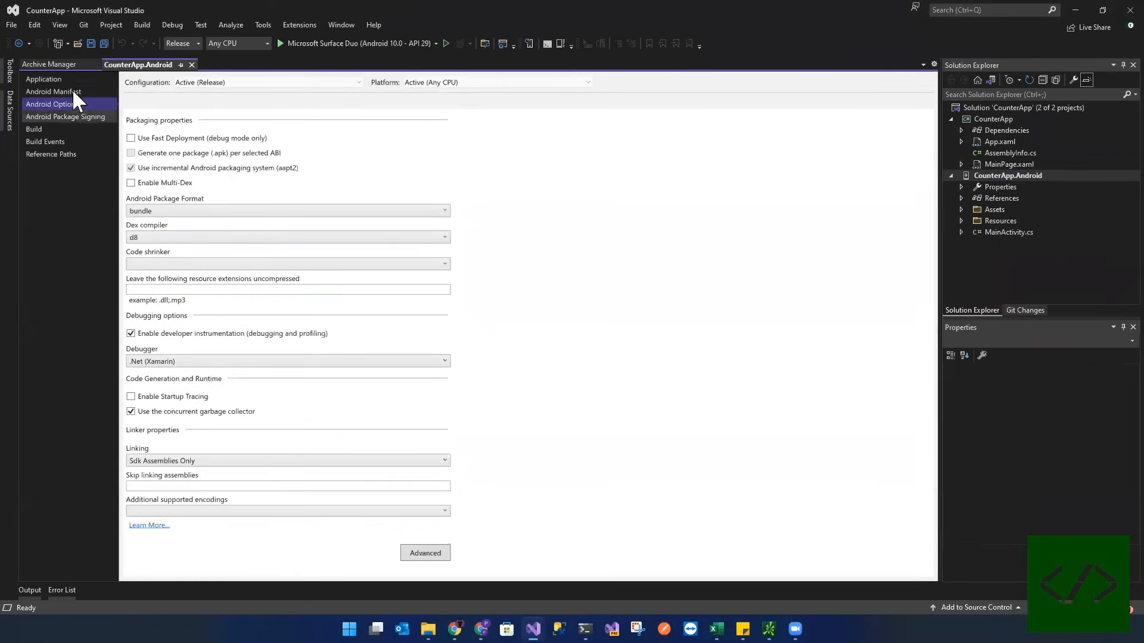
left_click(53, 92)
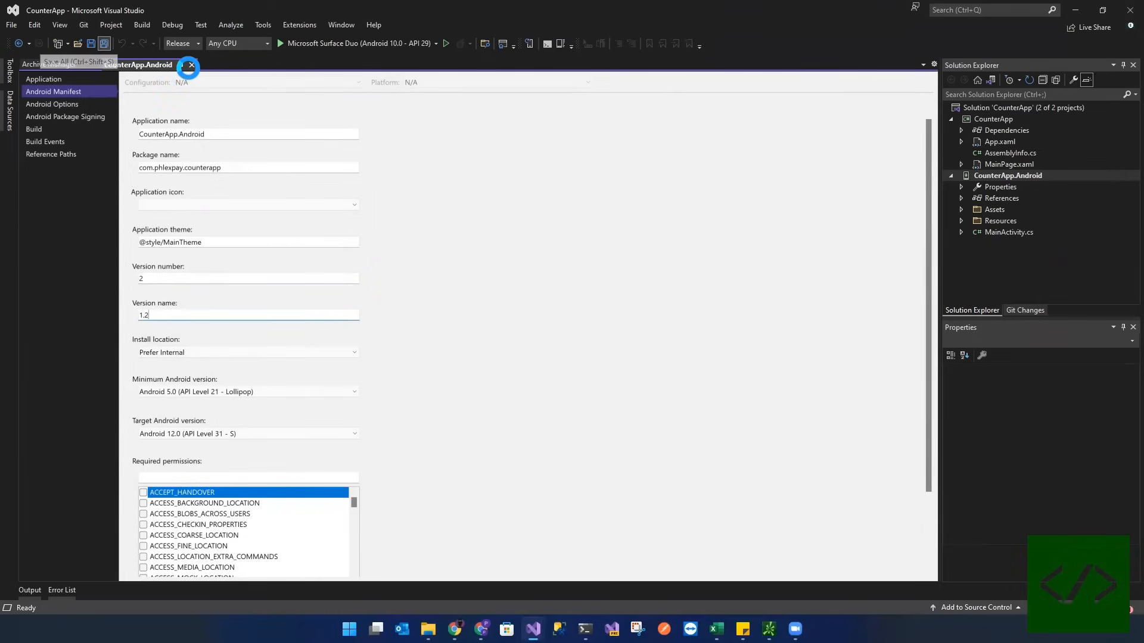
left_click(189, 67)
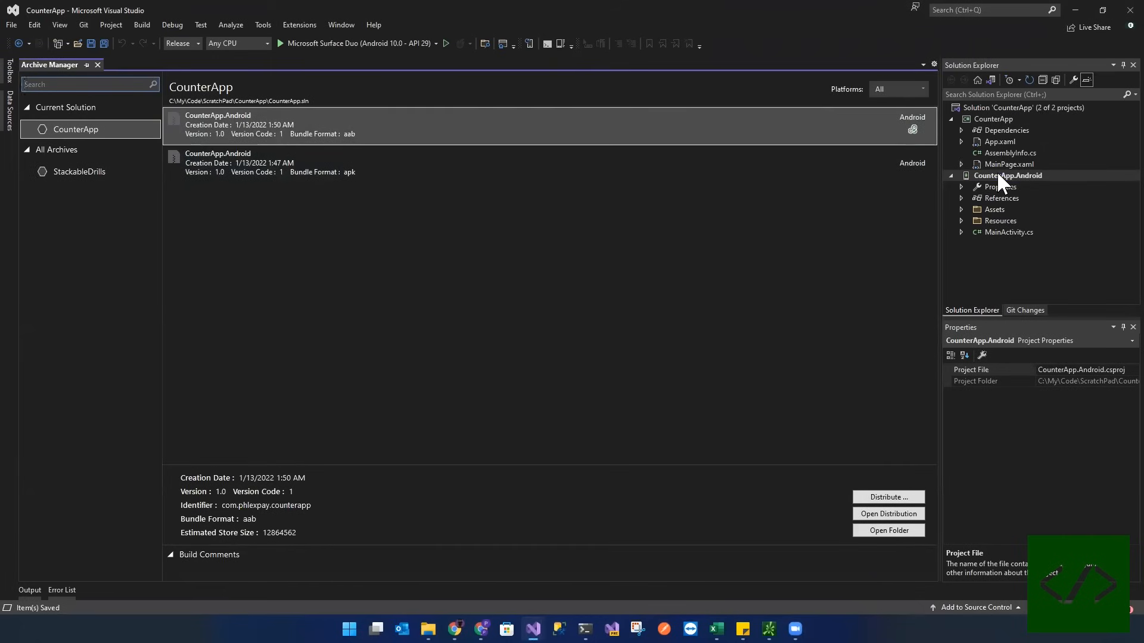
- Archive CounterApp.Android as version 1.2, code 2, and start distributing that archive
right_click(1008, 175)
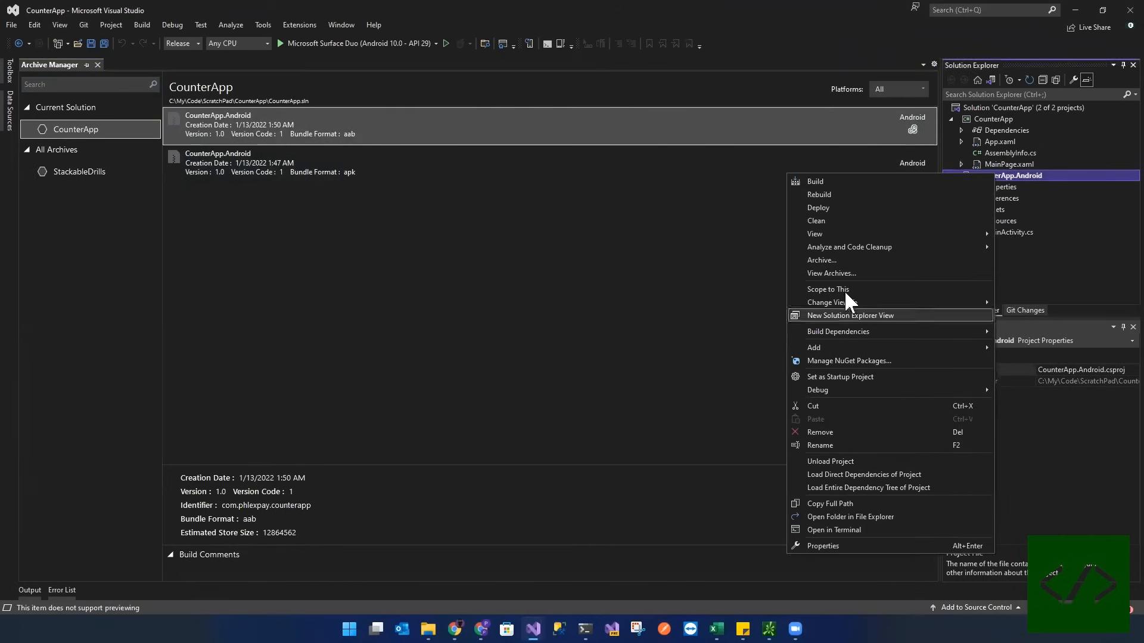
left_click(821, 261)
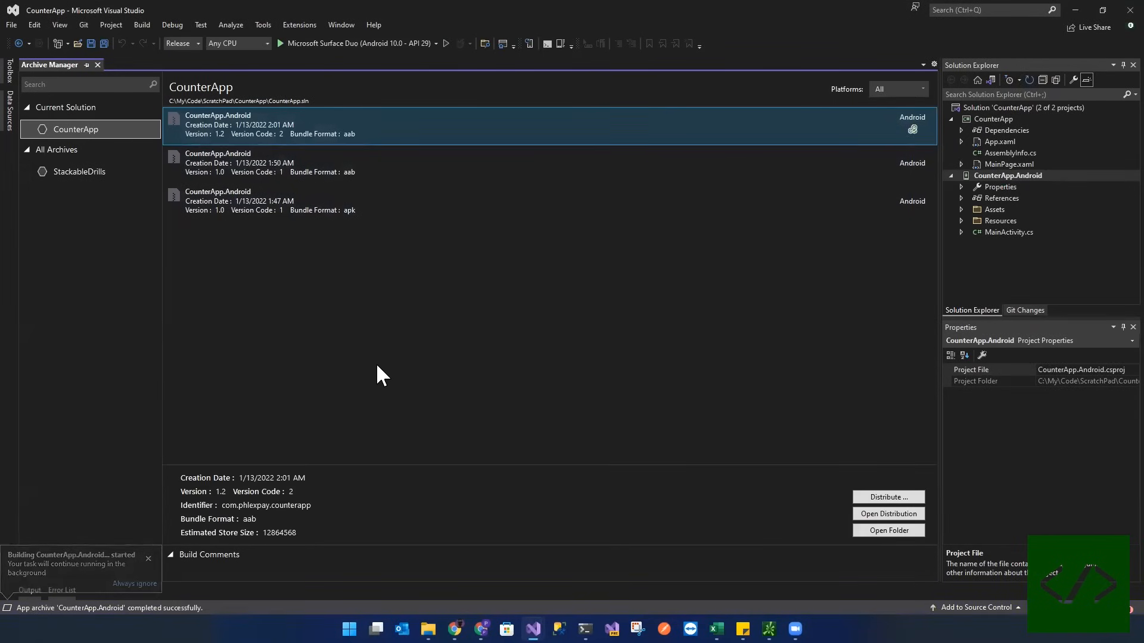
left_click(148, 558)
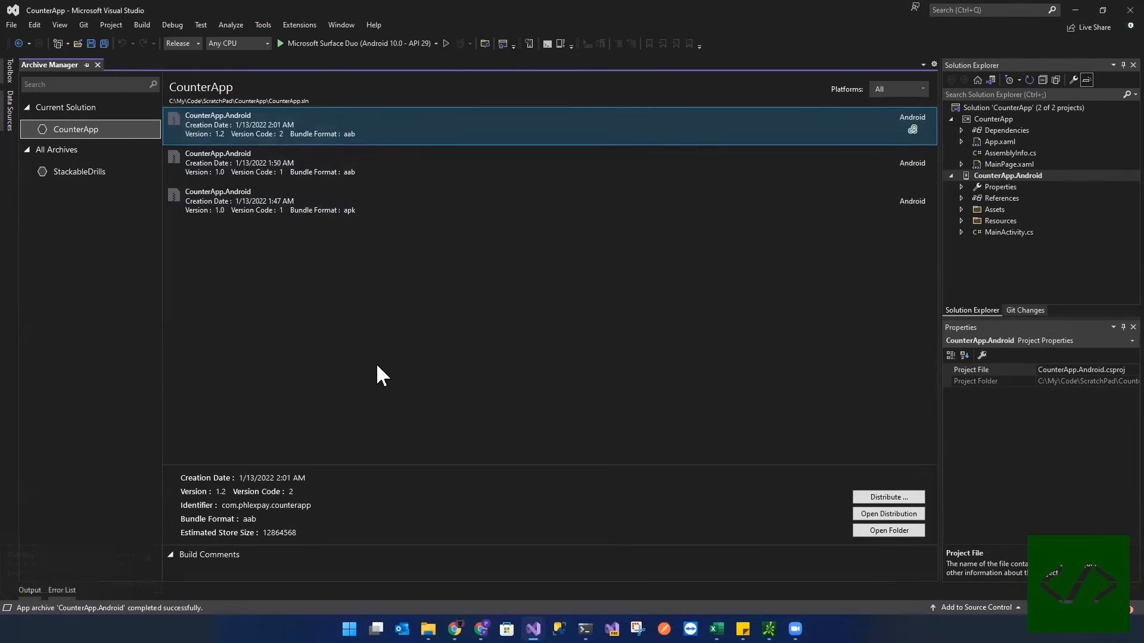
mouse_move(813, 485)
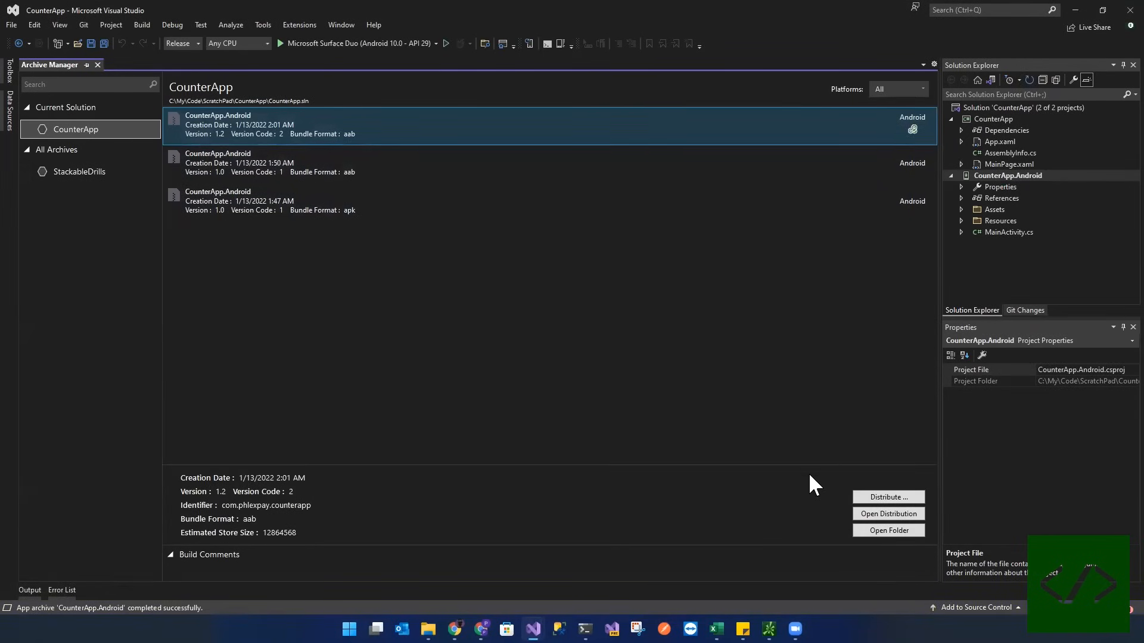
left_click(887, 497)
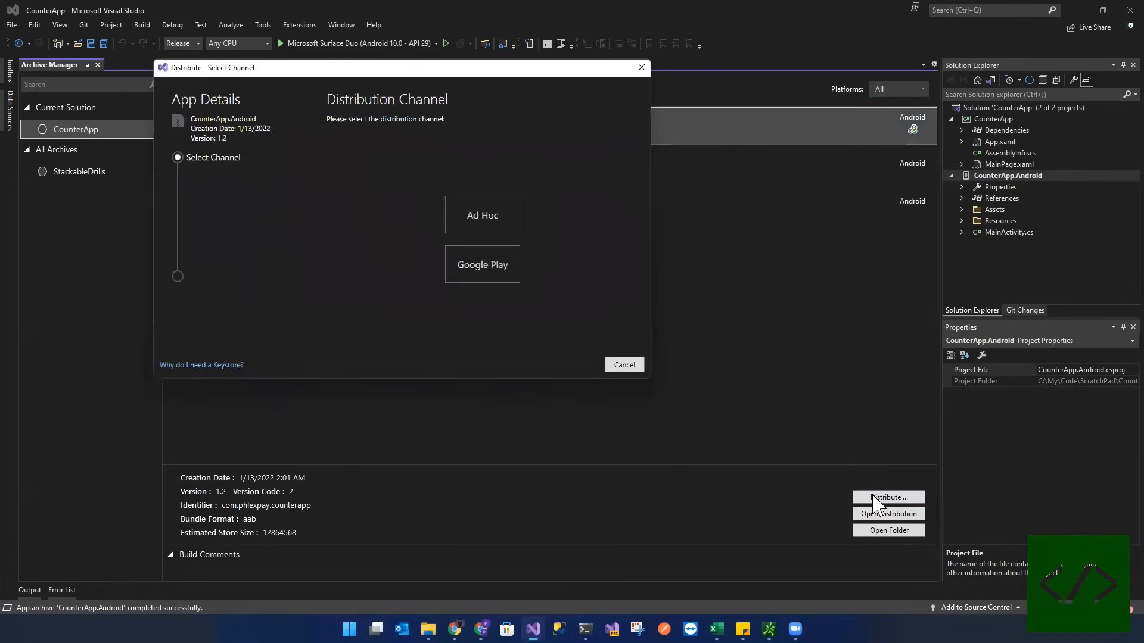
mouse_move(146, 243)
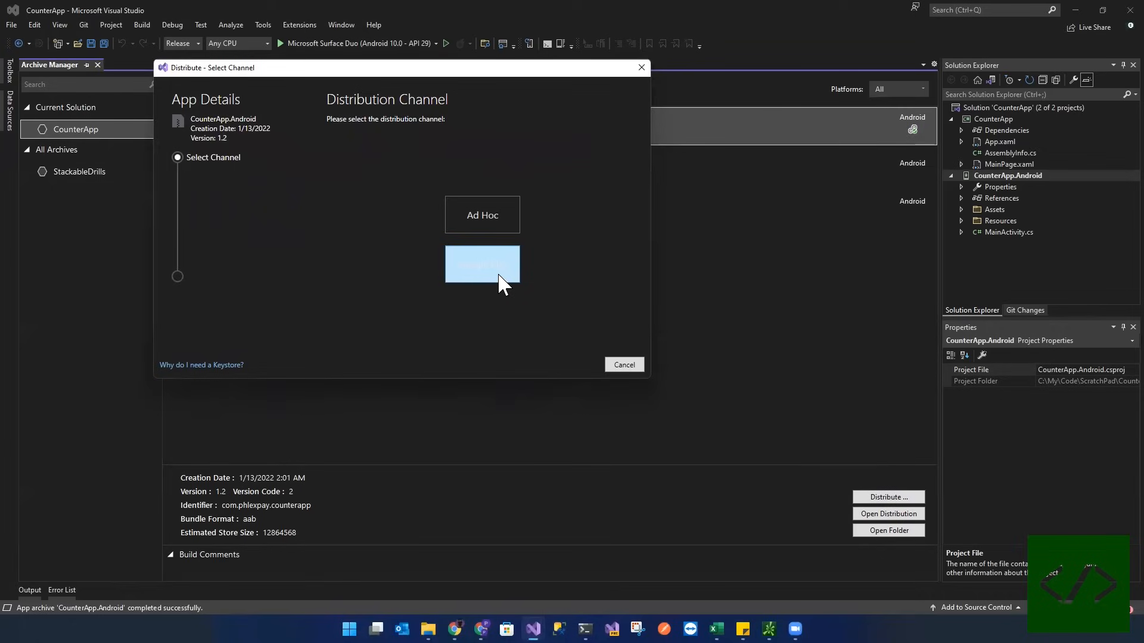
- Distribute via Google Play signed with counter-store and begin registering a new API account
left_click(483, 265)
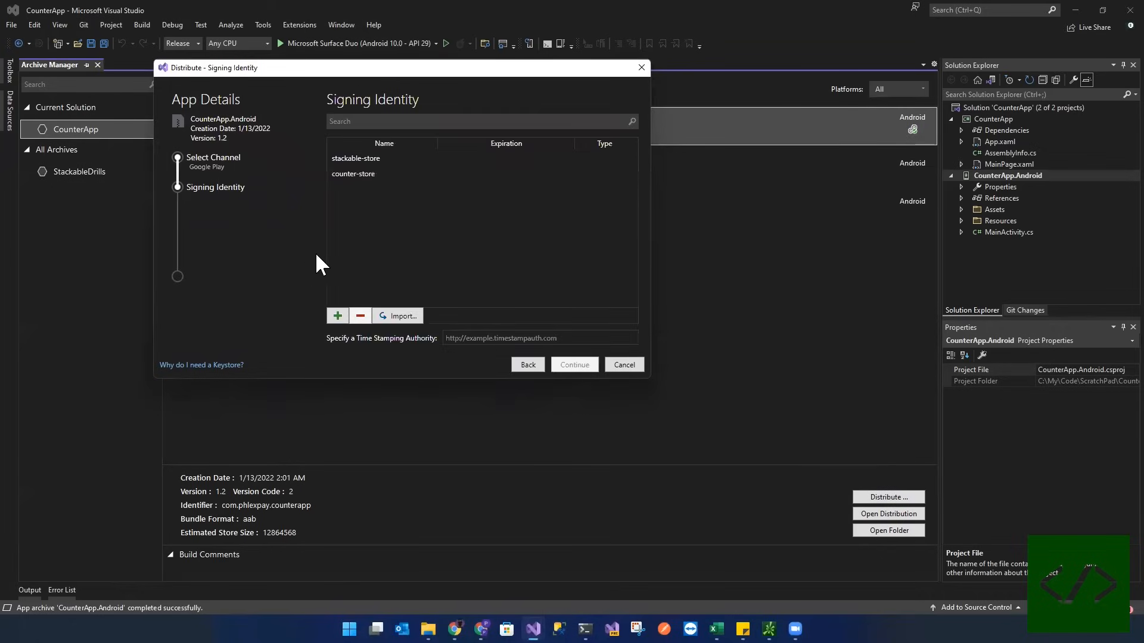
left_click(353, 174)
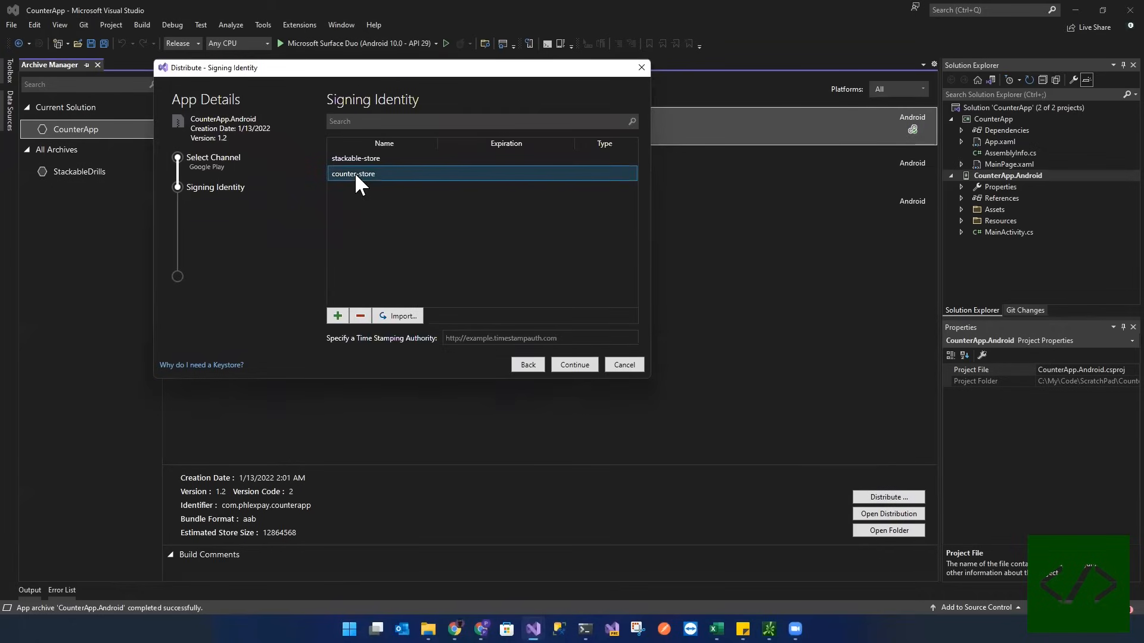
mouse_move(498, 292)
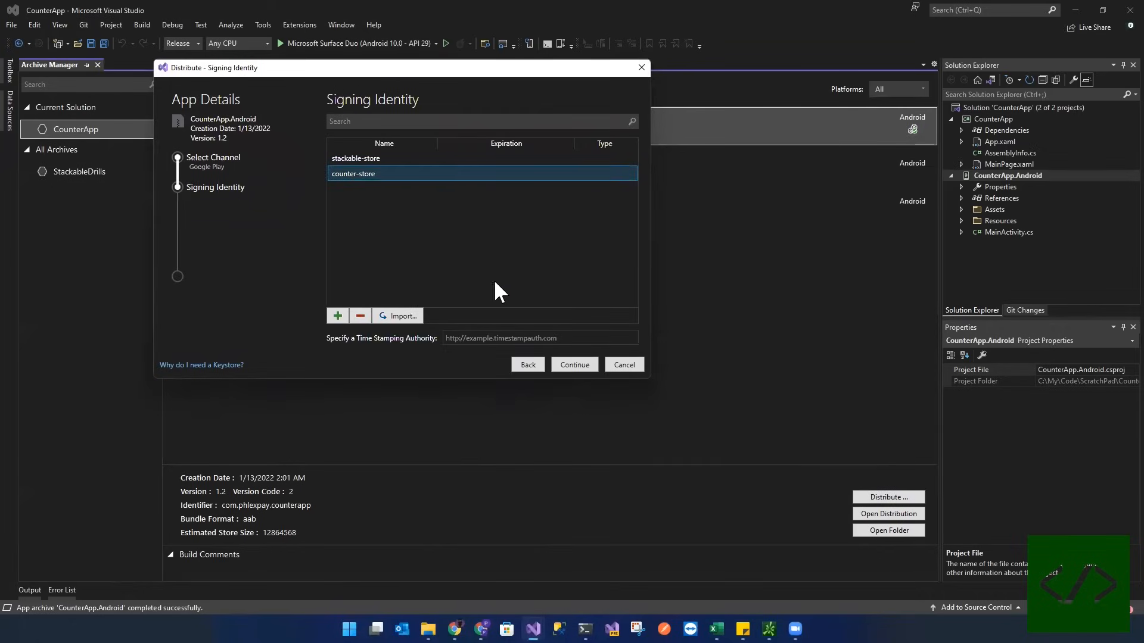
left_click(574, 364)
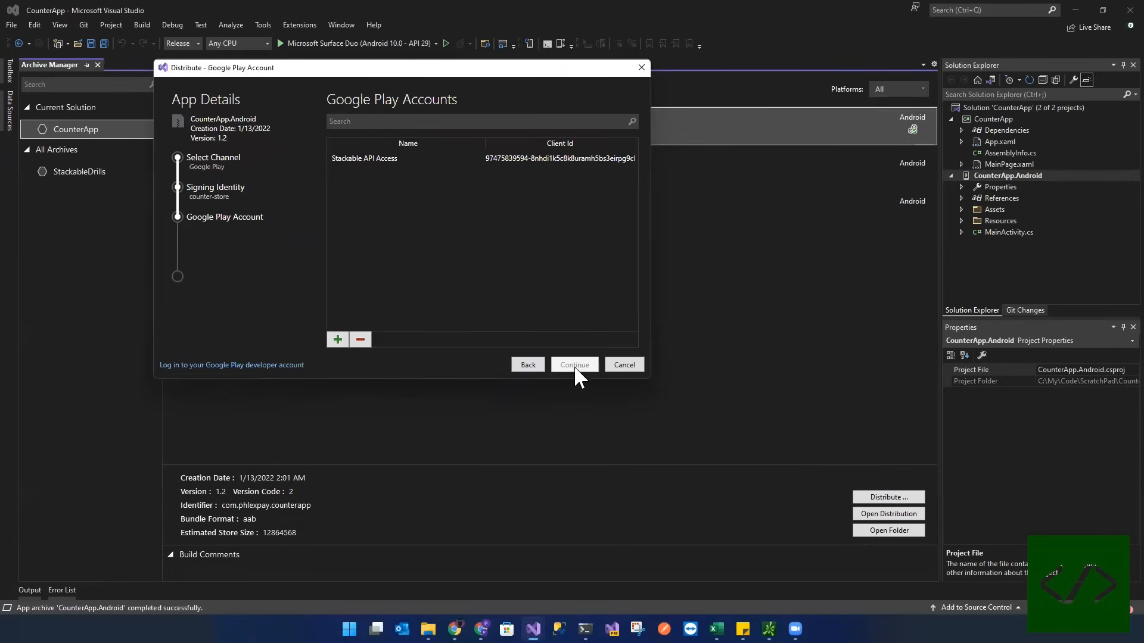
left_click(409, 159)
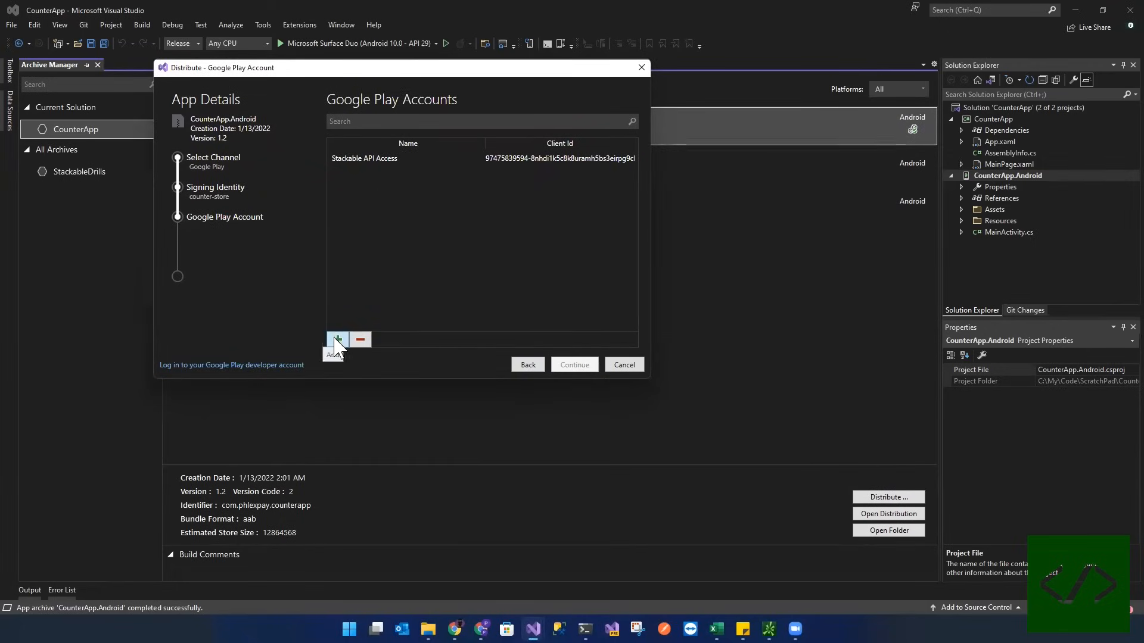
left_click(337, 340)
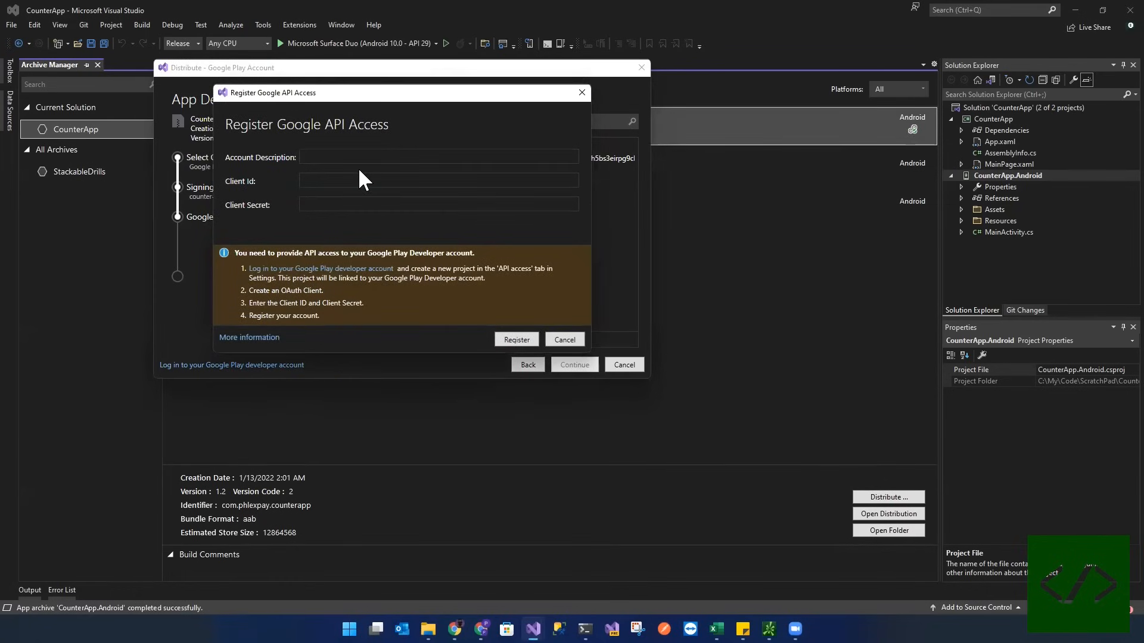
mouse_move(958, 548)
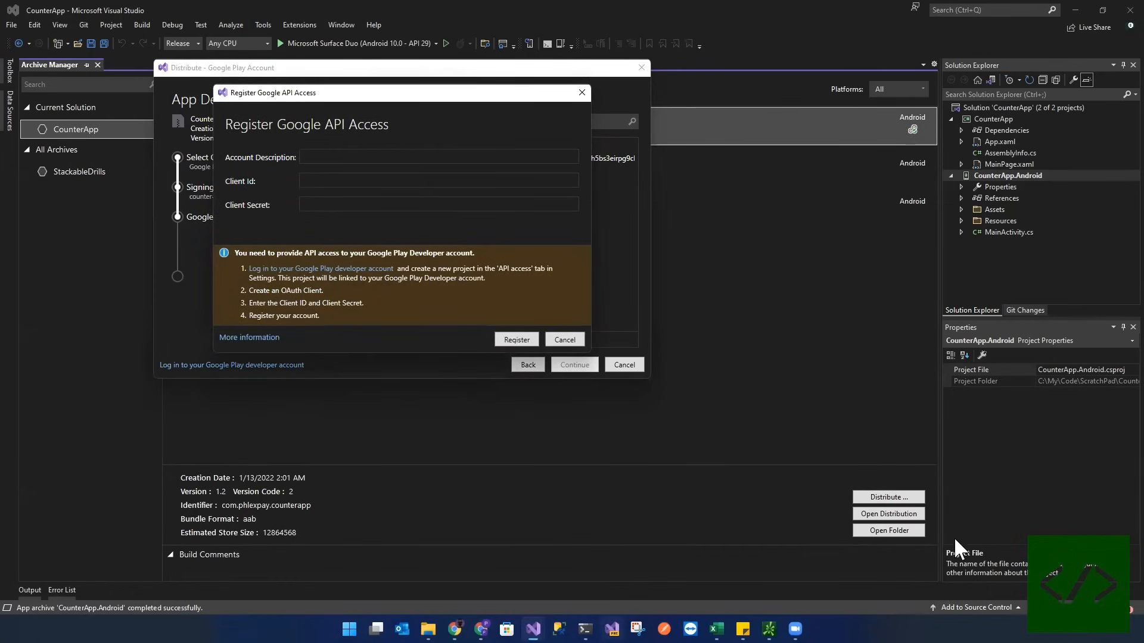
- Fill in the desktop OAuth client ID, client secret and description Counter-Integration
left_click(437, 180)
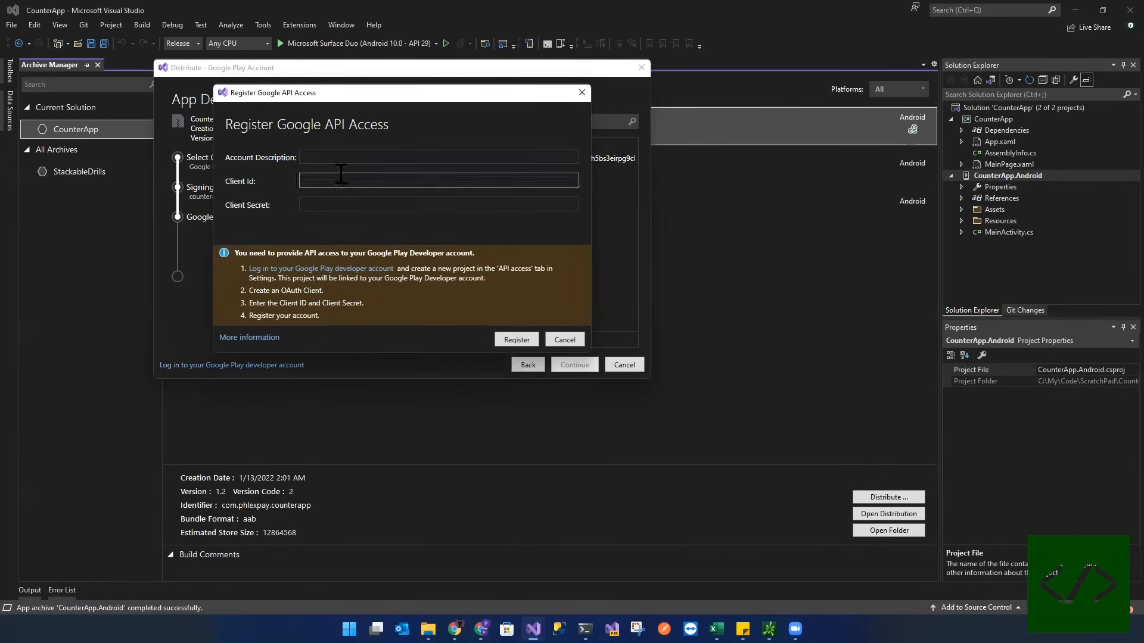
left_click(437, 204)
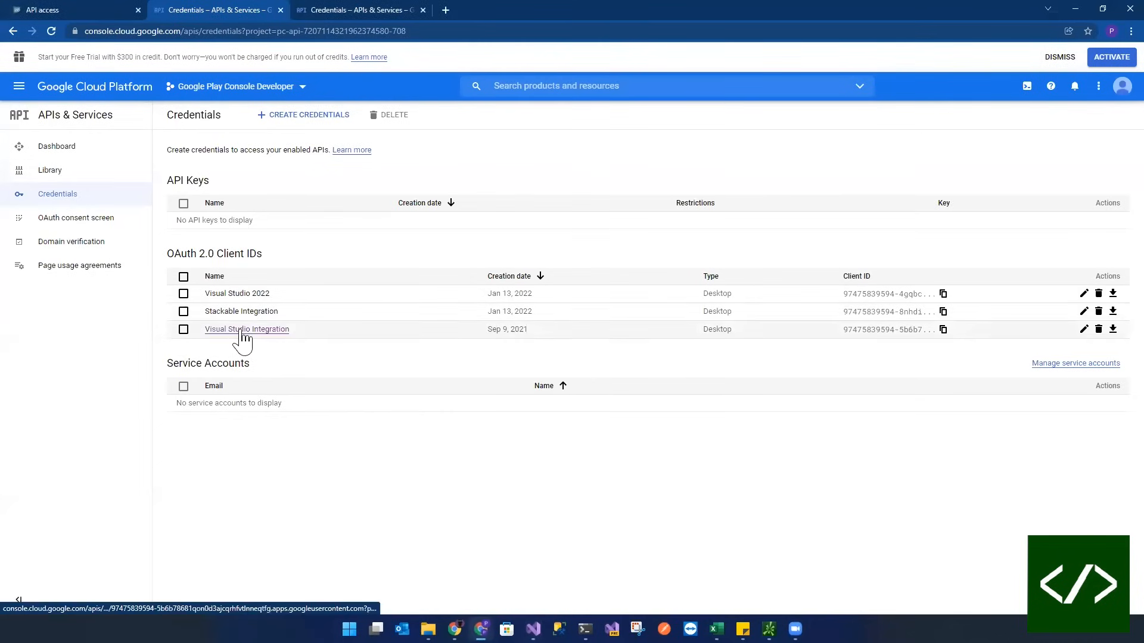
left_click(237, 293)
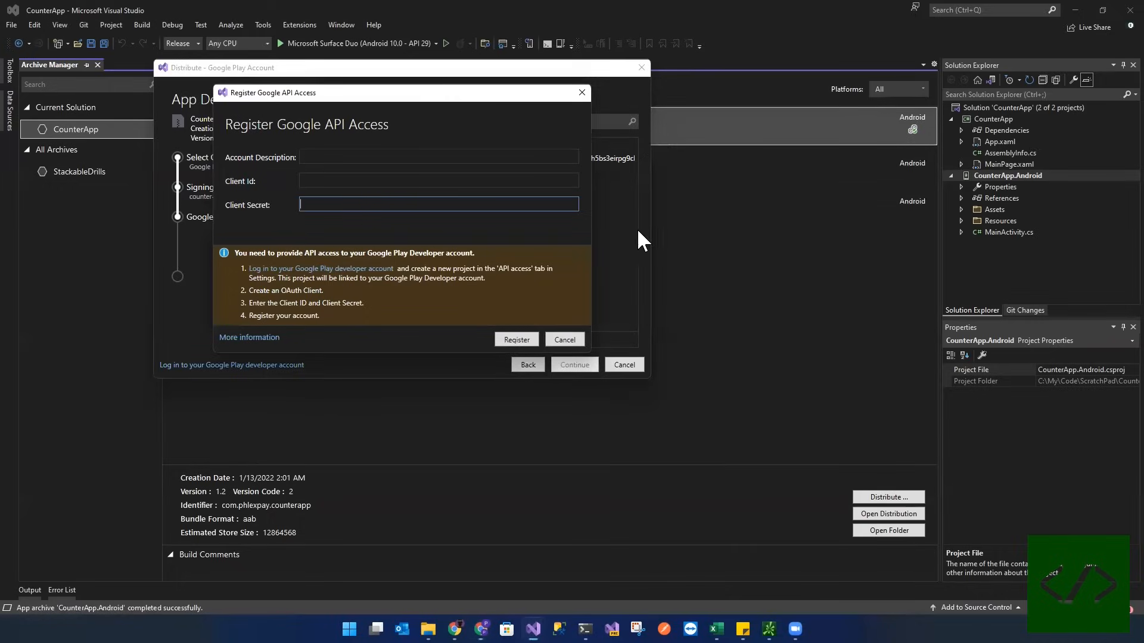
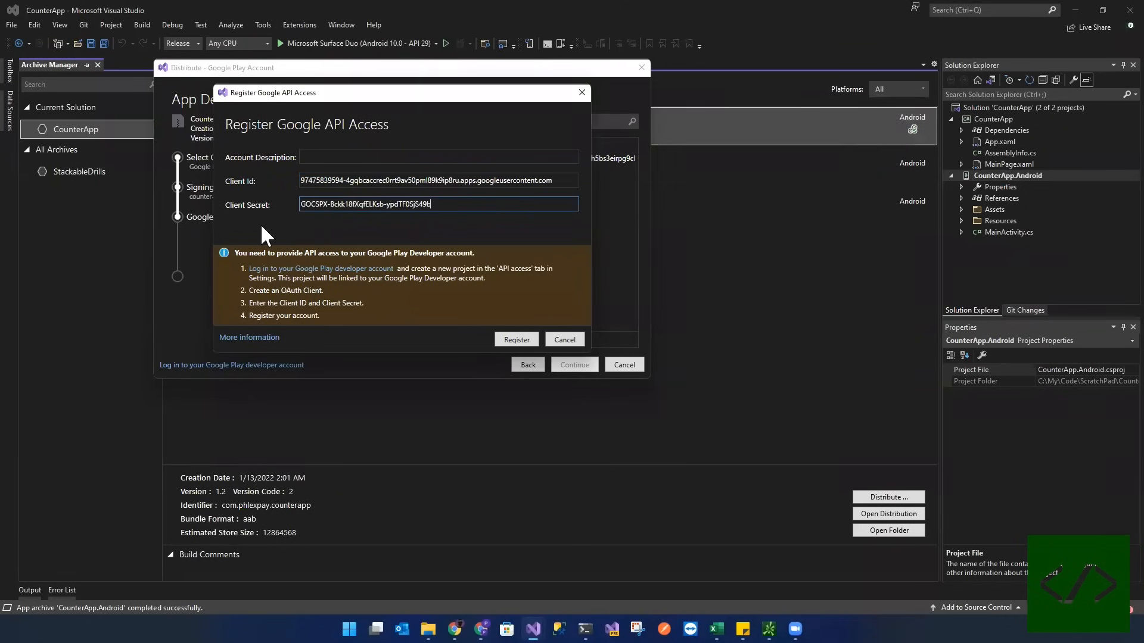
left_click(438, 157)
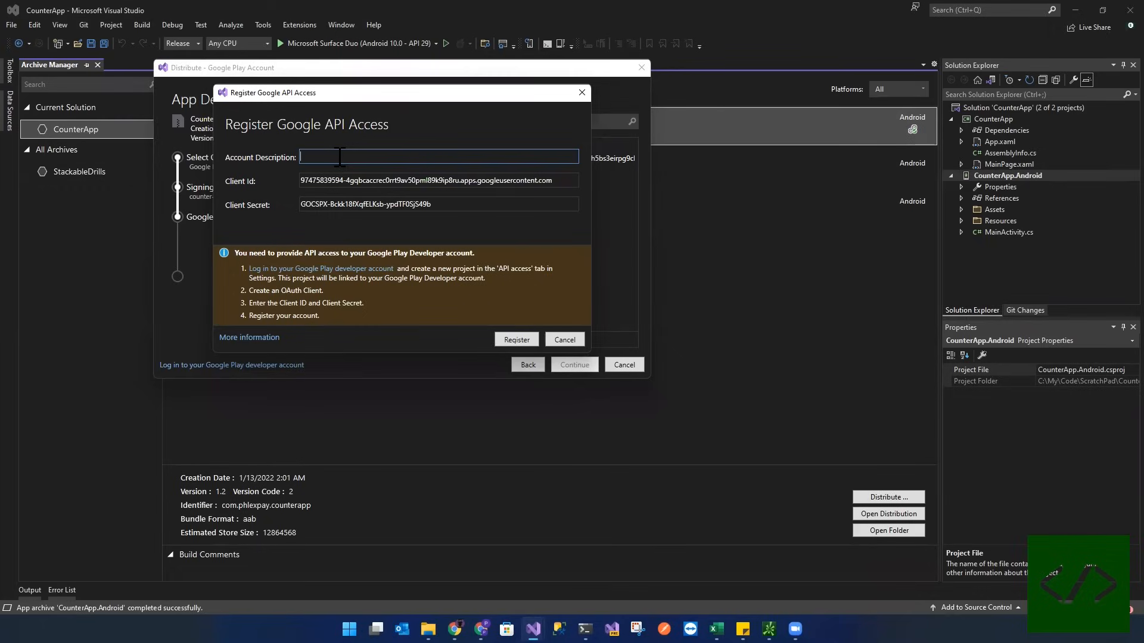
type("Stac")
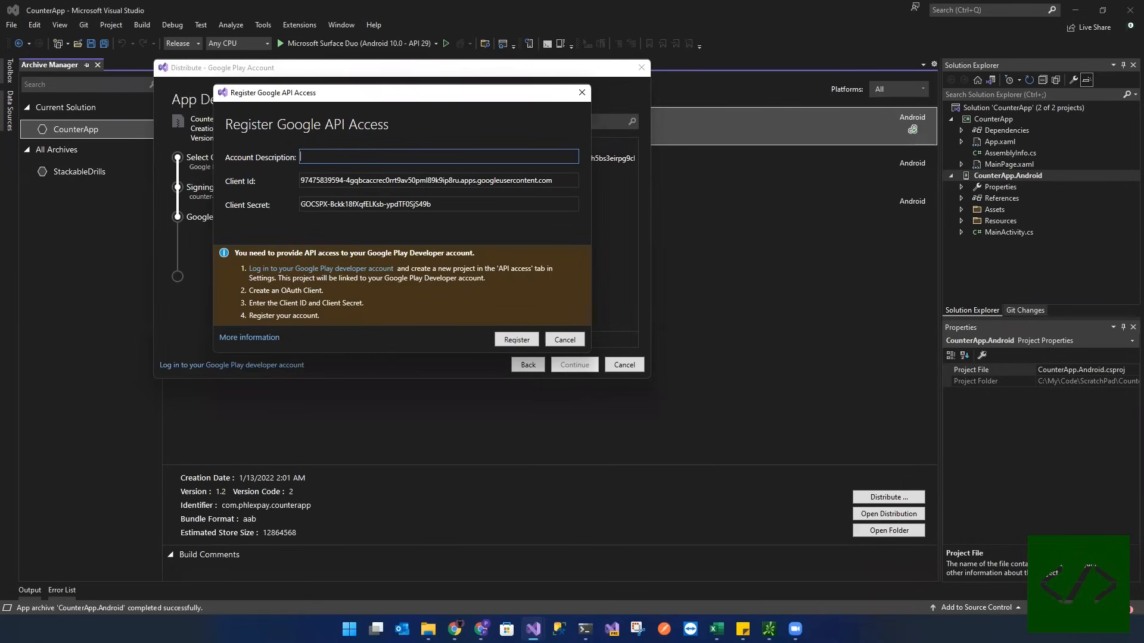
type("COUn")
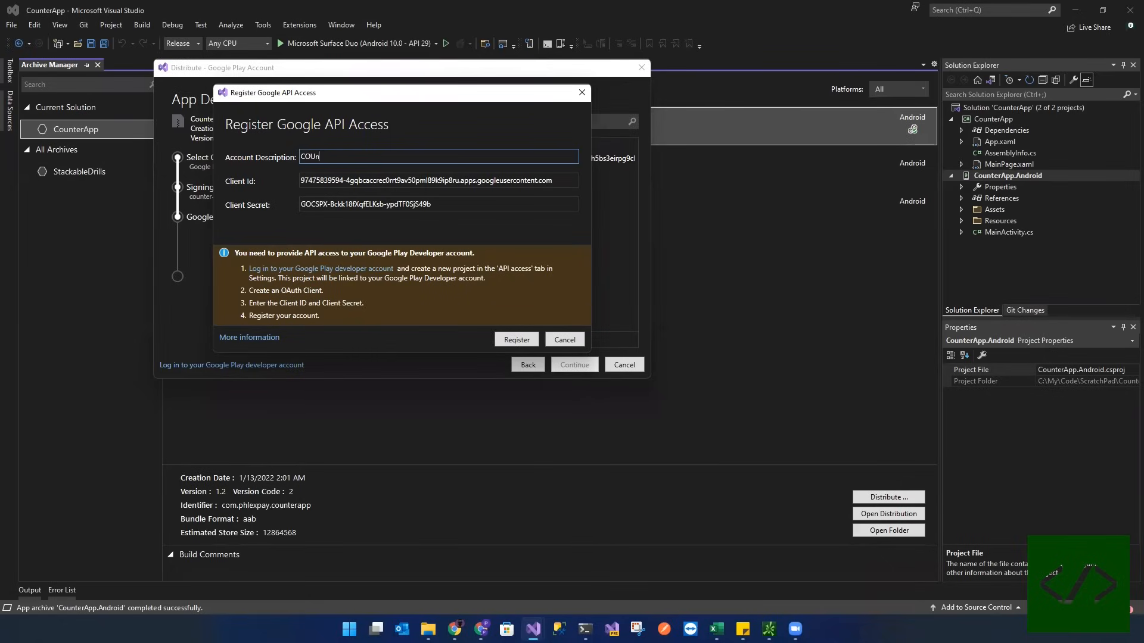
type("nter-Integrat")
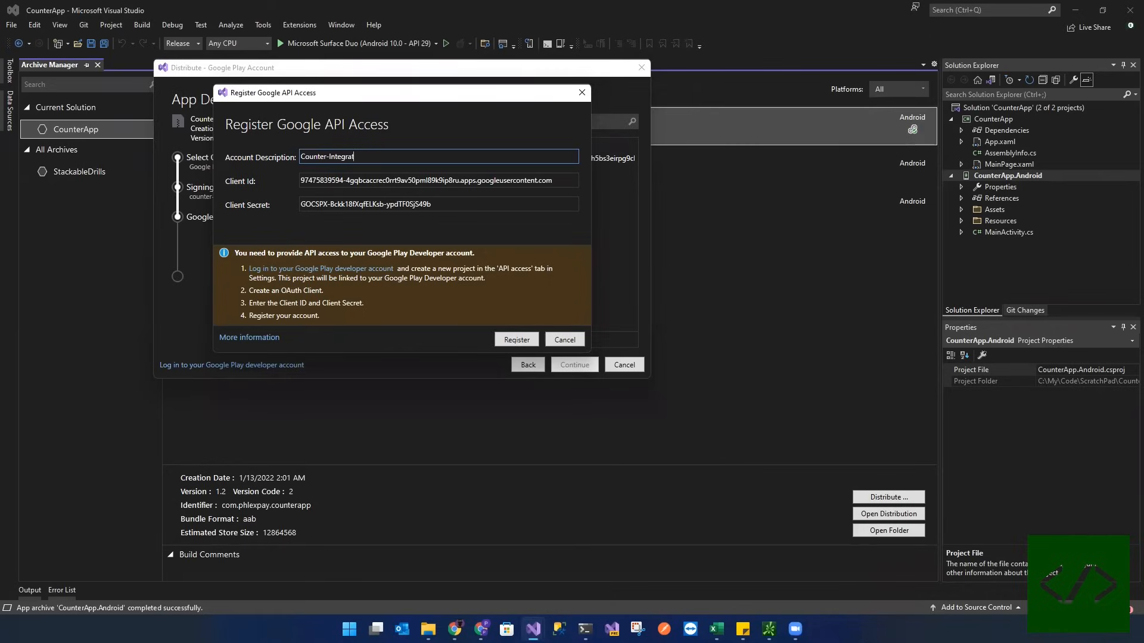
type("ion")
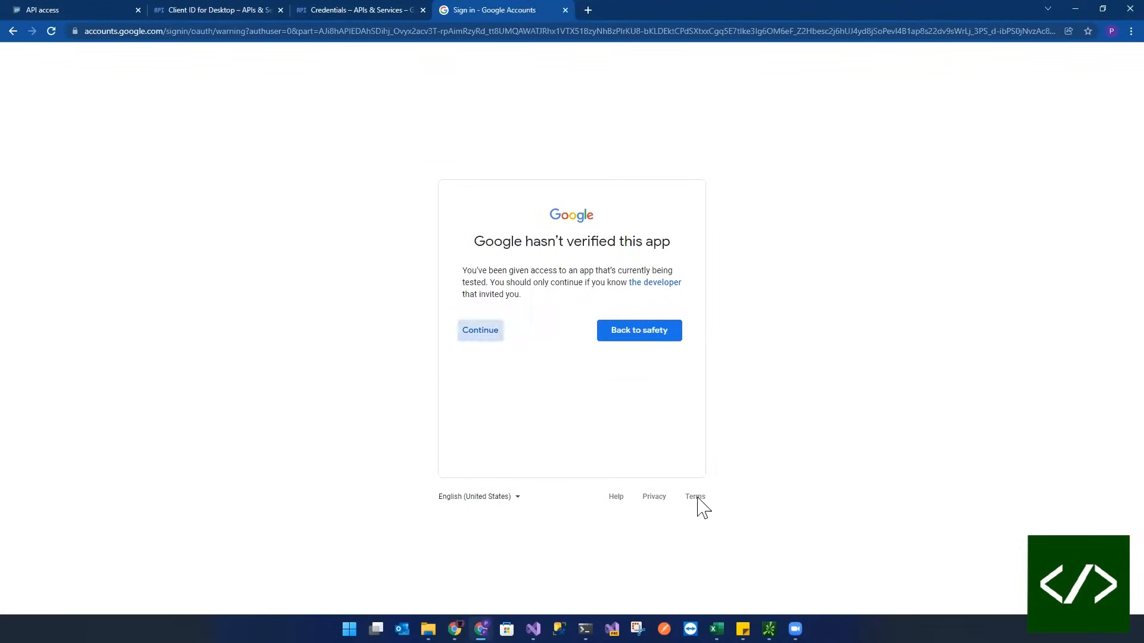
- Pass the unverified-app warning and grant access to the Play Developer account
left_click(480, 330)
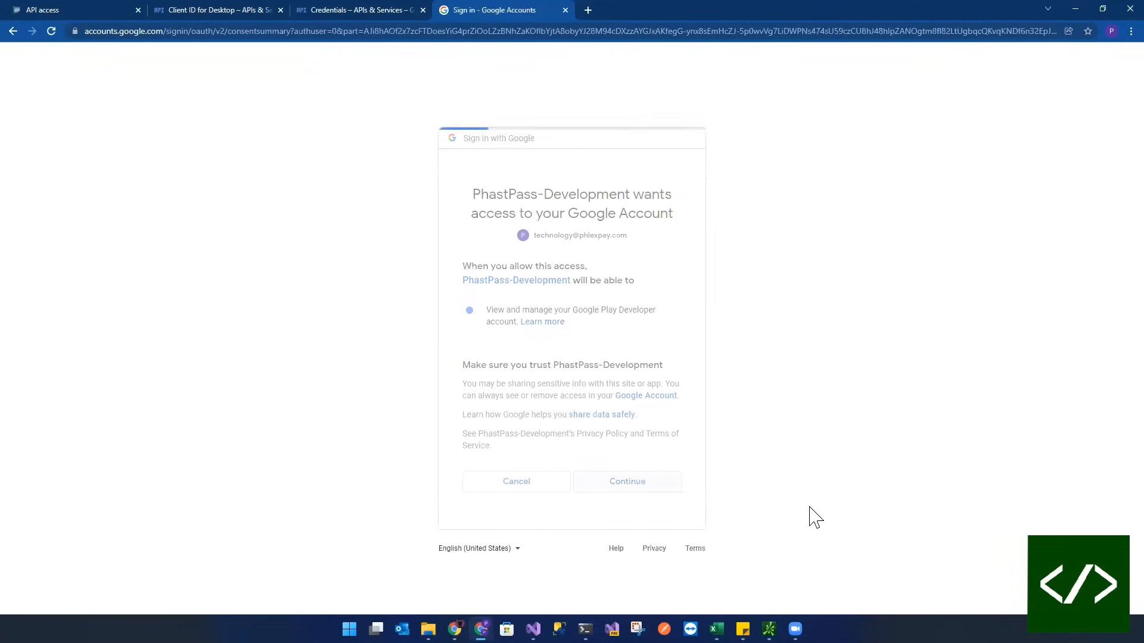
left_click(625, 481)
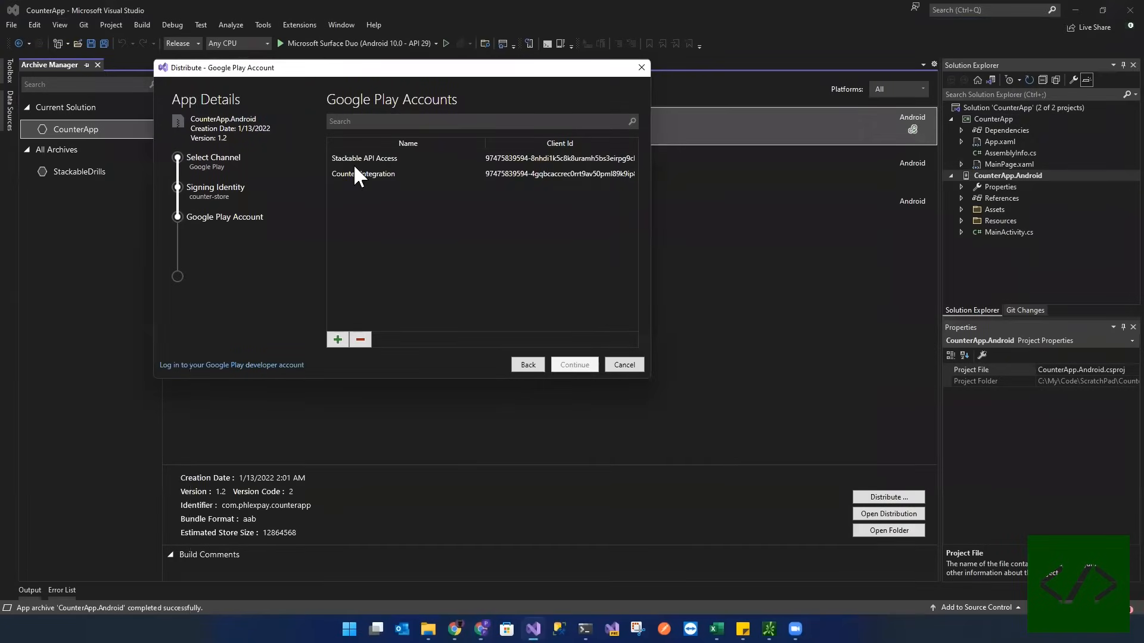
mouse_move(355, 255)
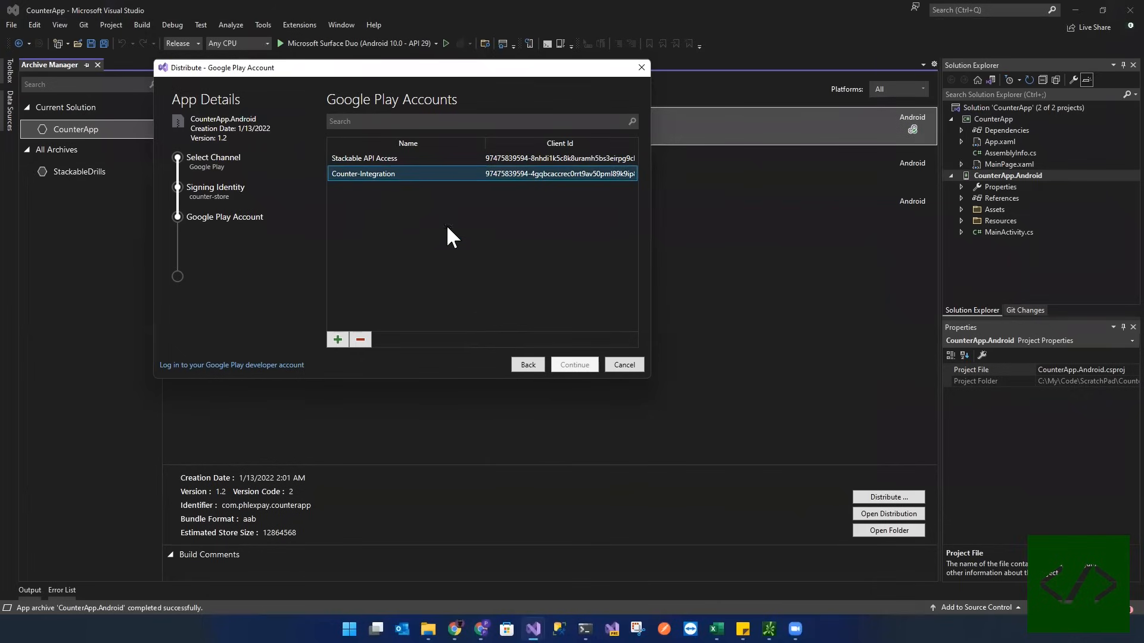
- Continue with Counter-Integration, sign in with the developer account and reach the track choice
left_click(574, 365)
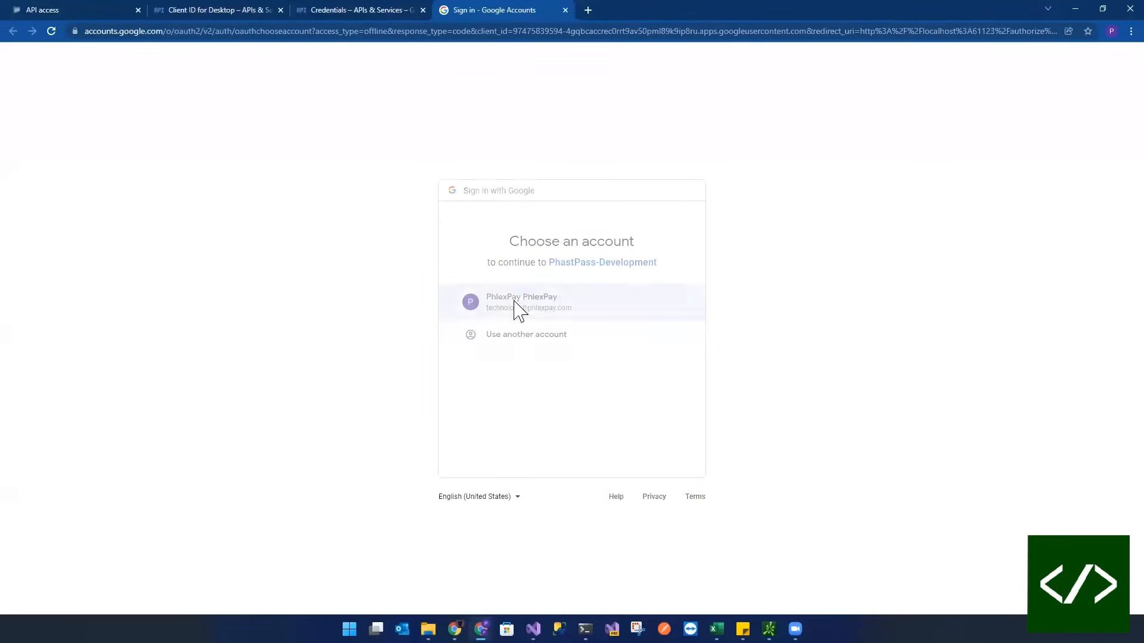
left_click(518, 301)
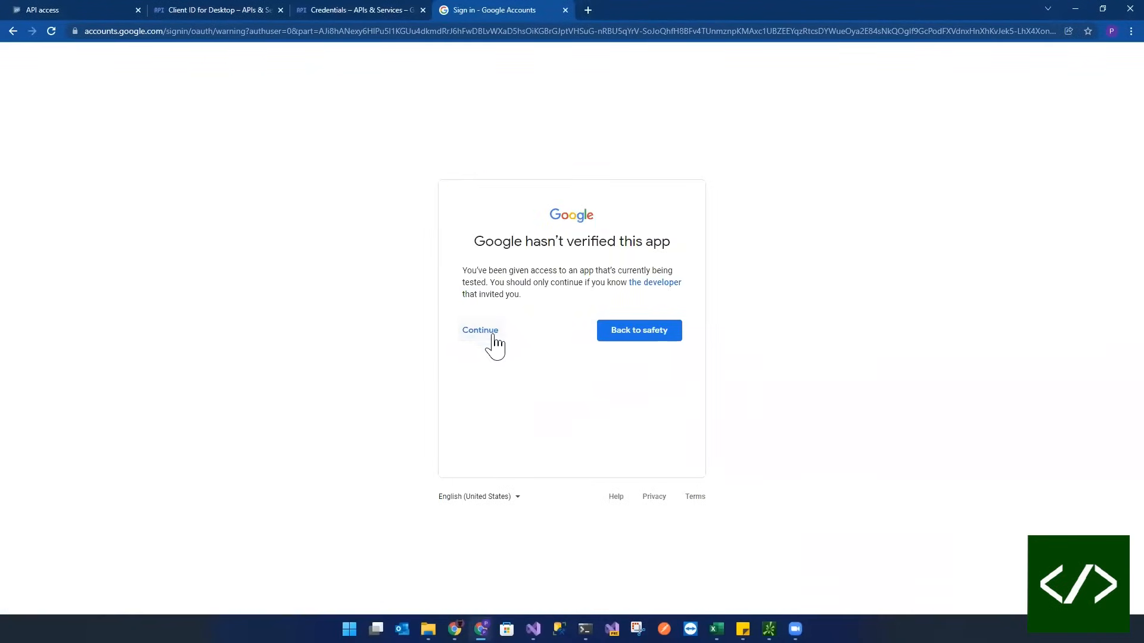
left_click(479, 330)
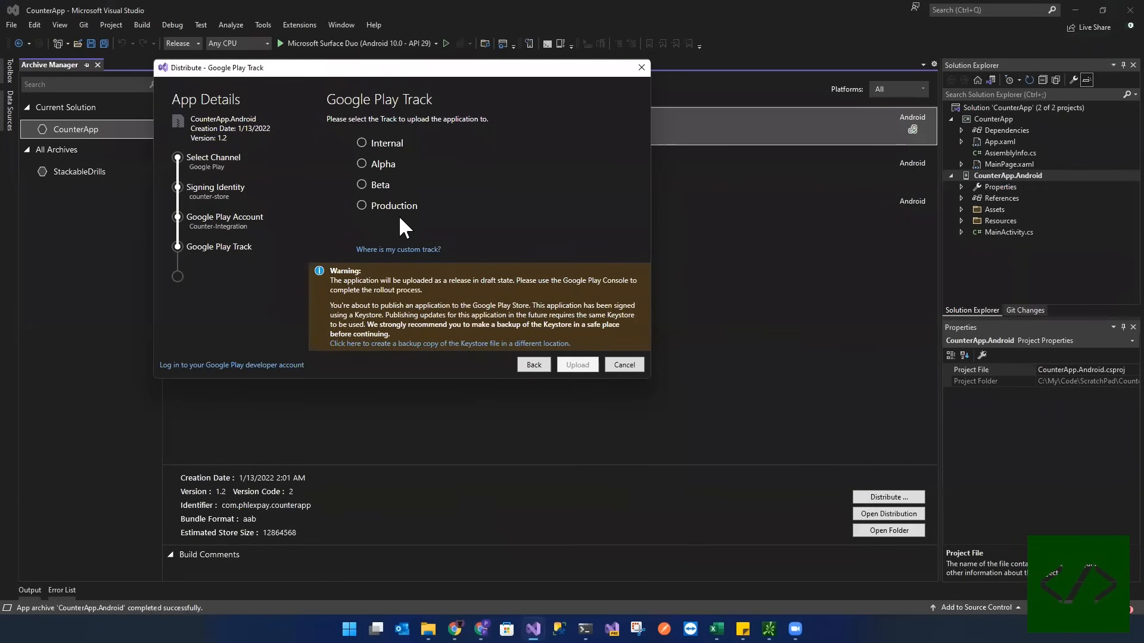
- Select the Beta track instead of Production for the CounterApp 1.2 upload
left_click(361, 205)
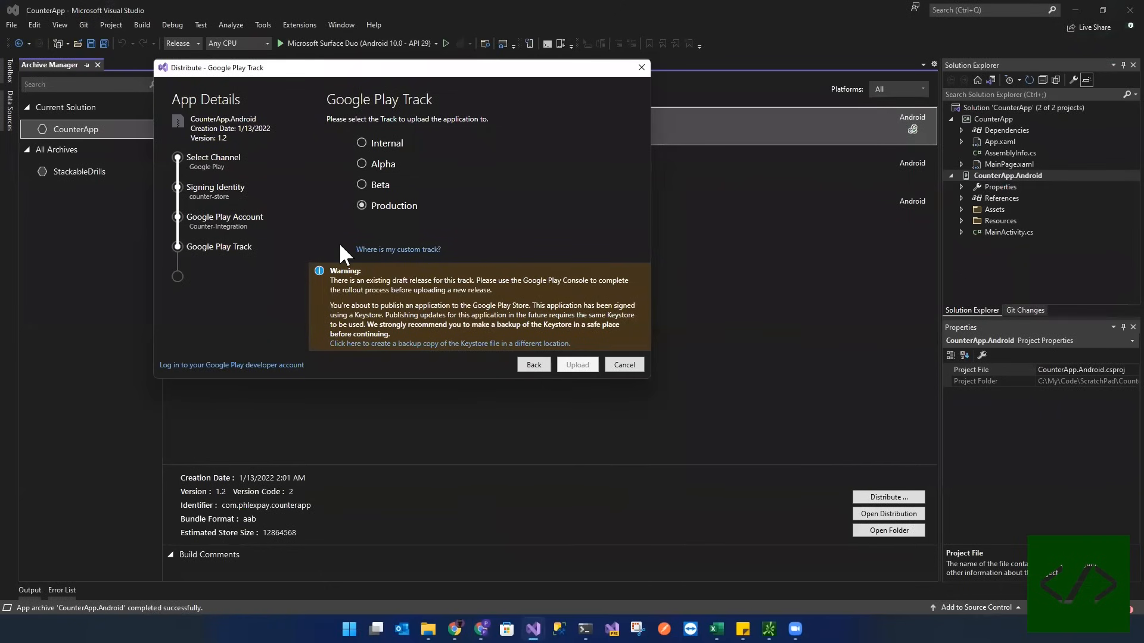
mouse_move(336, 329)
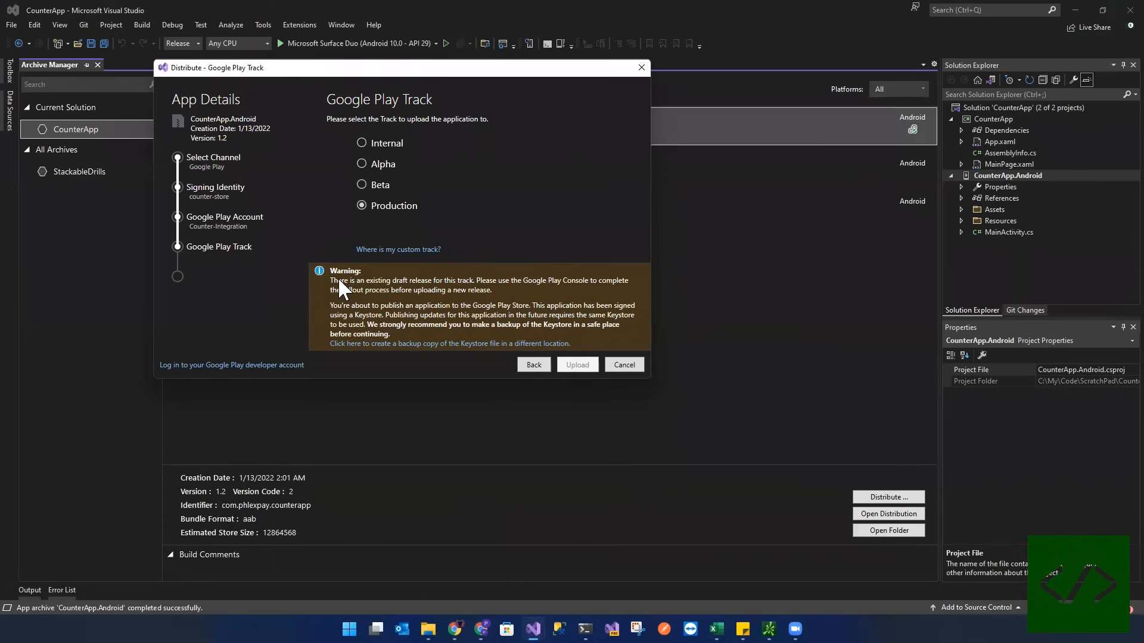
mouse_move(400, 294)
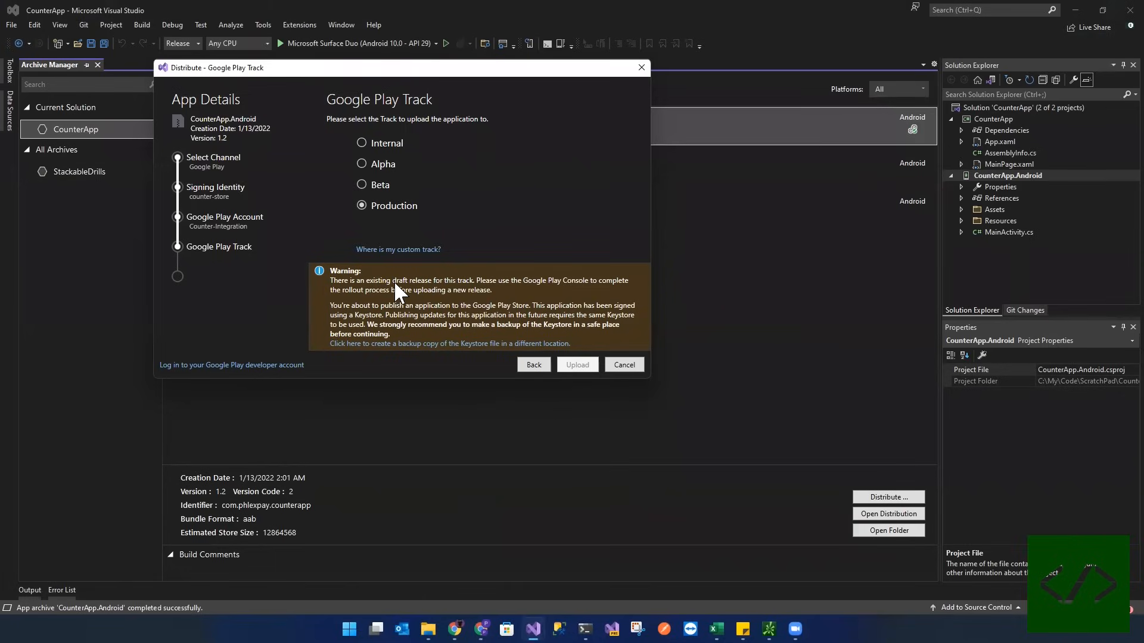
mouse_move(444, 281)
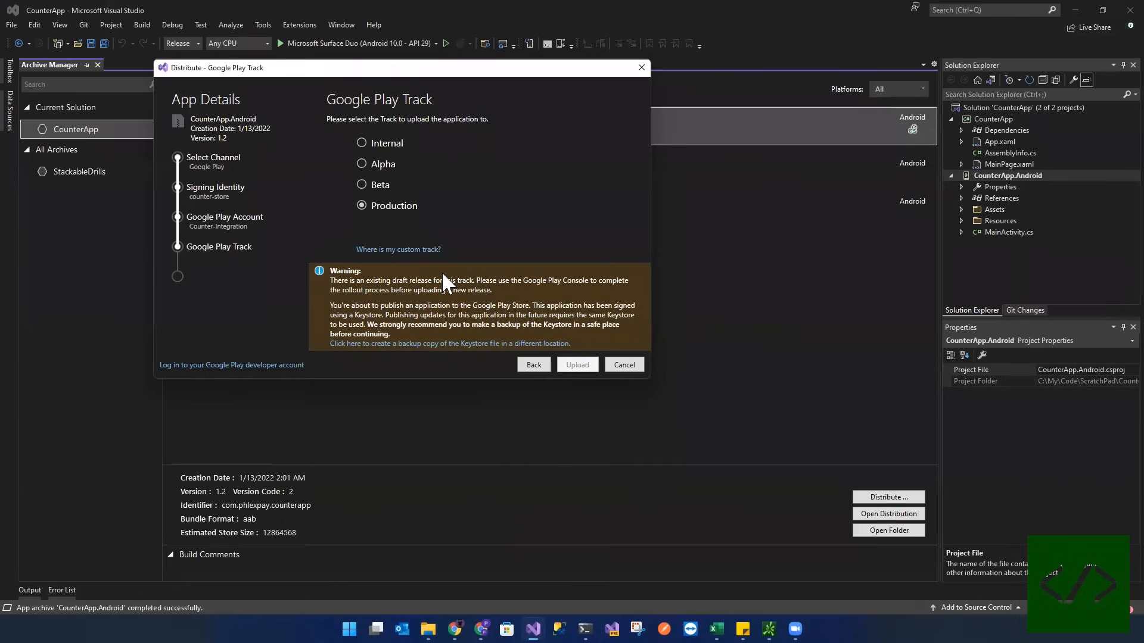
mouse_move(451, 302)
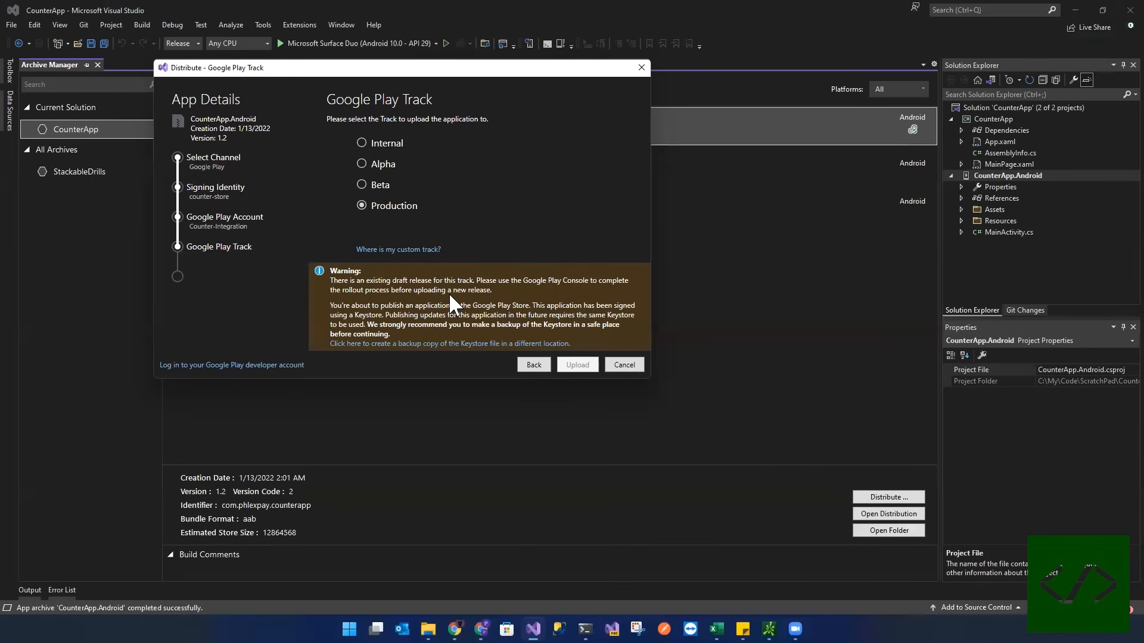
left_click(361, 184)
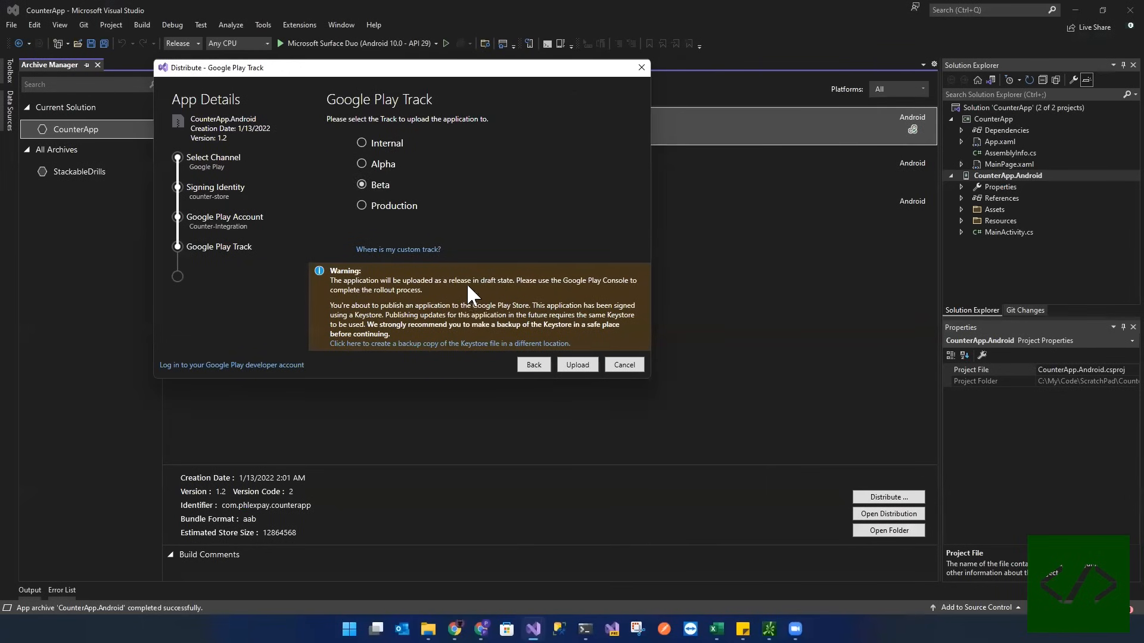
mouse_move(502, 299)
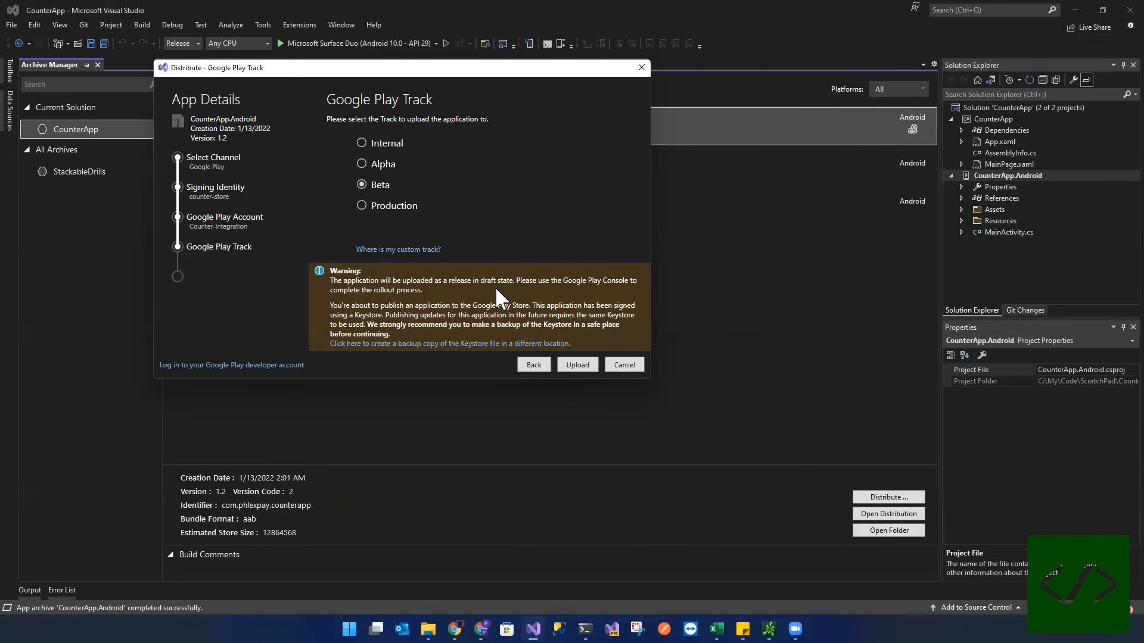
mouse_move(532, 299)
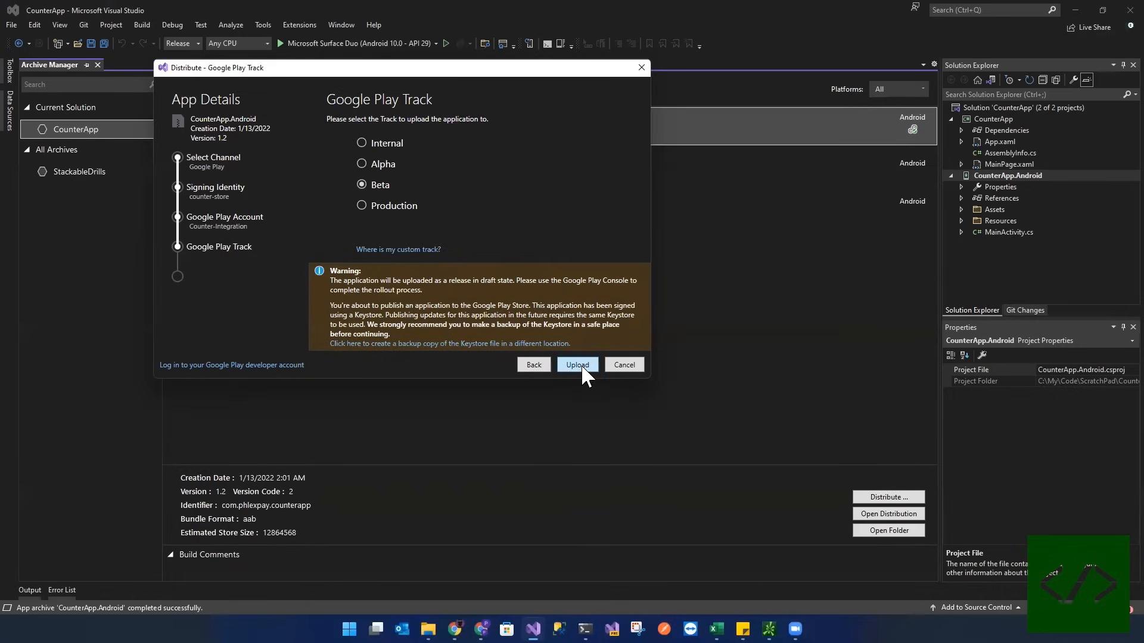
- Upload the bundle to the Beta track, confirming the signing certificate password
left_click(577, 364)
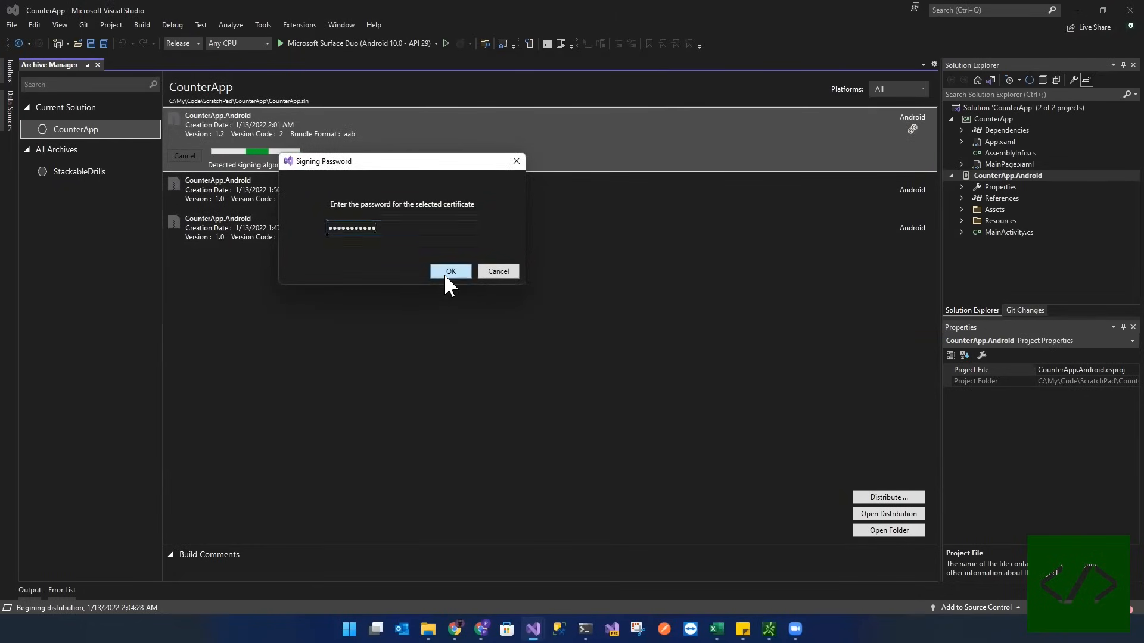
left_click(451, 271)
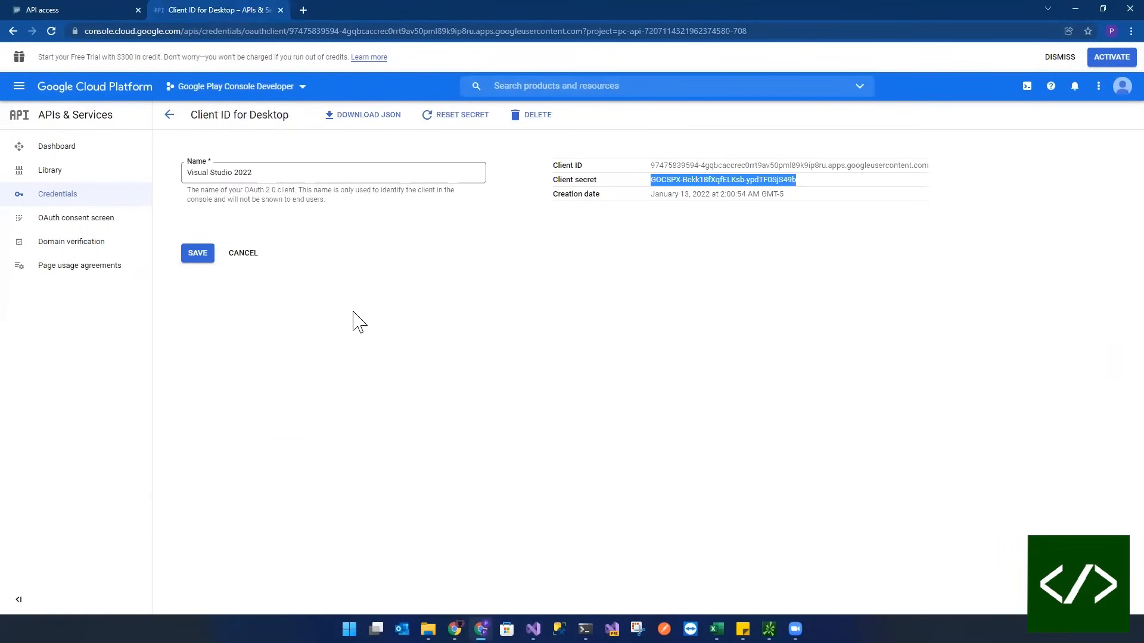
- Return to All apps in Play Console and open the Counter Demo app
left_click(66, 10)
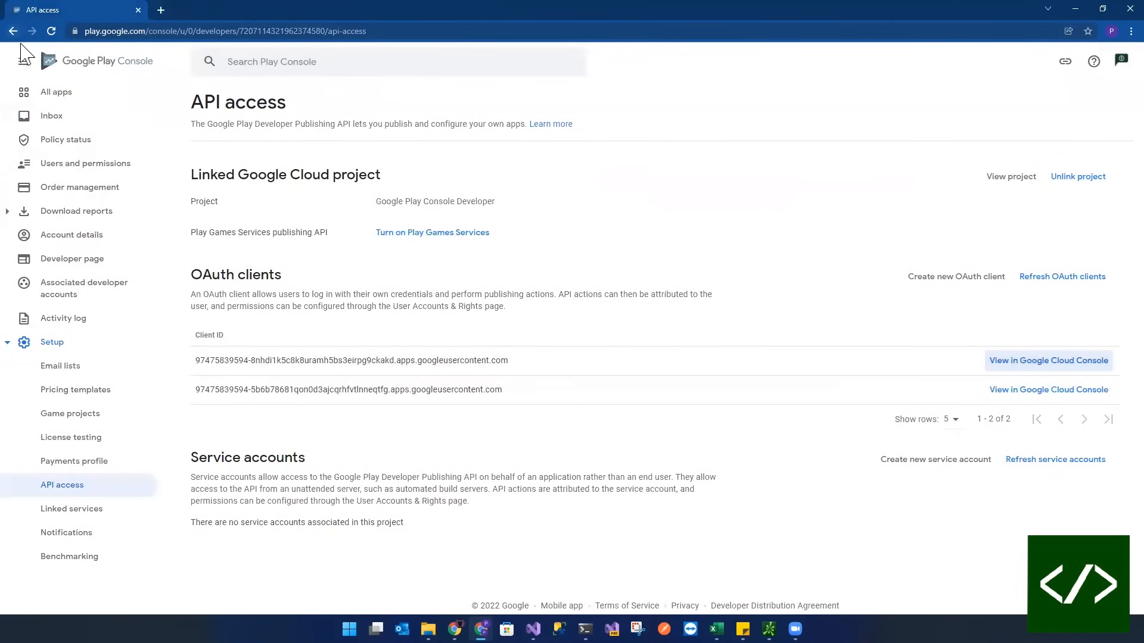
left_click(56, 92)
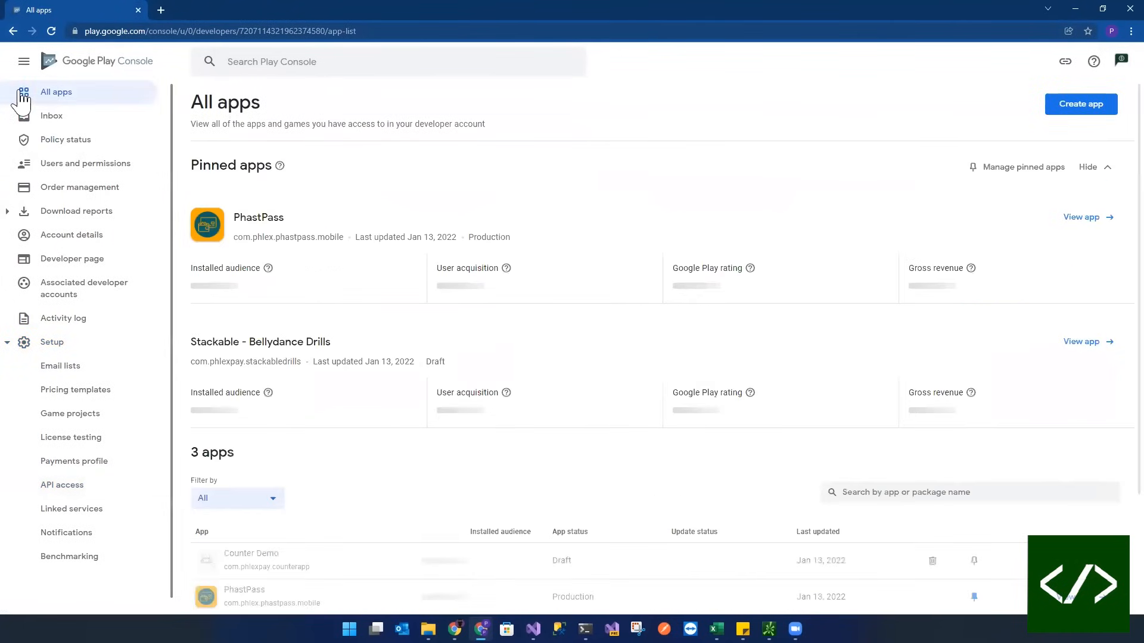
scroll("down", 3)
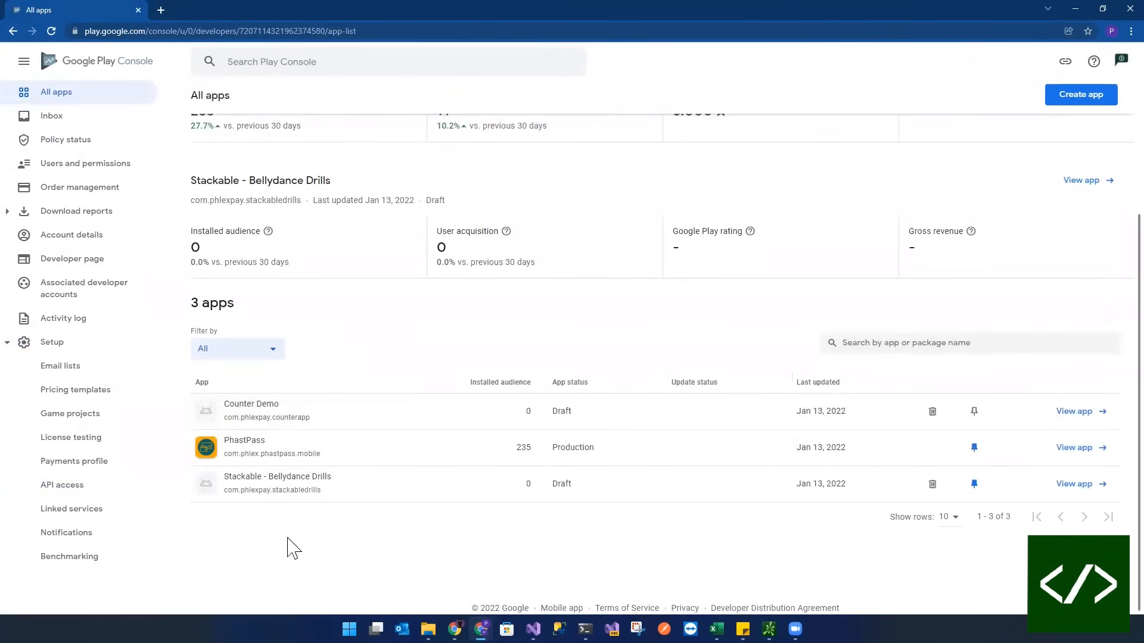
mouse_move(305, 434)
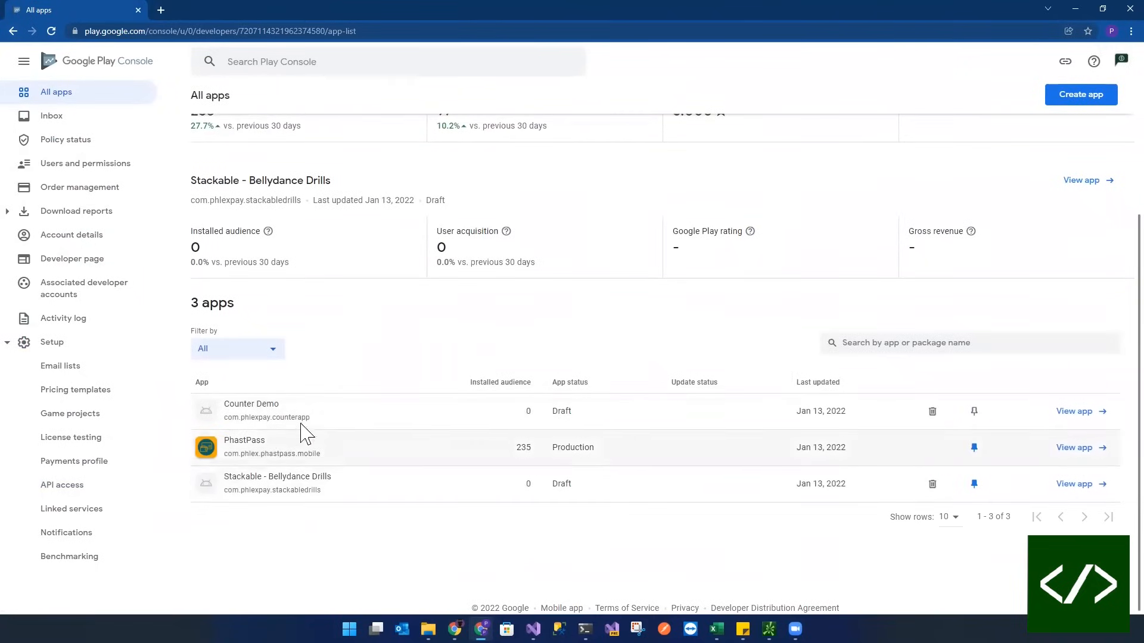
left_click(252, 404)
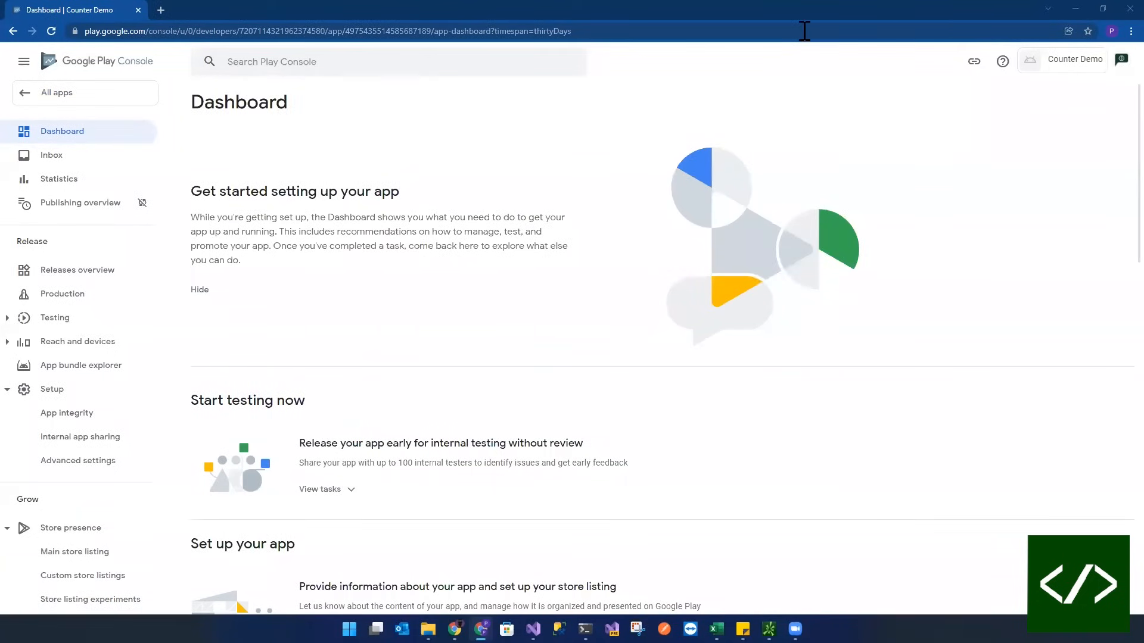
mouse_move(242, 144)
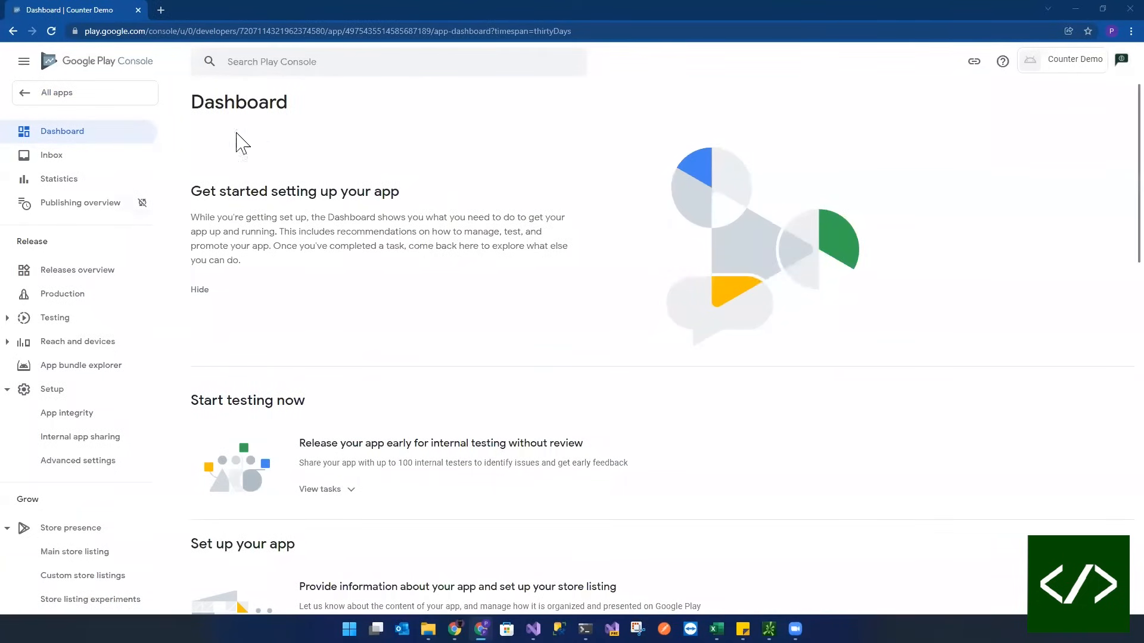
- Open the Production track's Releases list and edit the draft release 1 (1.0)
left_click(62, 293)
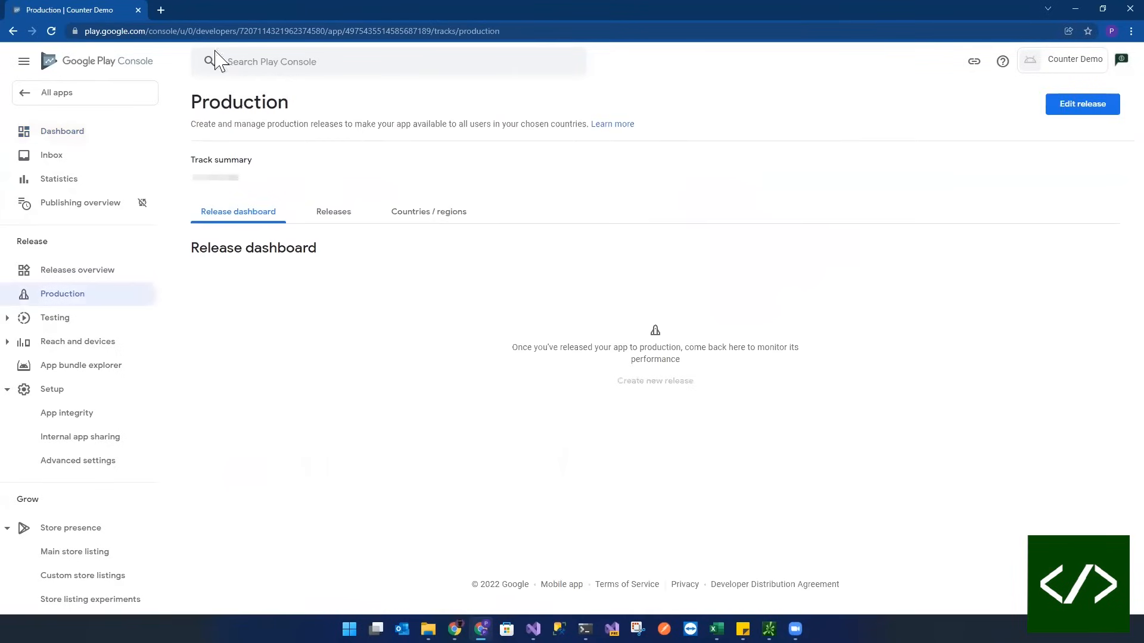
left_click(332, 212)
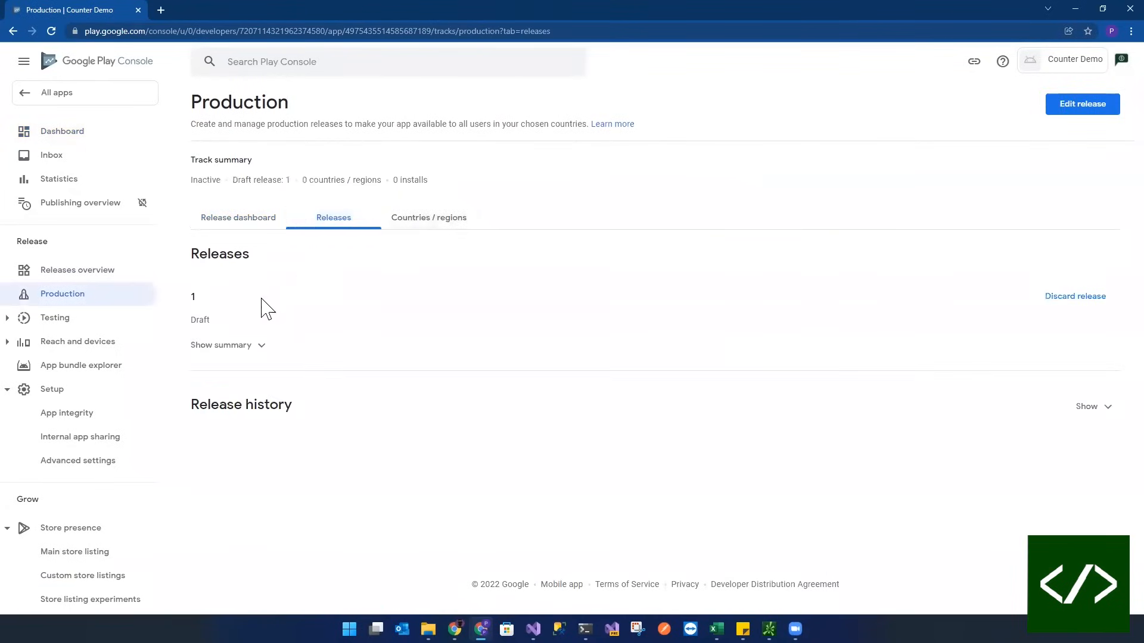
left_click(1082, 104)
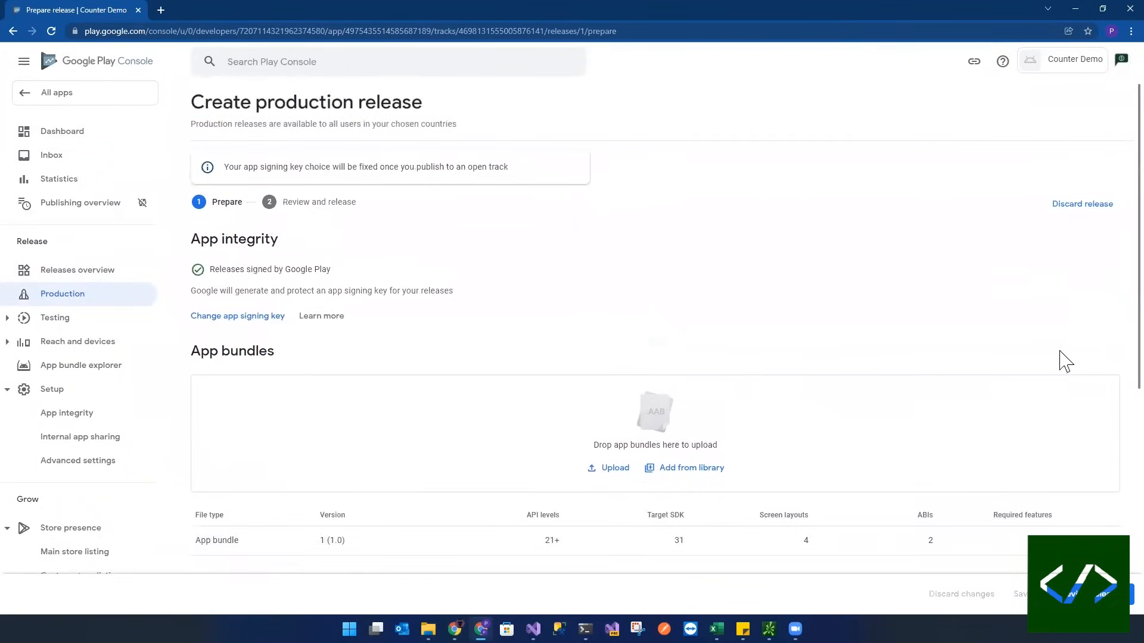
- Open the Open testing track and edit draft release 2 holding bundle version 2 (1.2)
left_click(55, 317)
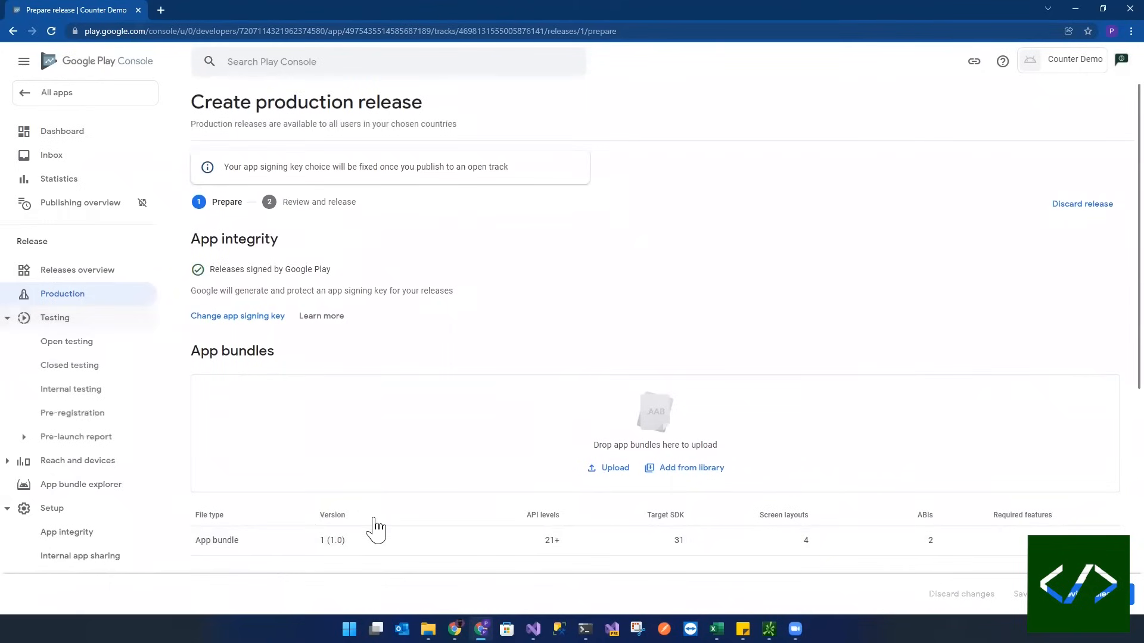
mouse_move(79, 354)
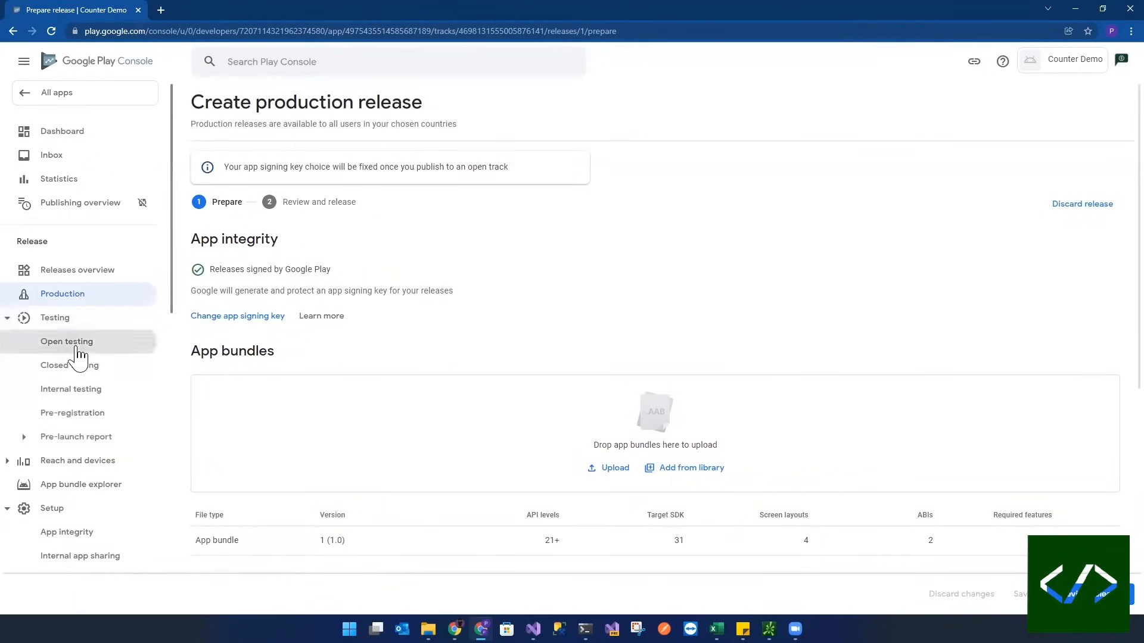
left_click(67, 342)
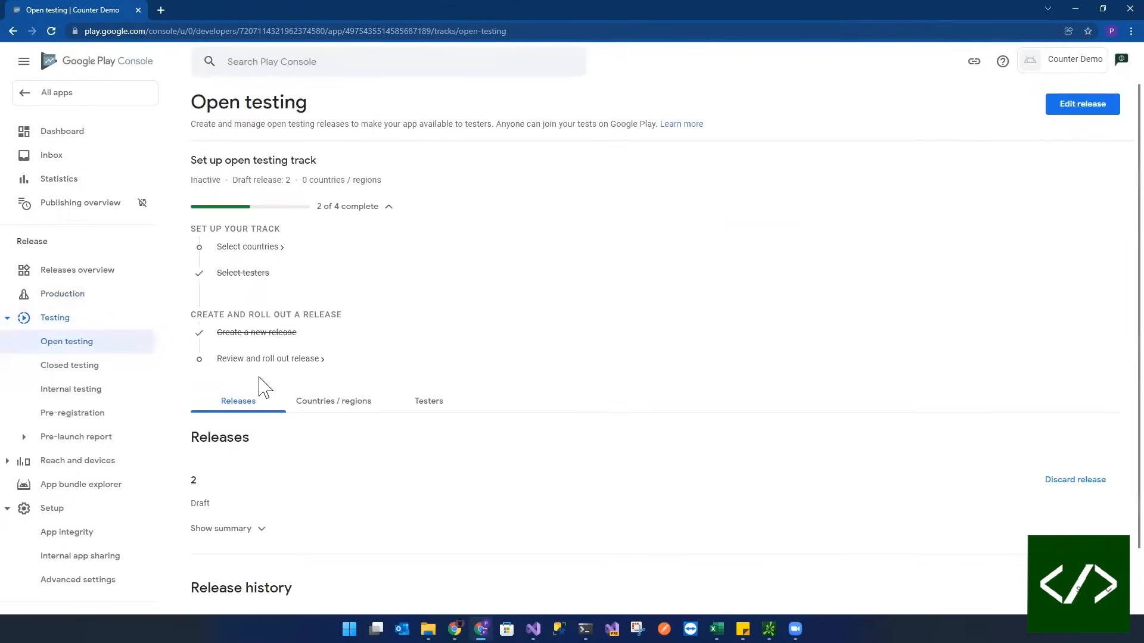
scroll("down", 3)
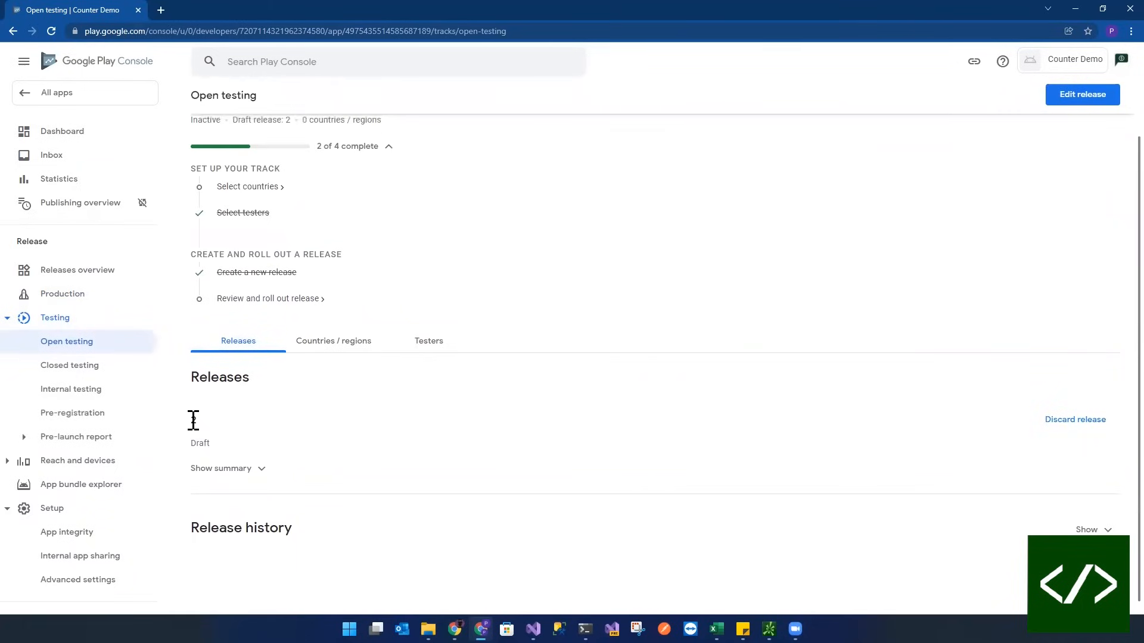
scroll("down", 3)
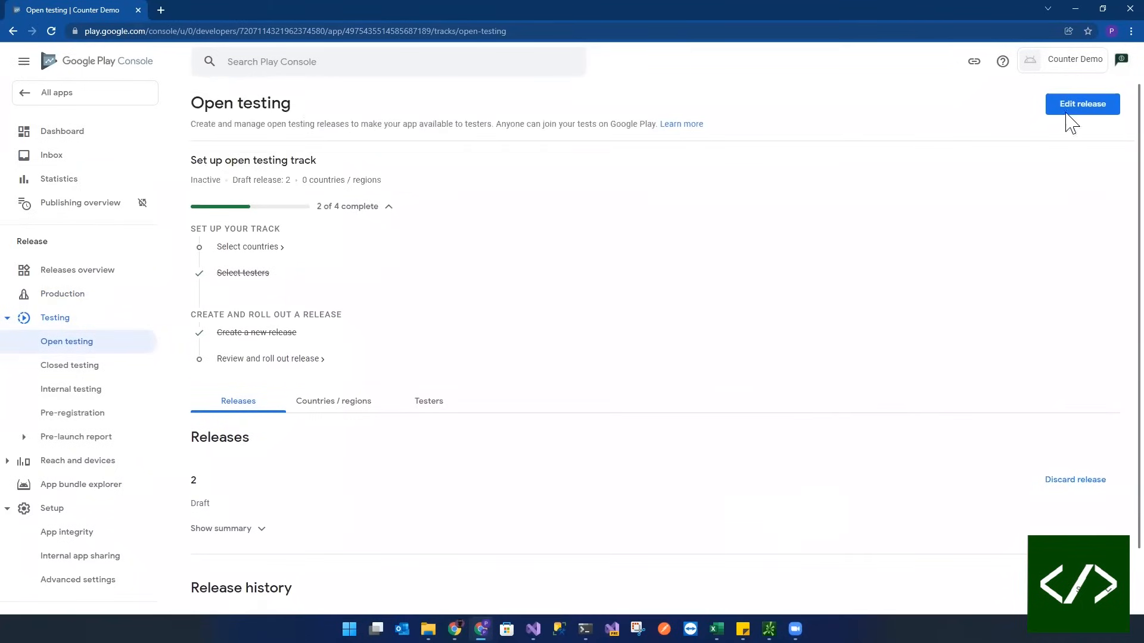
left_click(1082, 103)
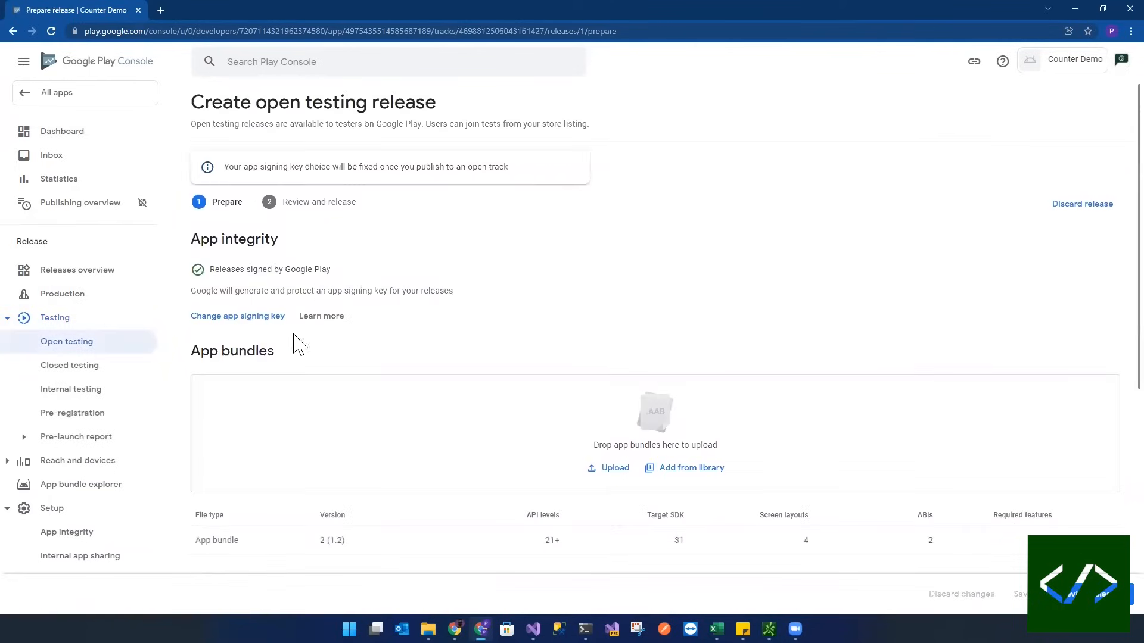
scroll("down", 3)
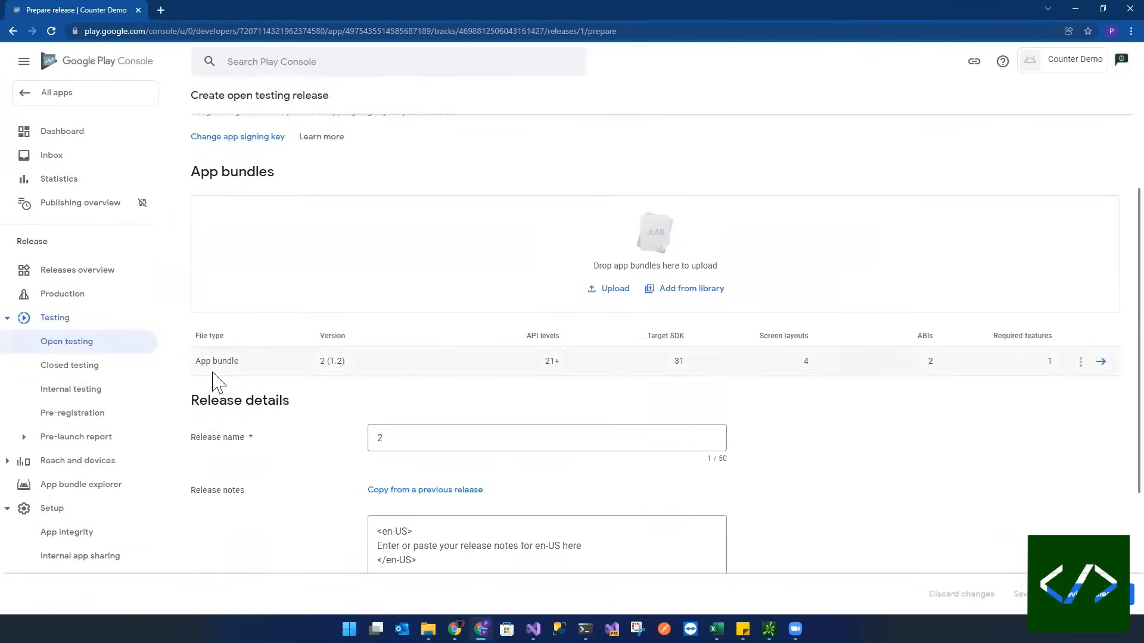